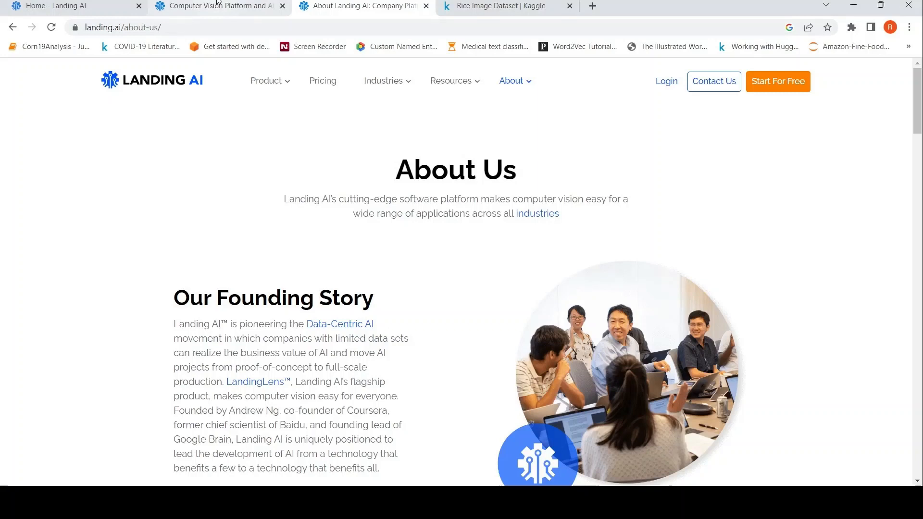
- Browse the Landing AI home and About Us pages before heading to LandingLens
left_click(218, 6)
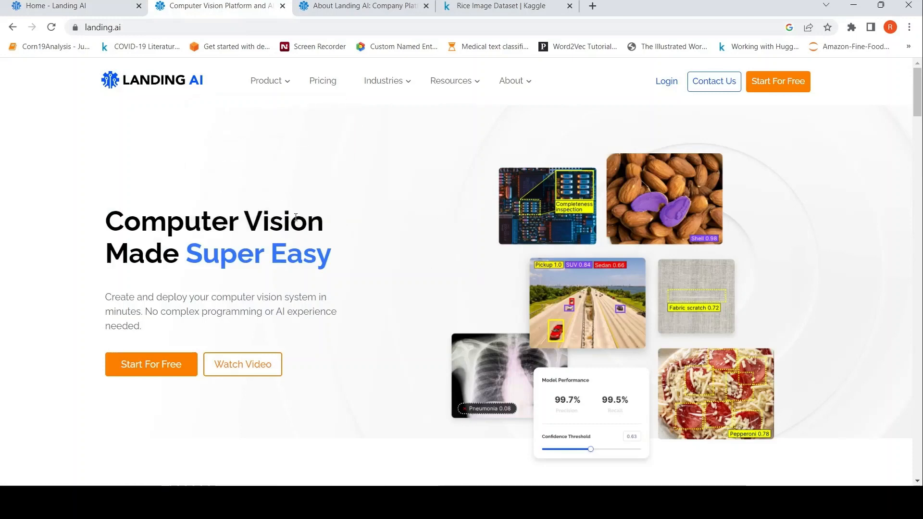
mouse_move(281, 246)
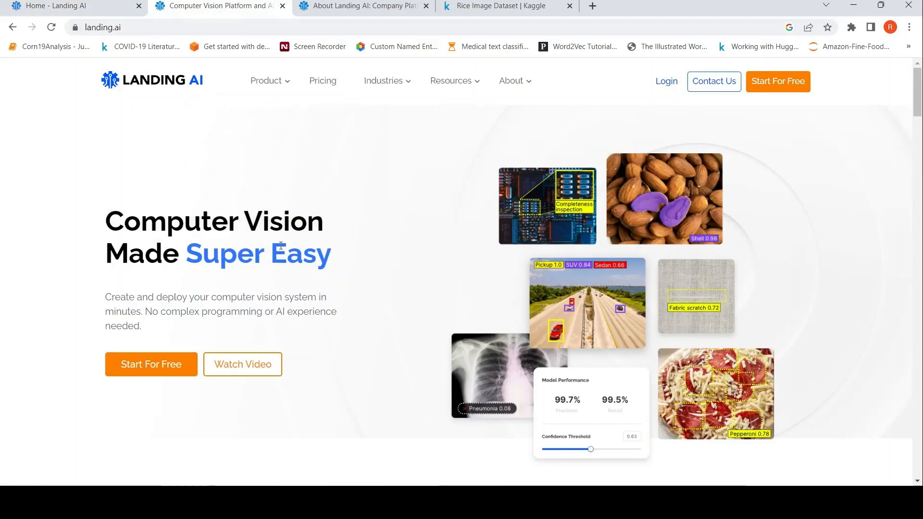
scroll("down", 3)
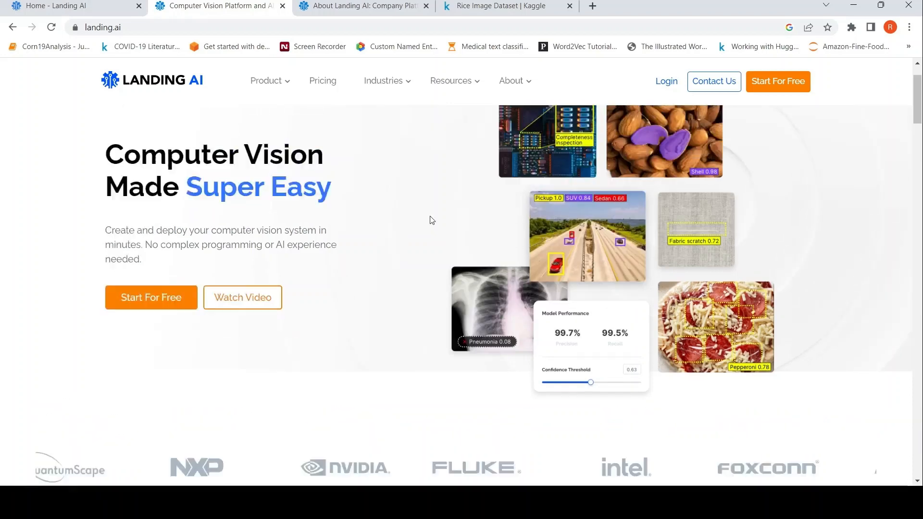
scroll("up", 3)
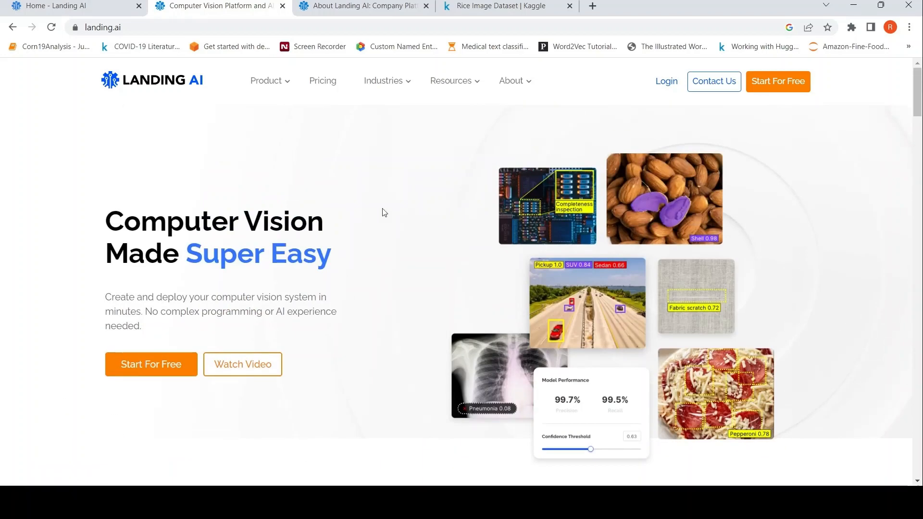
left_click(511, 81)
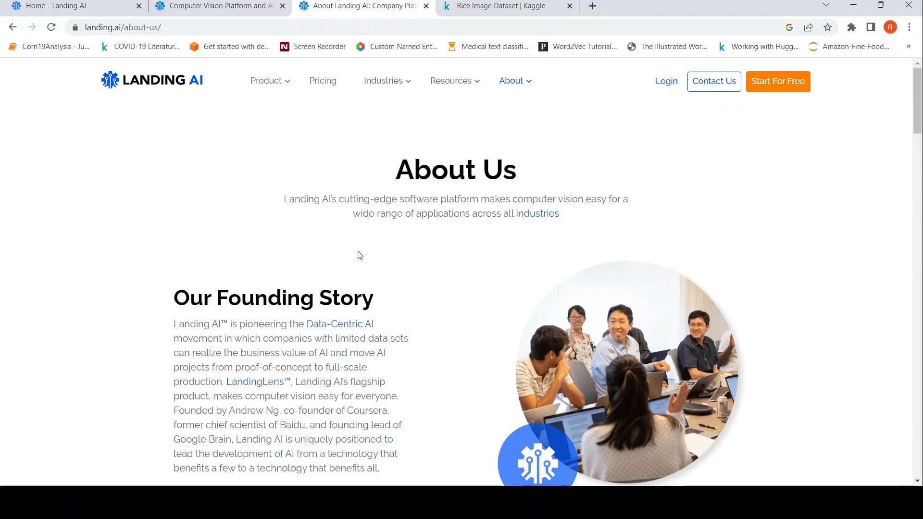
scroll("down", 3)
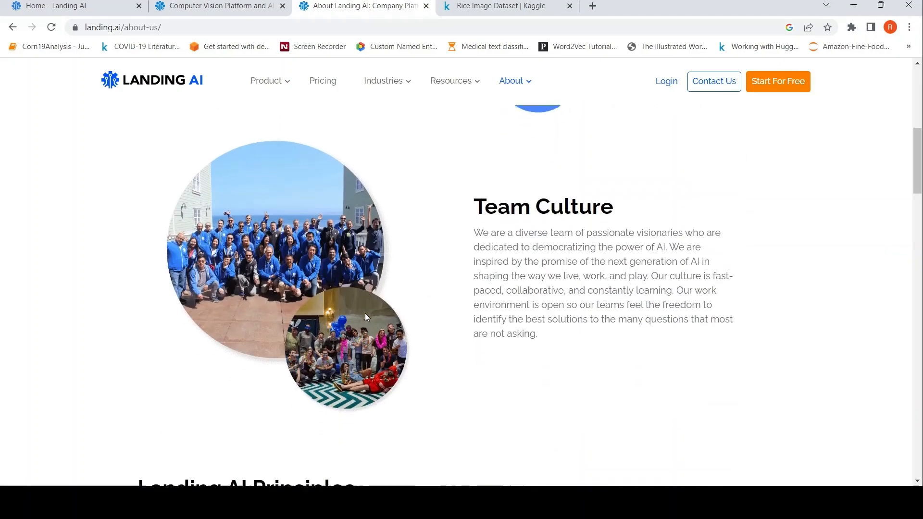
scroll("down", 3)
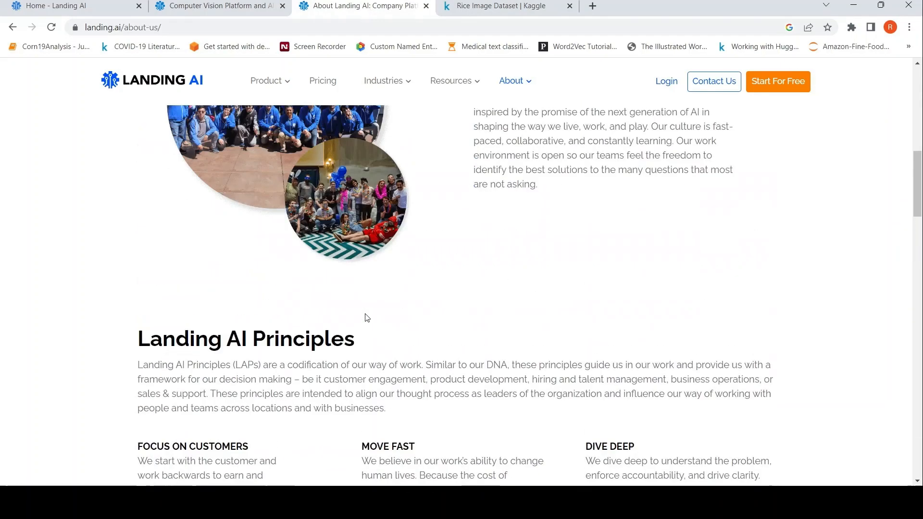
scroll("up", 3)
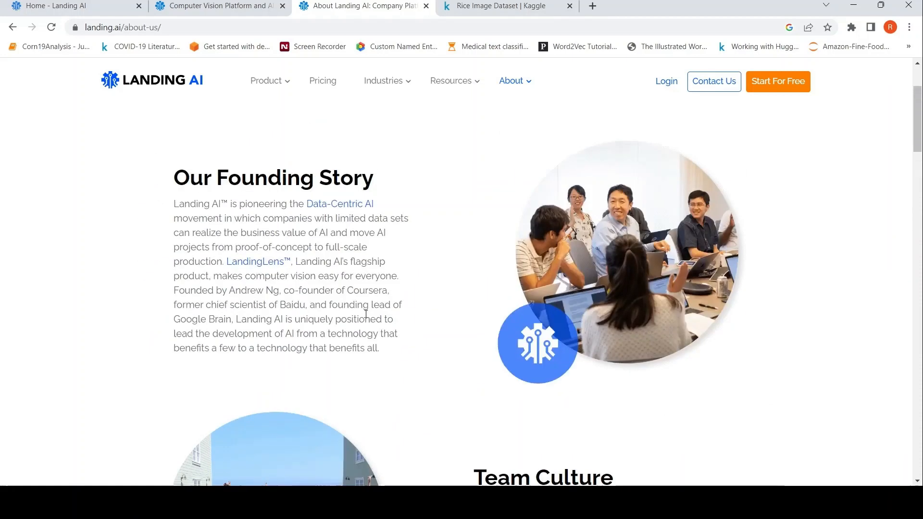
mouse_move(371, 282)
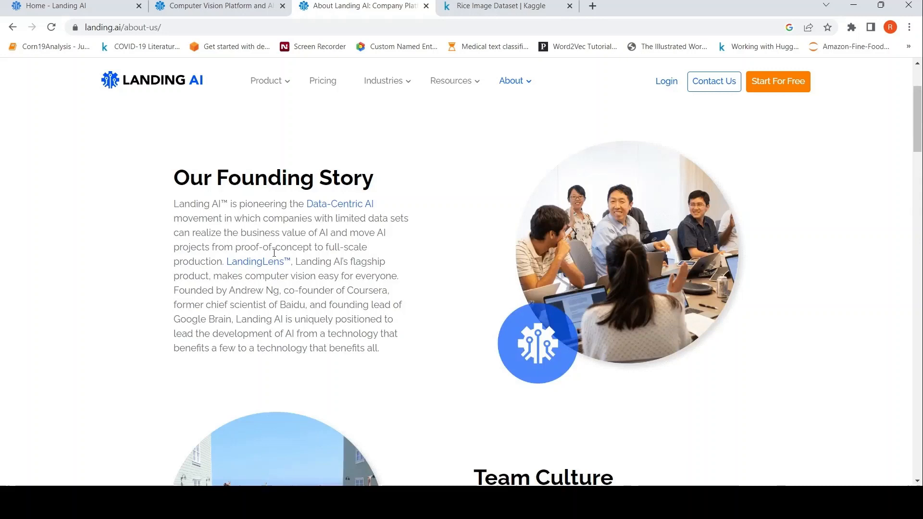
mouse_move(266, 288)
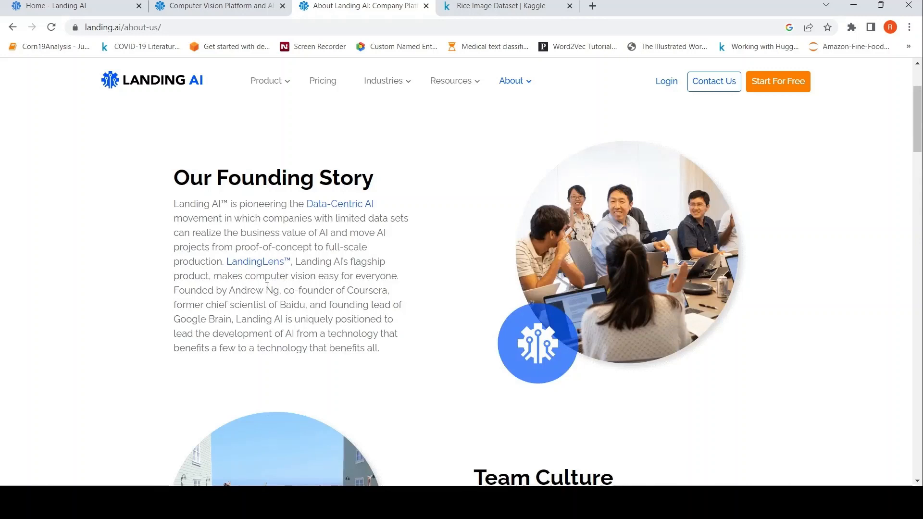
mouse_move(323, 228)
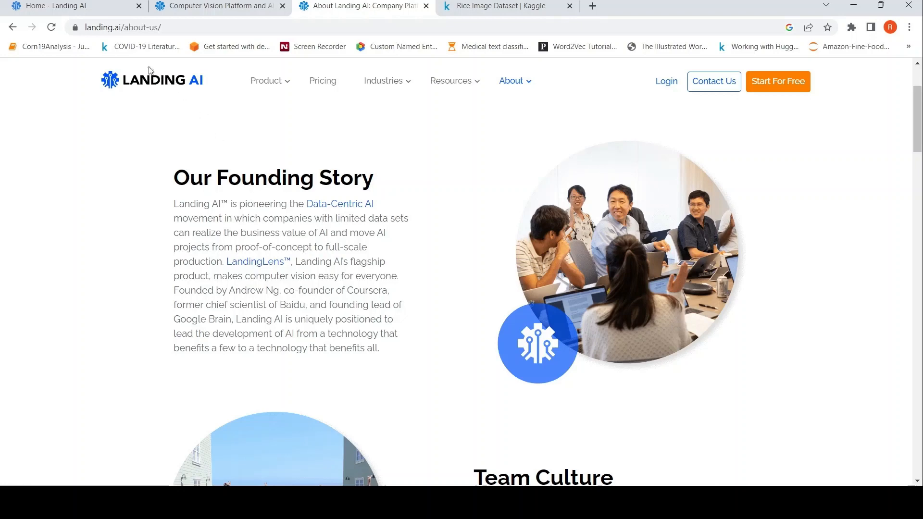
mouse_move(294, 295)
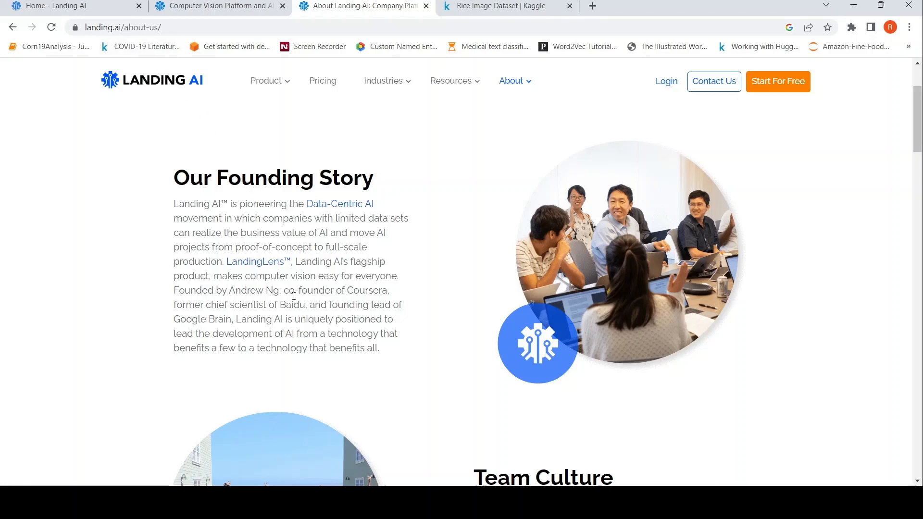
mouse_move(271, 238)
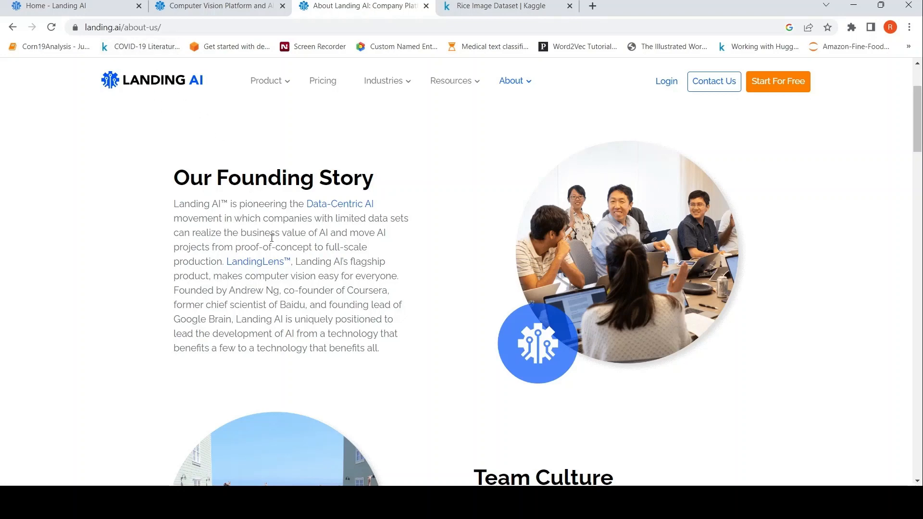
mouse_move(305, 231)
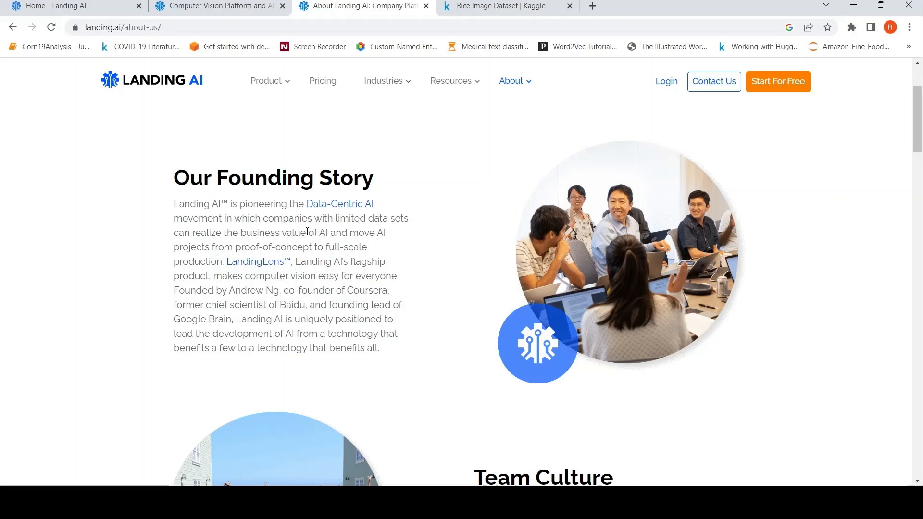
mouse_move(269, 281)
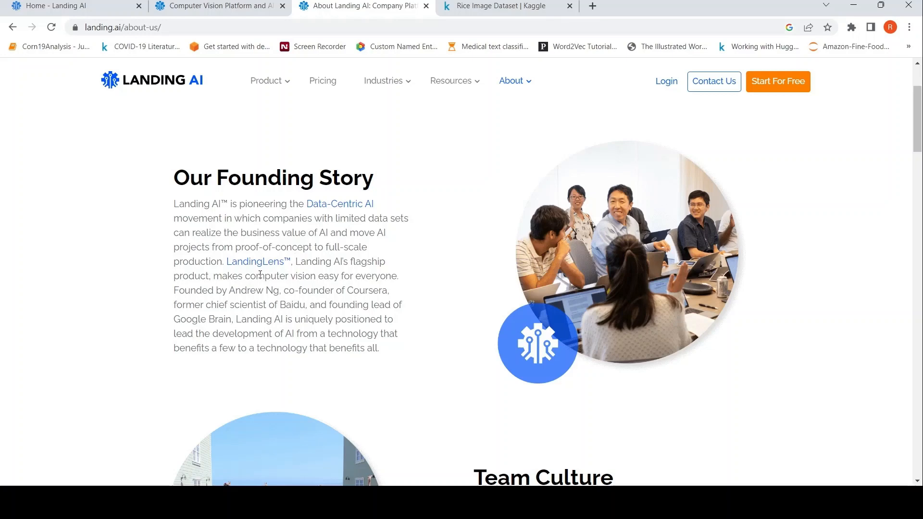
mouse_move(64, 49)
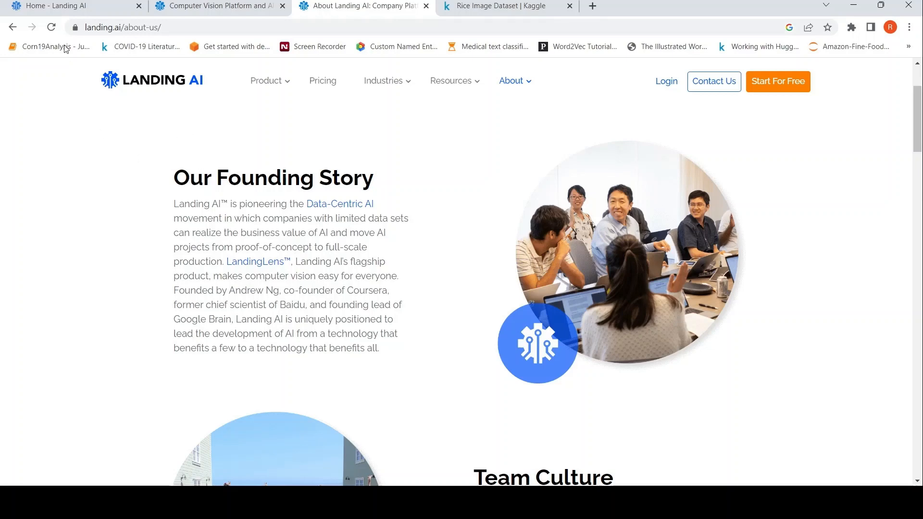
- Go to the LandingLens home dashboard and view its empty Projects area
left_click(59, 6)
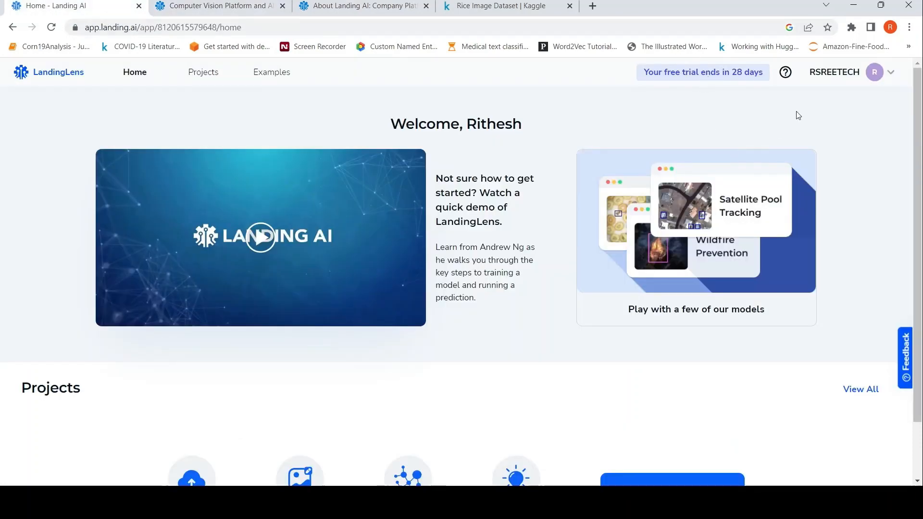
mouse_move(552, 99)
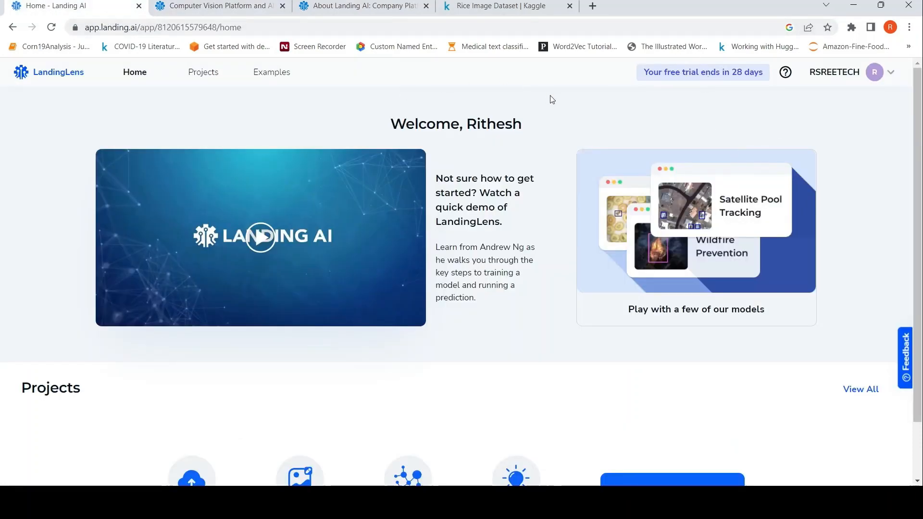
mouse_move(640, 96)
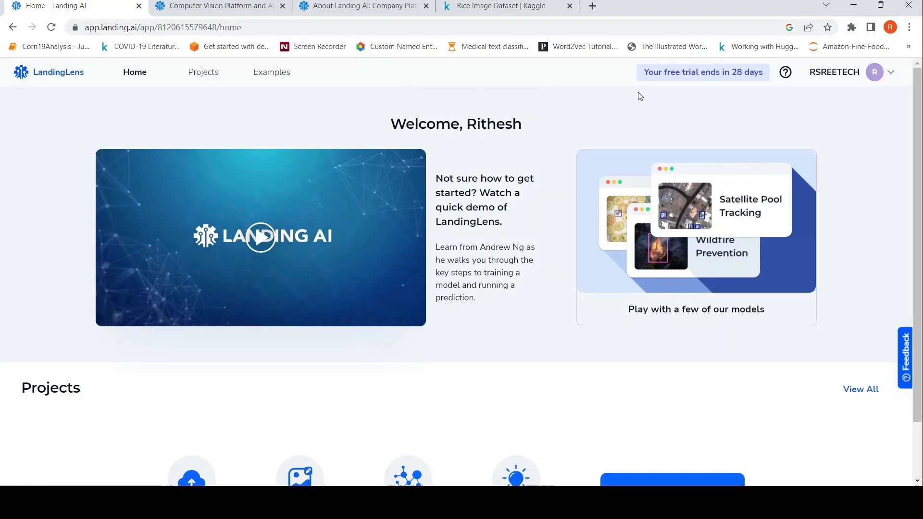
mouse_move(358, 168)
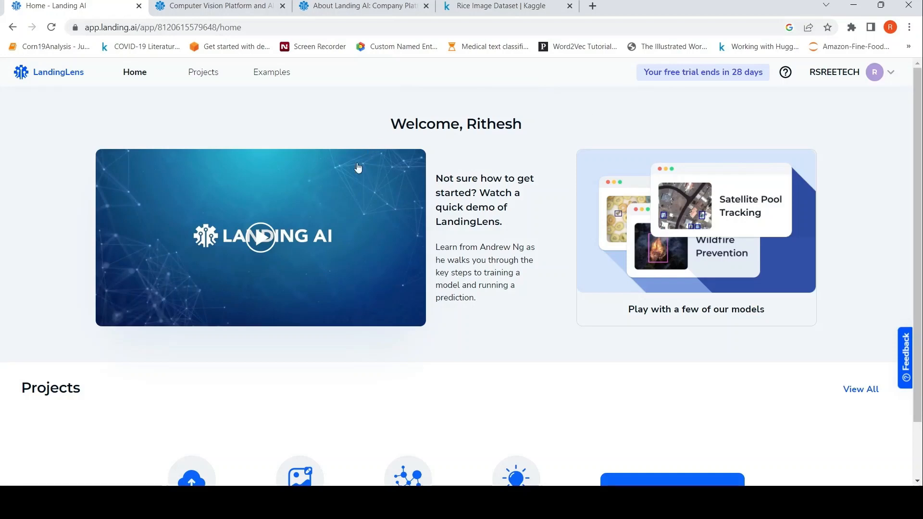
scroll("down", 3)
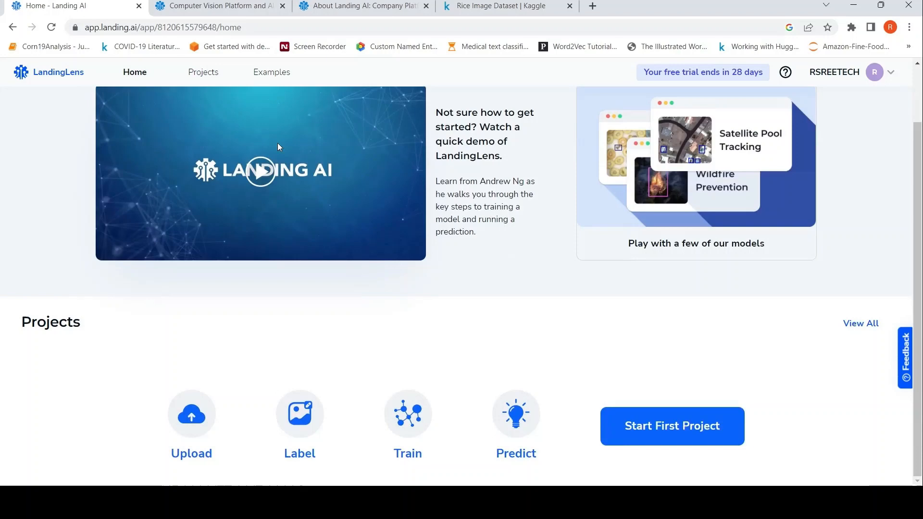
mouse_move(429, 189)
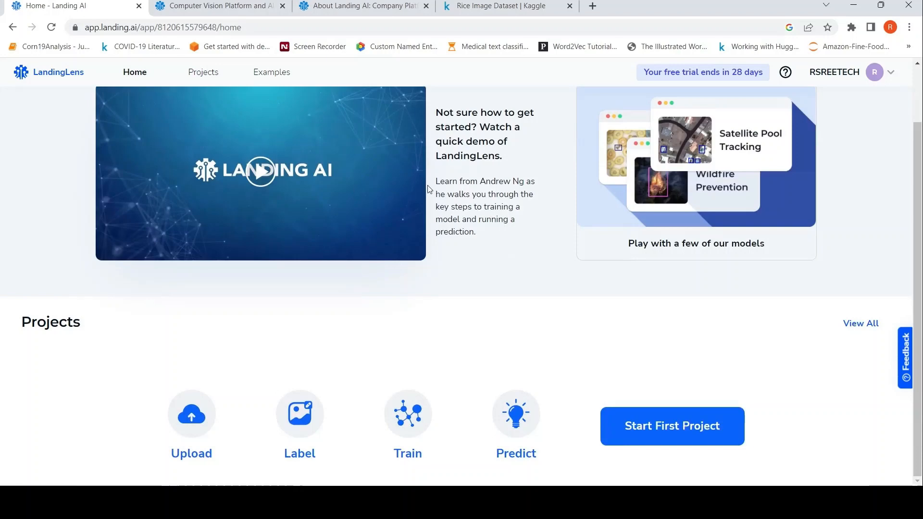
mouse_move(368, 139)
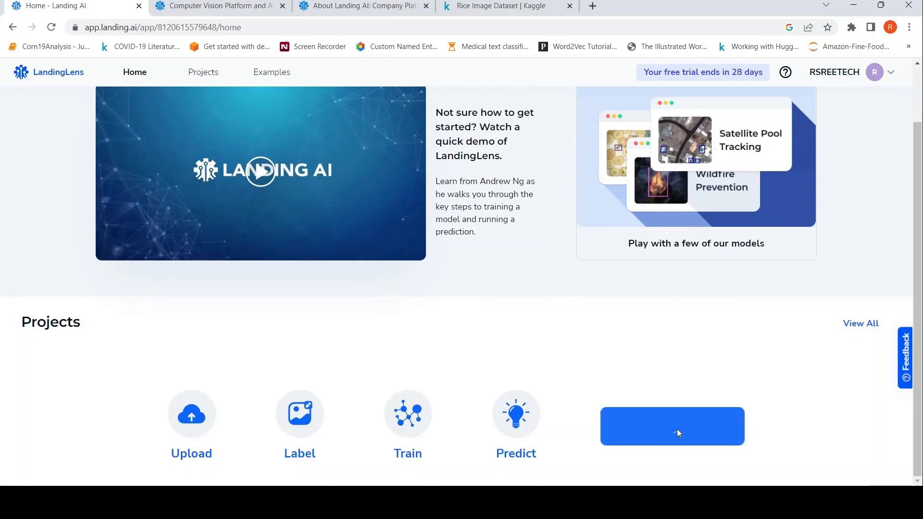
- Create a first project and choose Classification as its project type
left_click(671, 425)
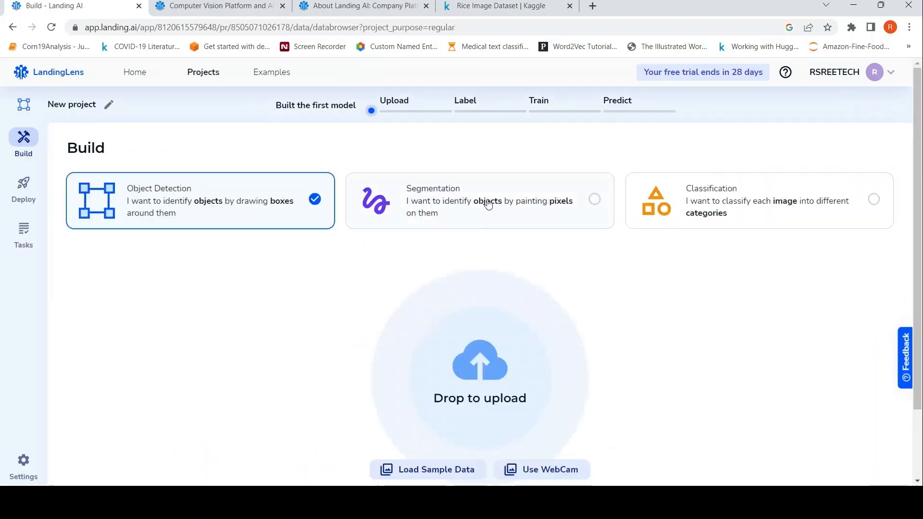
mouse_move(446, 221)
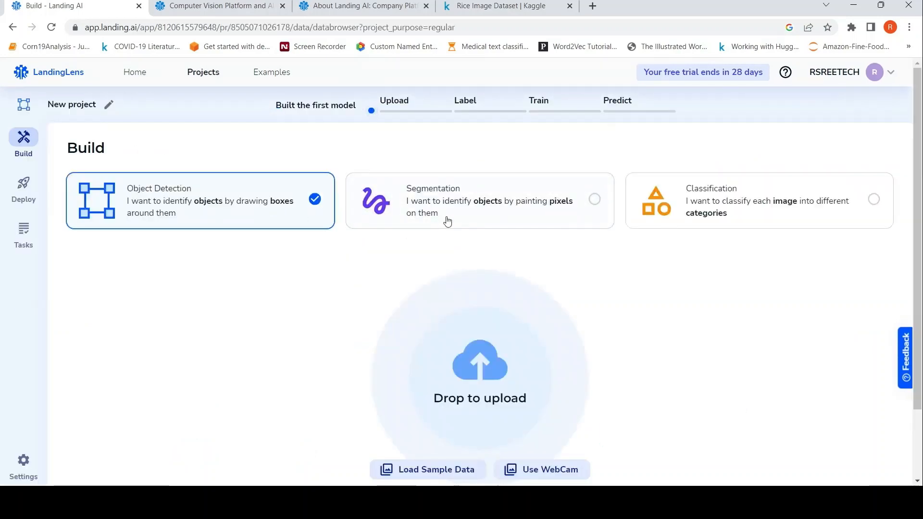
mouse_move(738, 206)
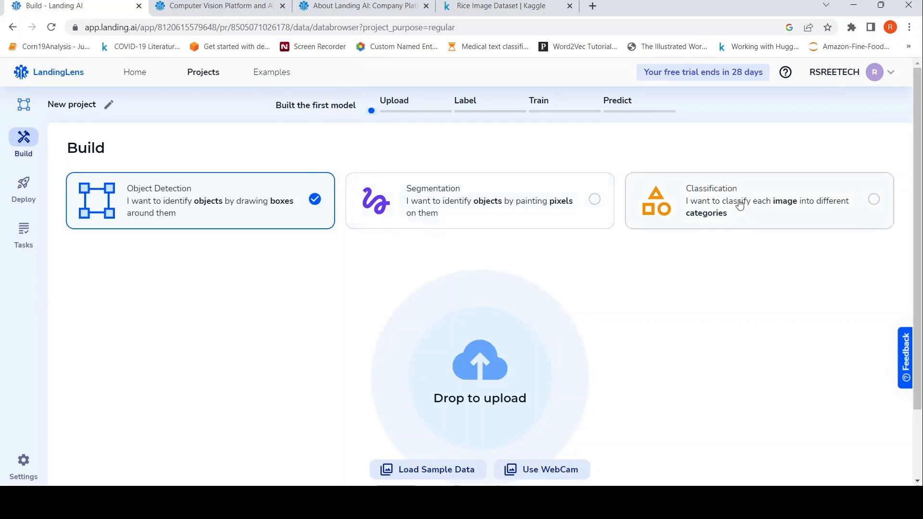
mouse_move(859, 241)
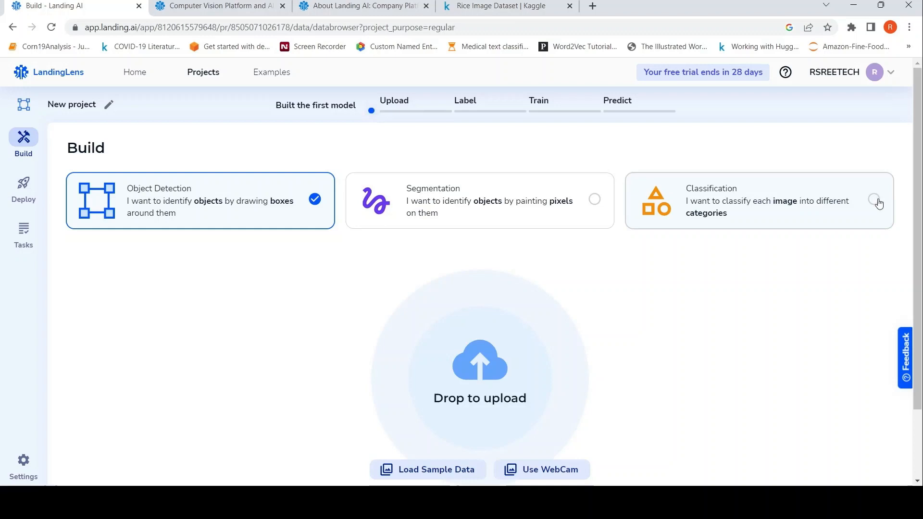
left_click(875, 200)
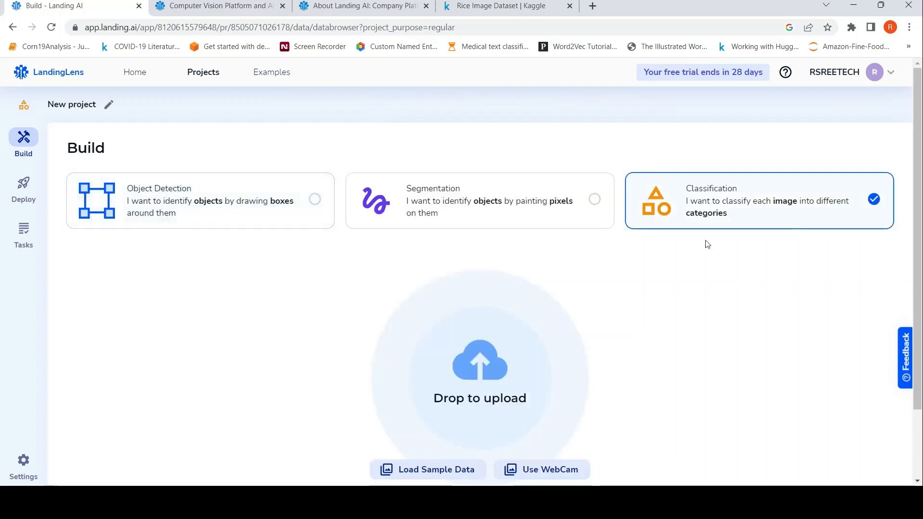
scroll("down", 3)
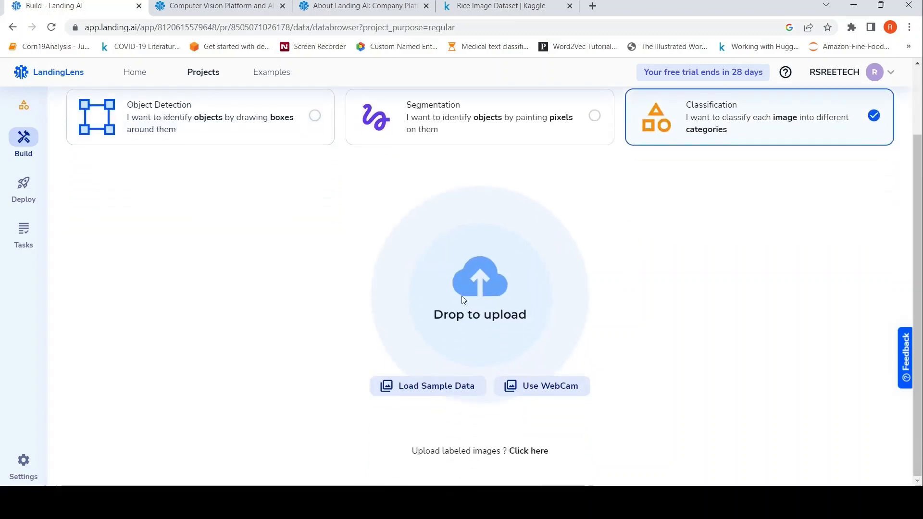
mouse_move(429, 282)
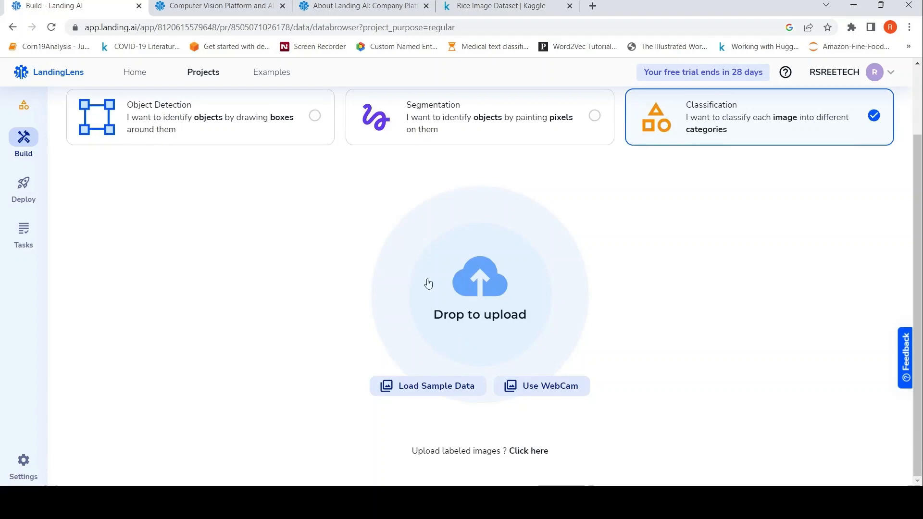
mouse_move(729, 172)
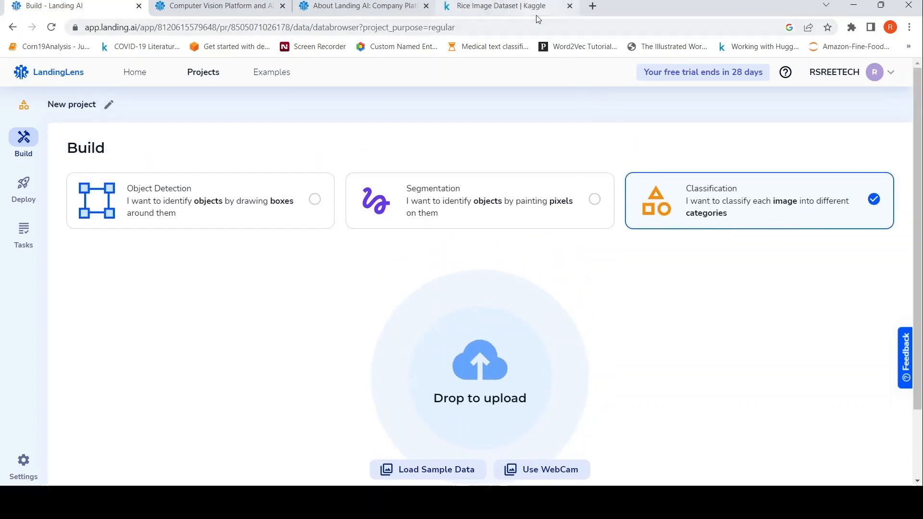
- Switch to the Kaggle Rice Image Dataset page and expand its full description
left_click(500, 5)
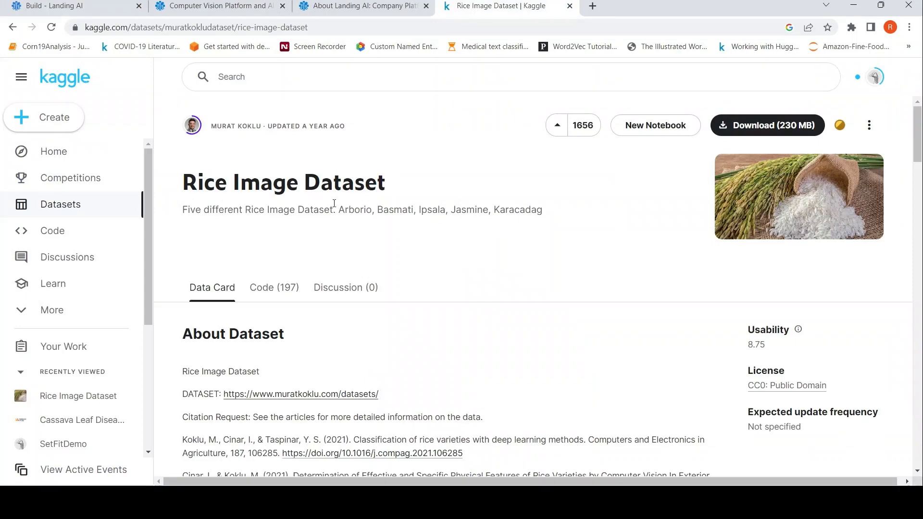
mouse_move(371, 262)
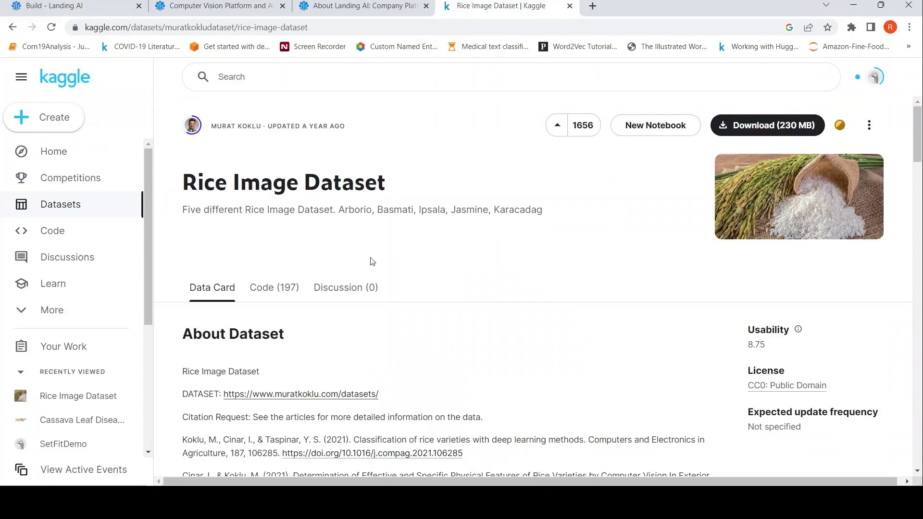
scroll("down", 3)
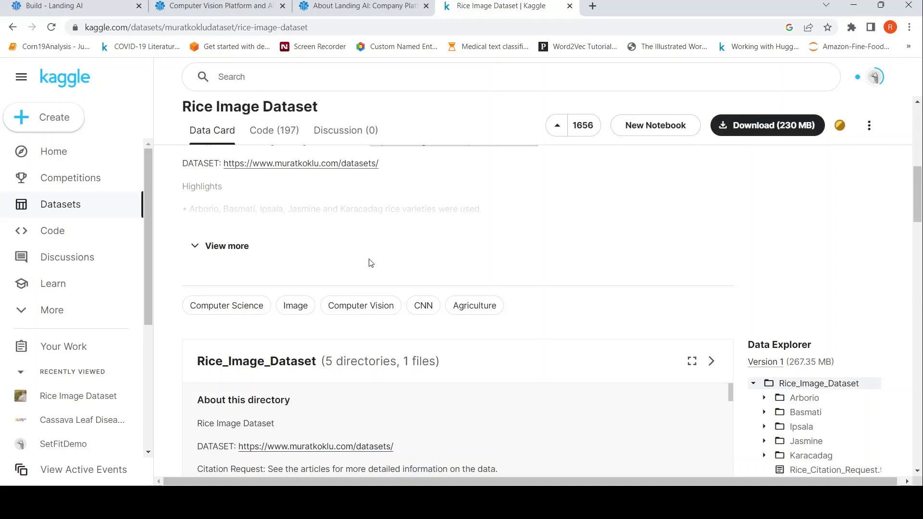
left_click(226, 245)
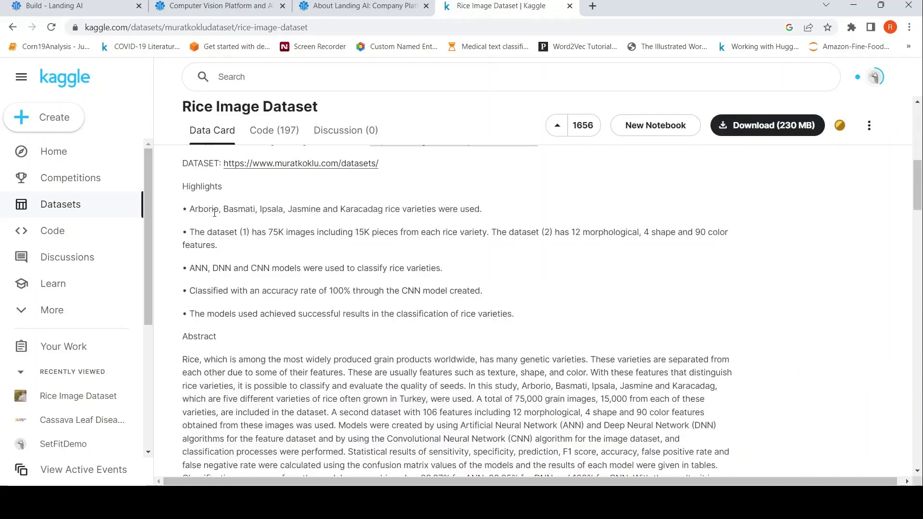
mouse_move(356, 202)
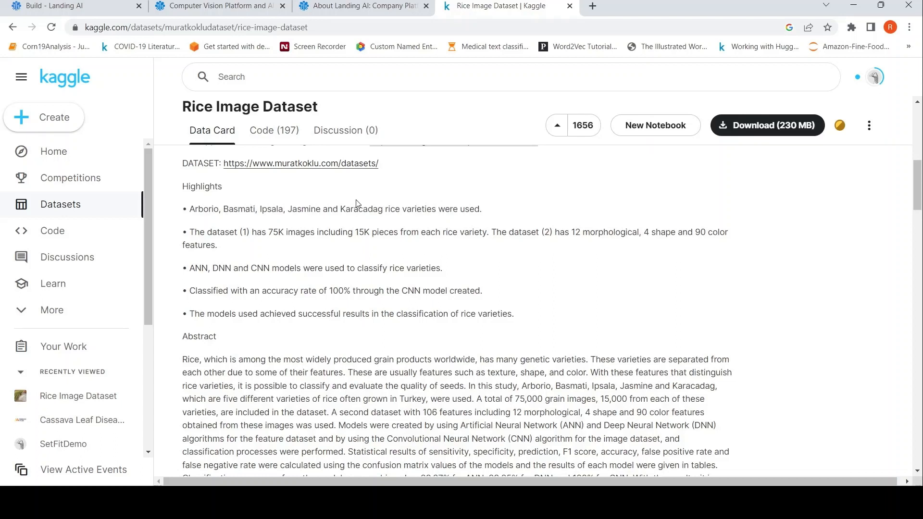
mouse_move(306, 253)
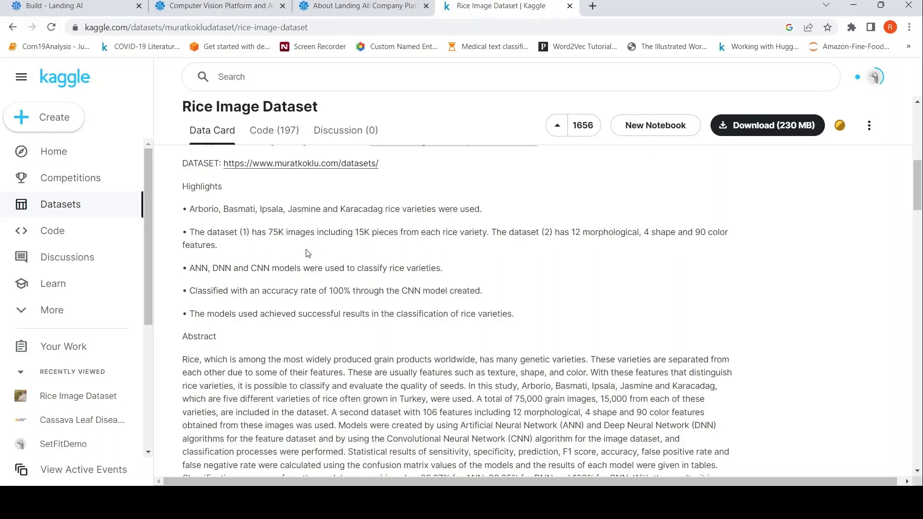
mouse_move(297, 225)
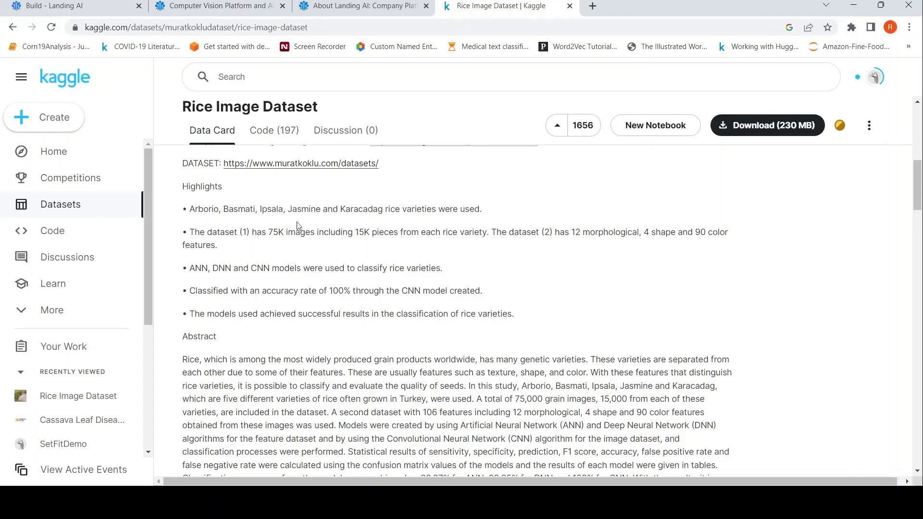
mouse_move(258, 221)
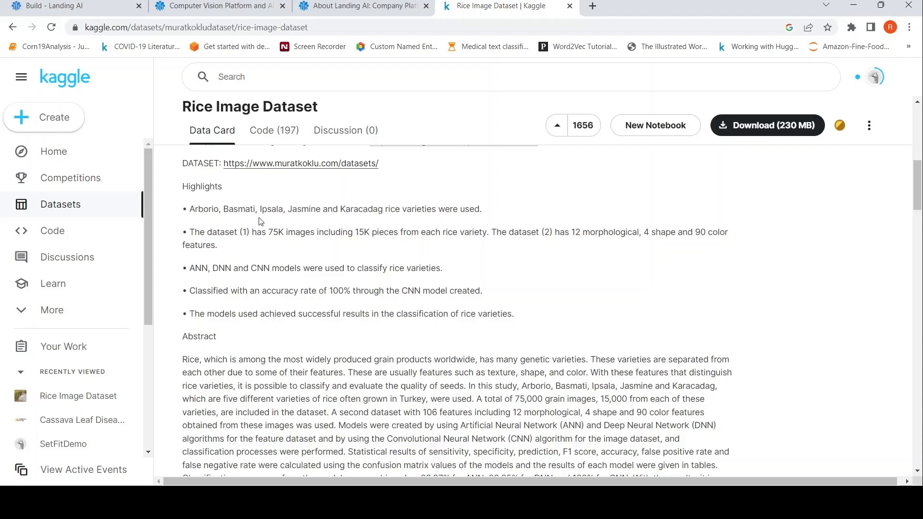
mouse_move(562, 234)
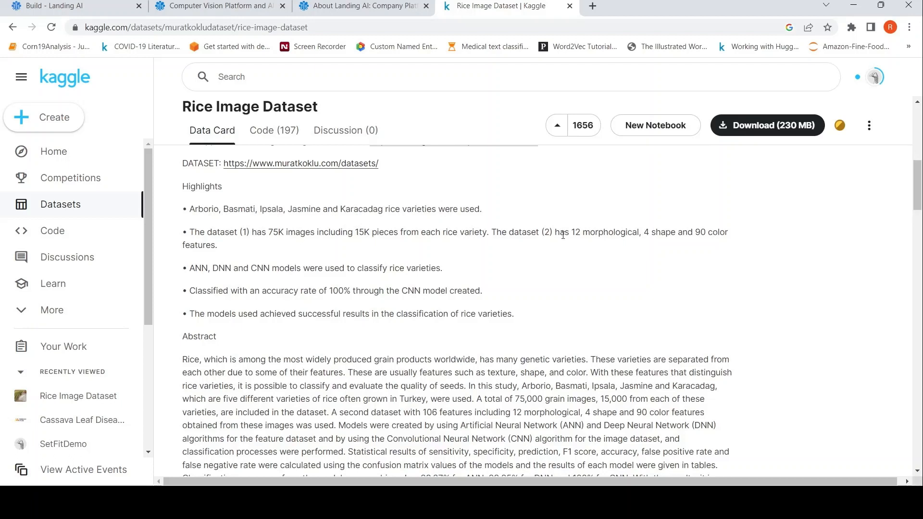
mouse_move(593, 244)
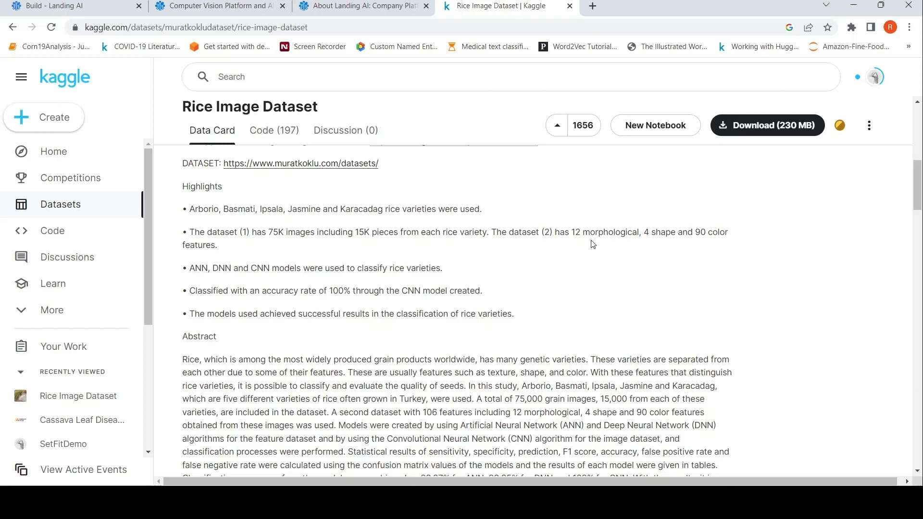
mouse_move(333, 249)
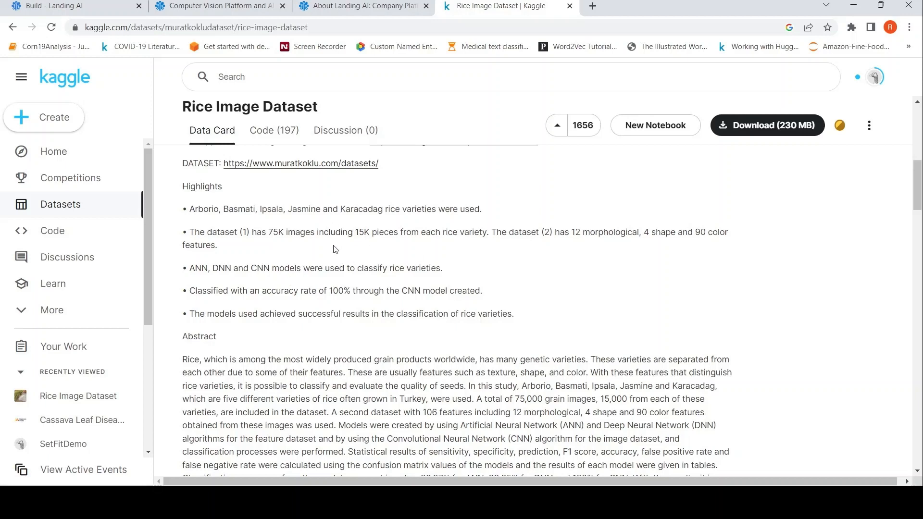
mouse_move(340, 258)
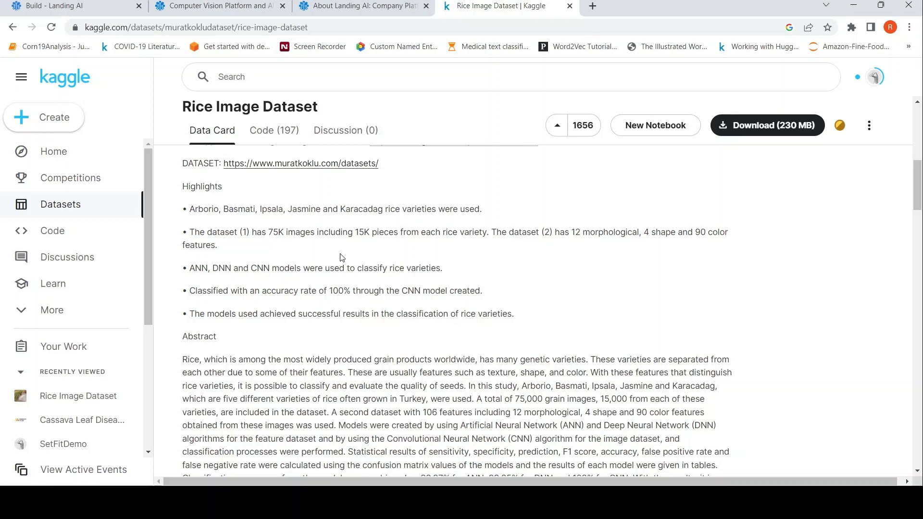
mouse_move(471, 264)
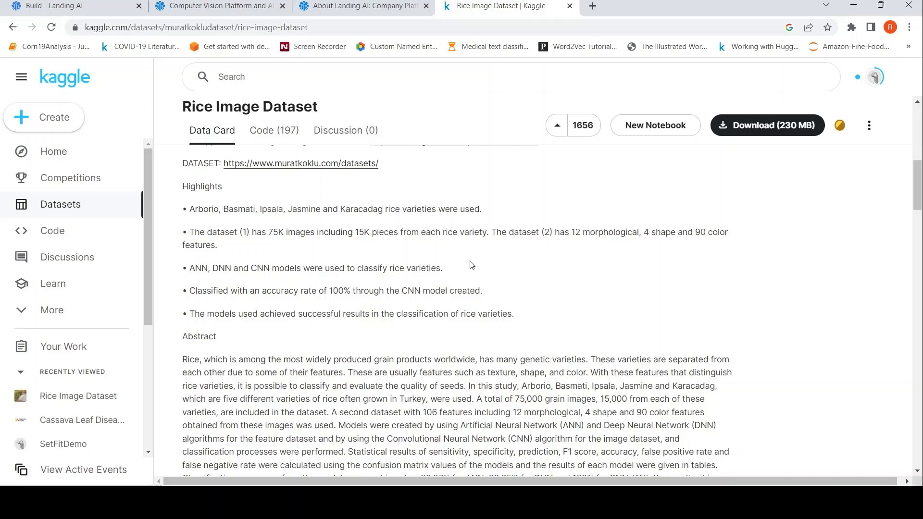
- Rename the new LandingLens project to 'RiceClassification'
left_click(56, 6)
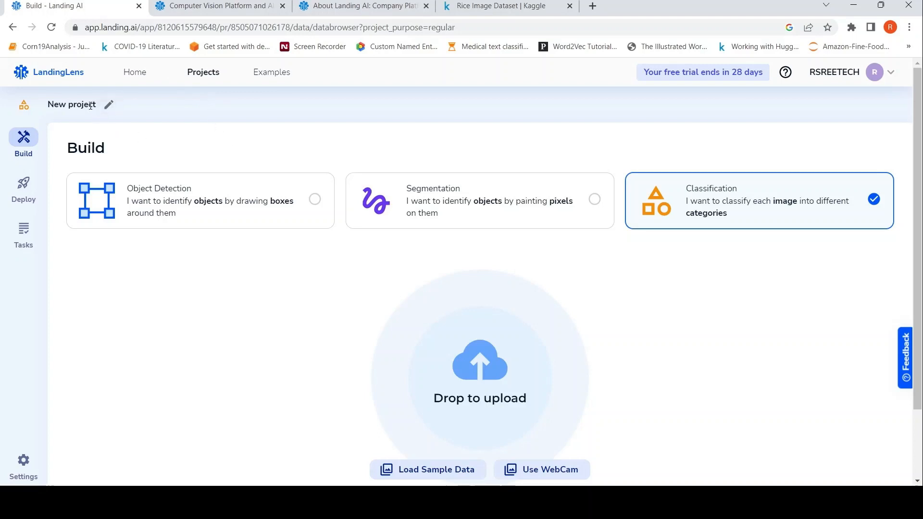
left_click(109, 104)
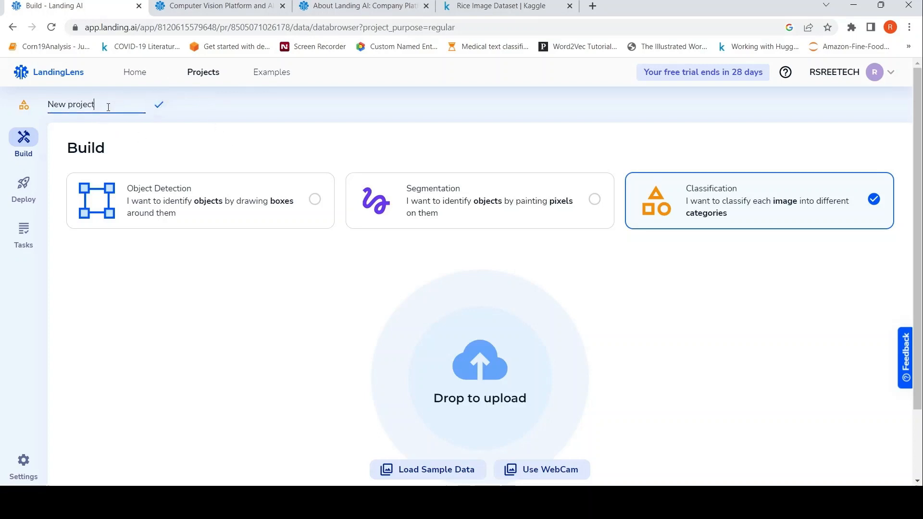
type("R")
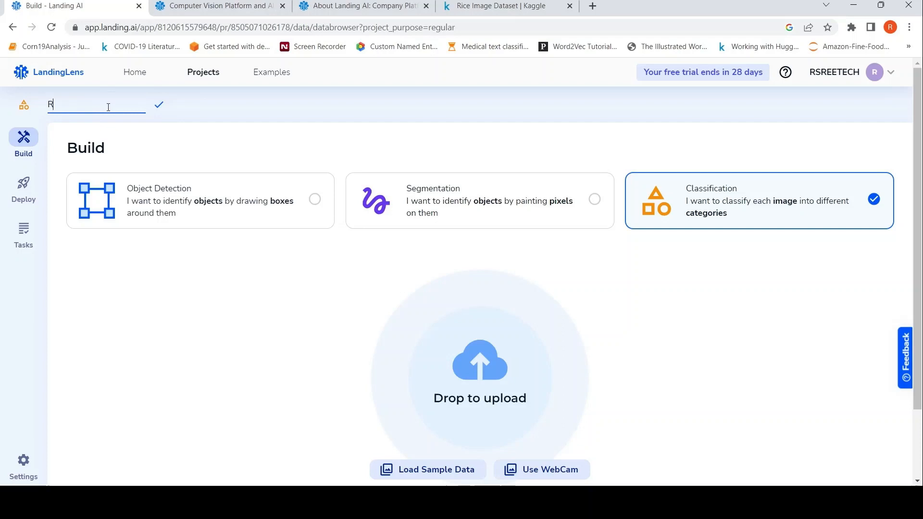
type("iceClassi")
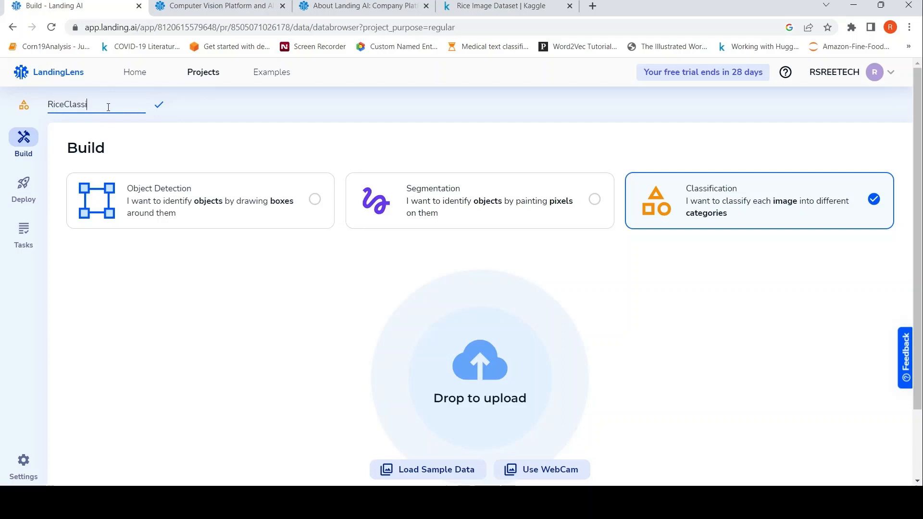
type("fication")
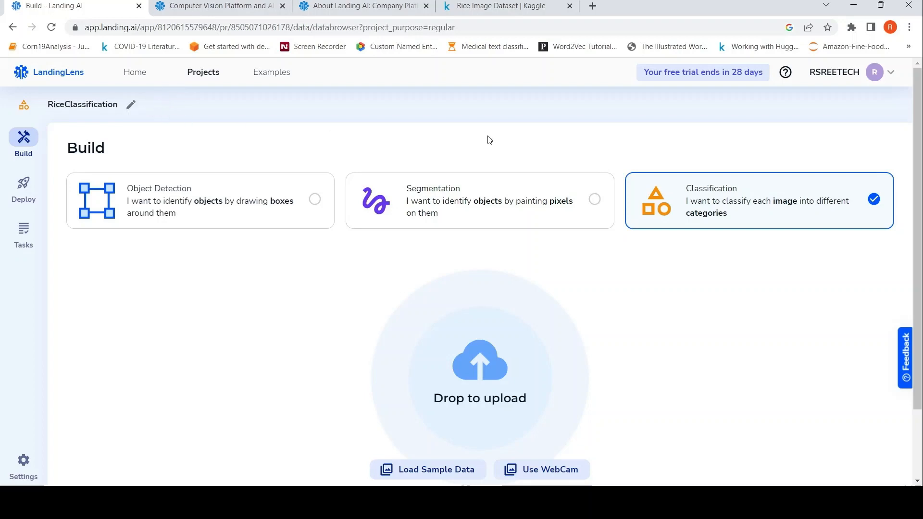
scroll("down", 3)
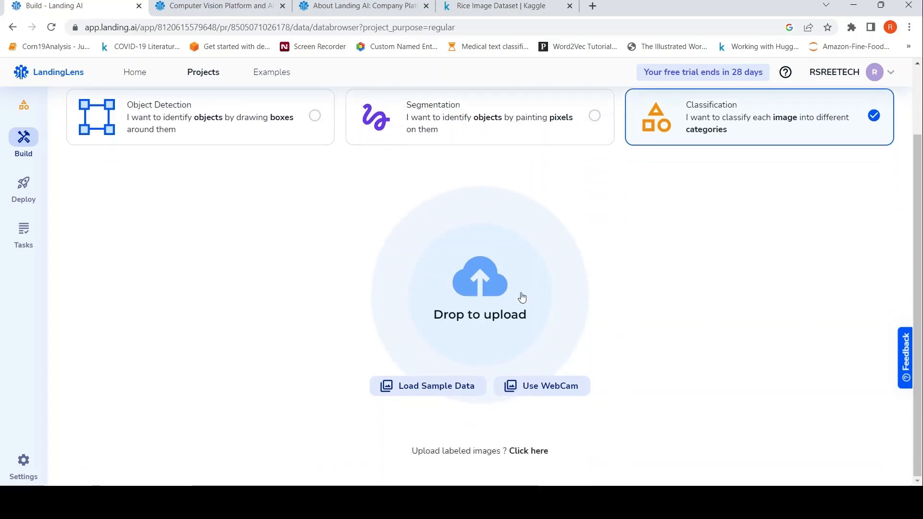
mouse_move(468, 467)
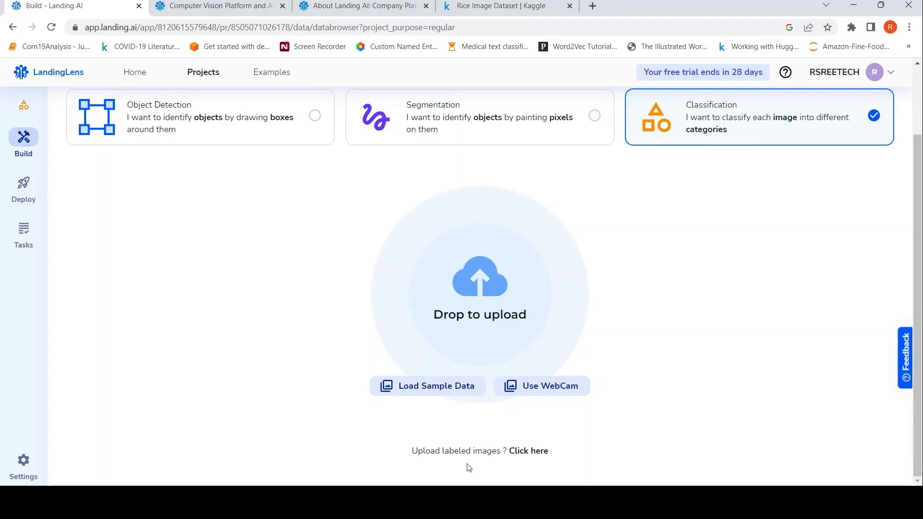
mouse_move(536, 457)
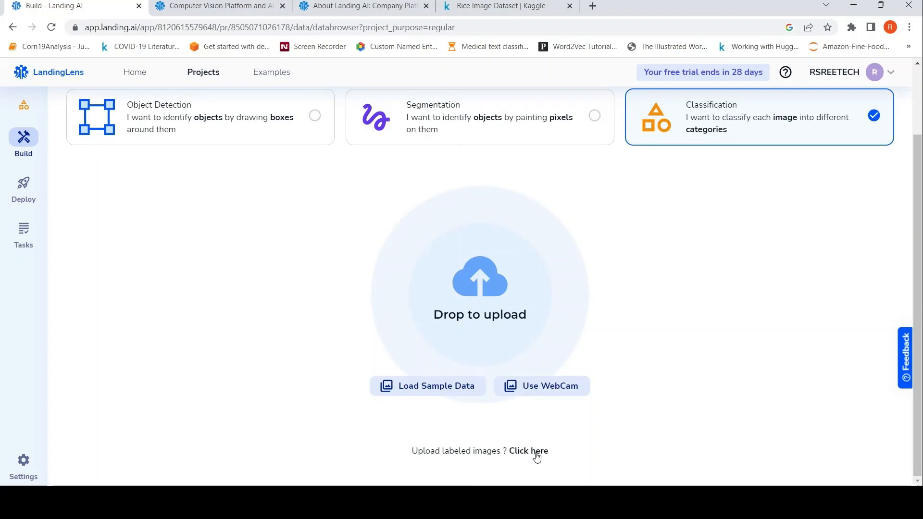
- Start the labeled-images upload to reach the upload-method choice
left_click(535, 451)
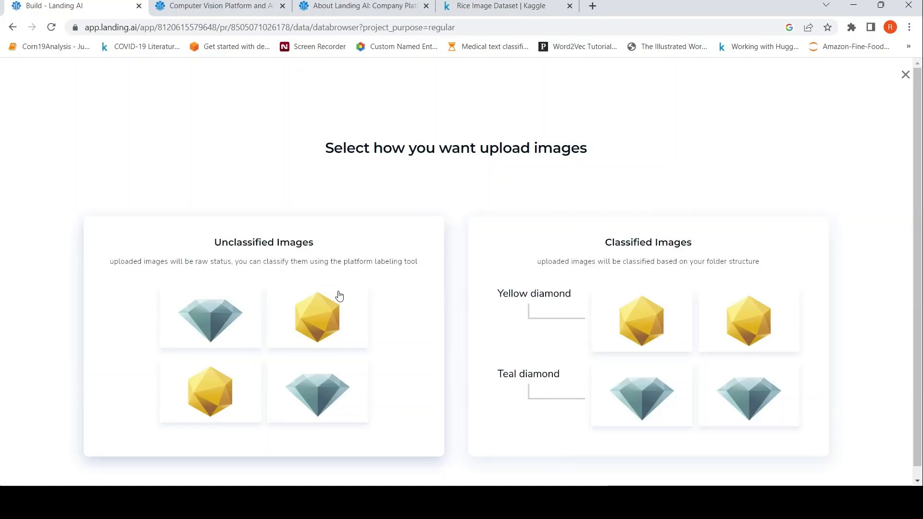
mouse_move(245, 271)
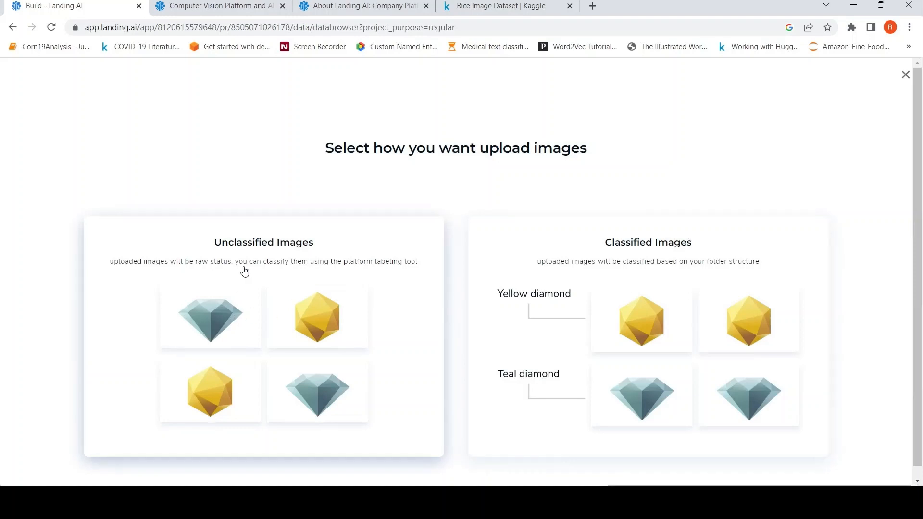
mouse_move(324, 277)
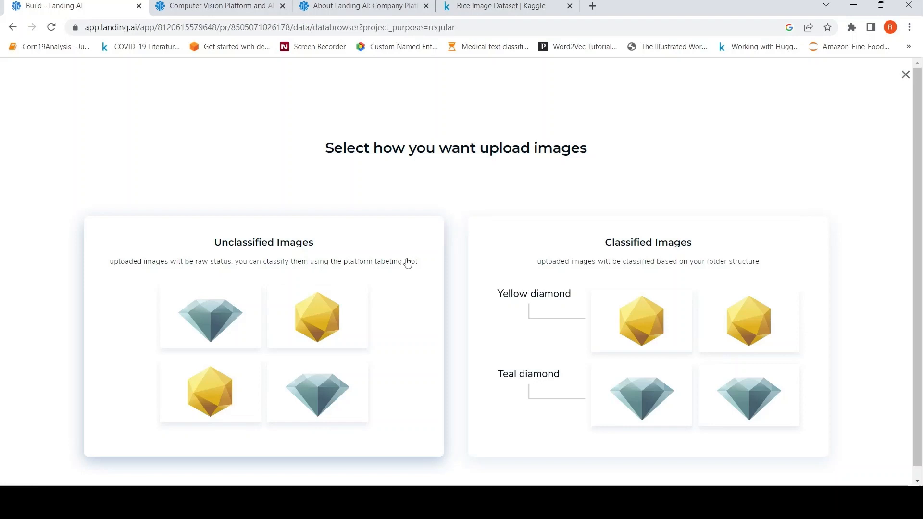
mouse_move(389, 268)
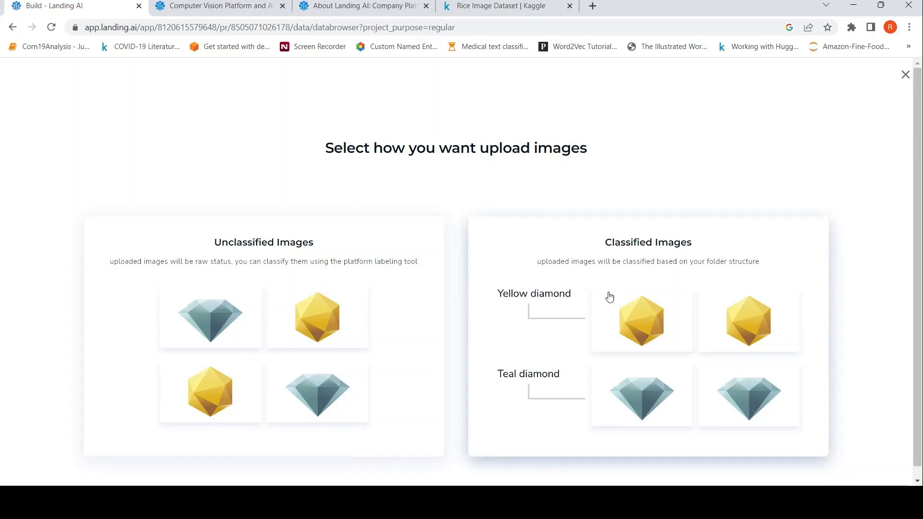
mouse_move(612, 298)
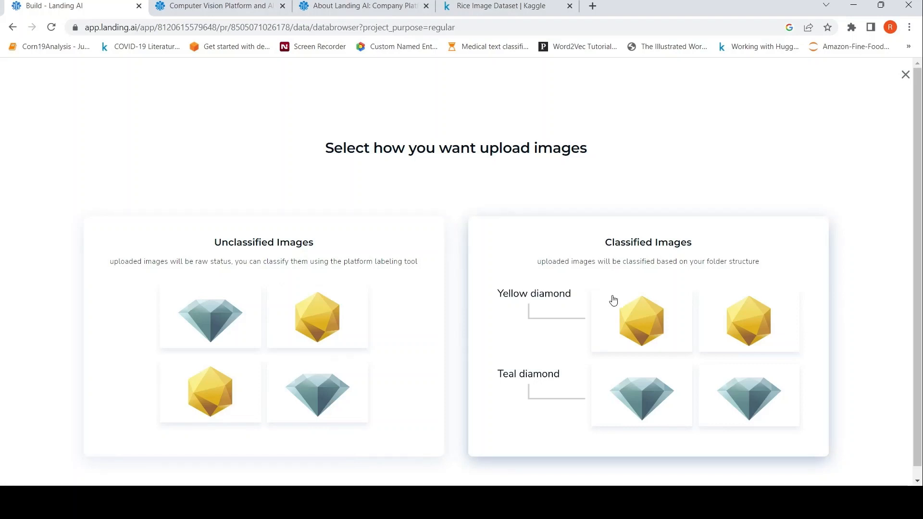
- Choose uploading images already classified by folder structure
left_click(647, 335)
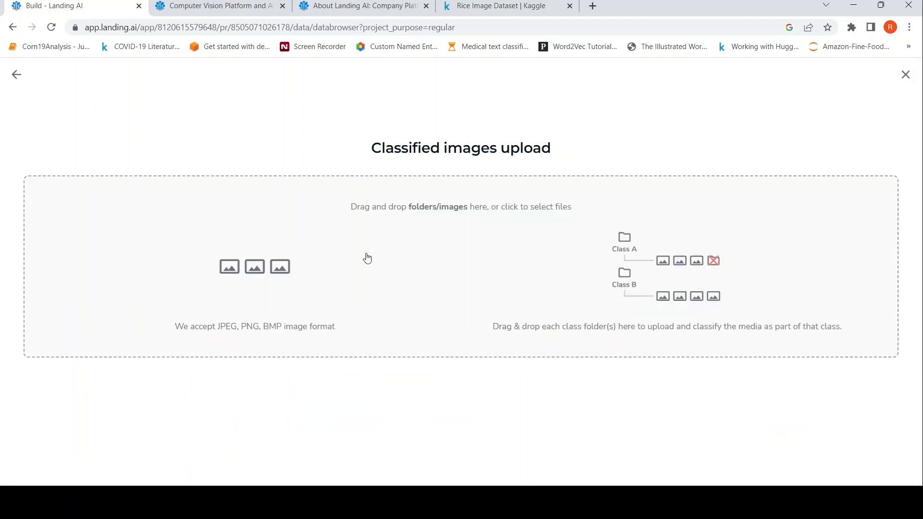
mouse_move(654, 281)
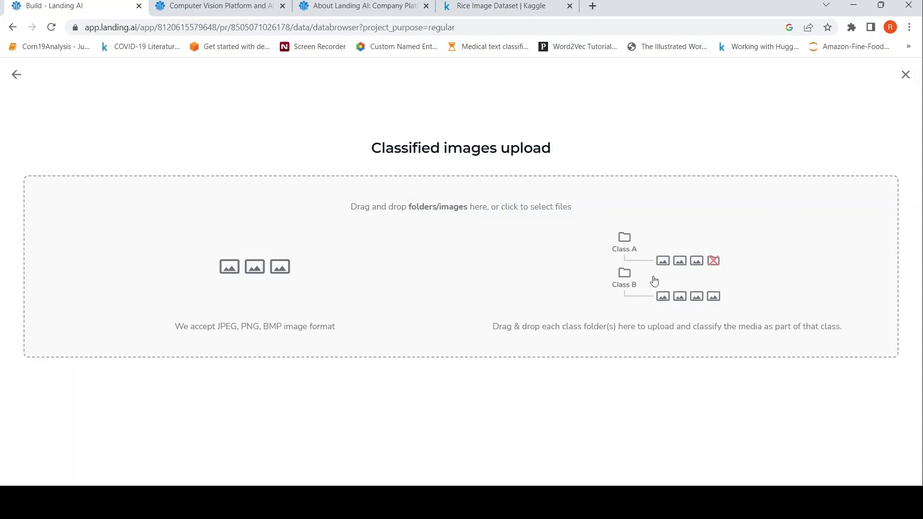
mouse_move(611, 260)
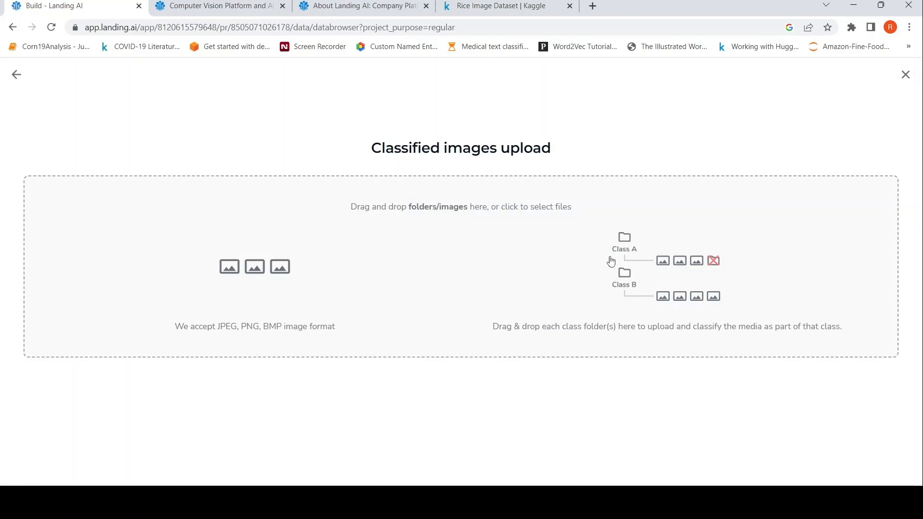
mouse_move(637, 279)
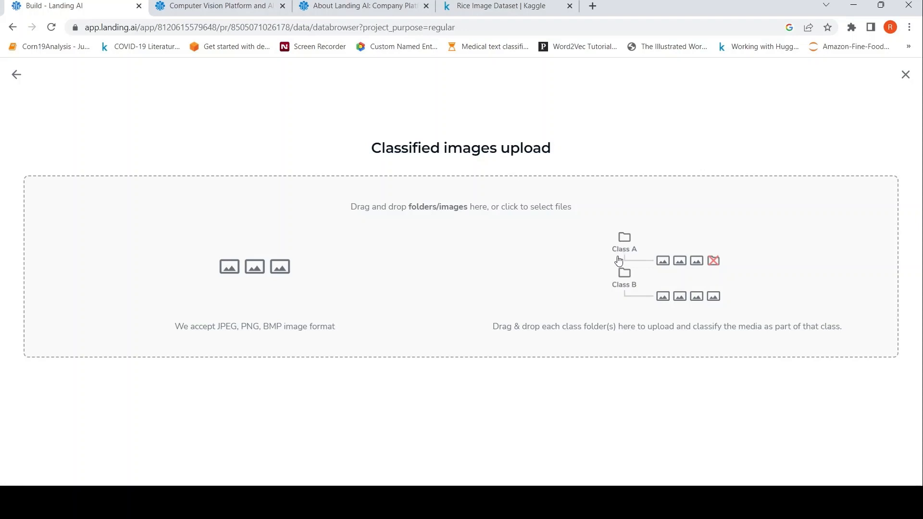
mouse_move(521, 312)
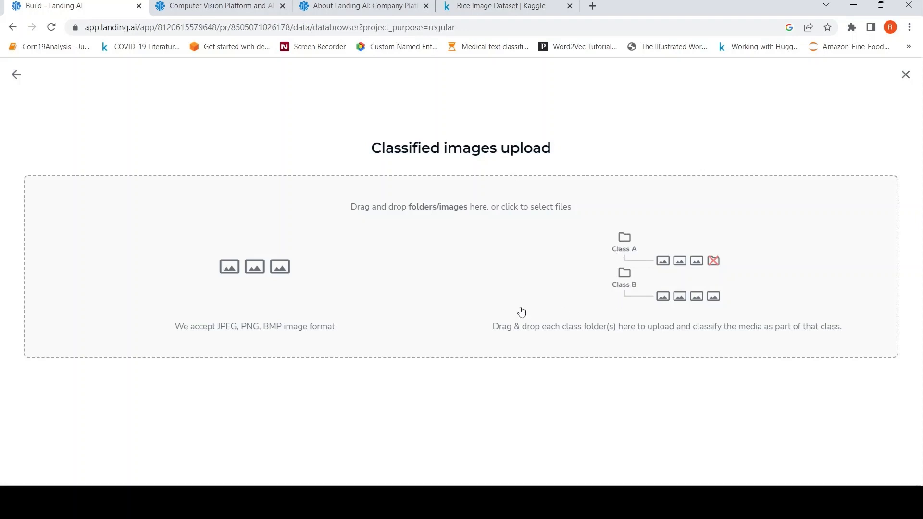
mouse_move(650, 279)
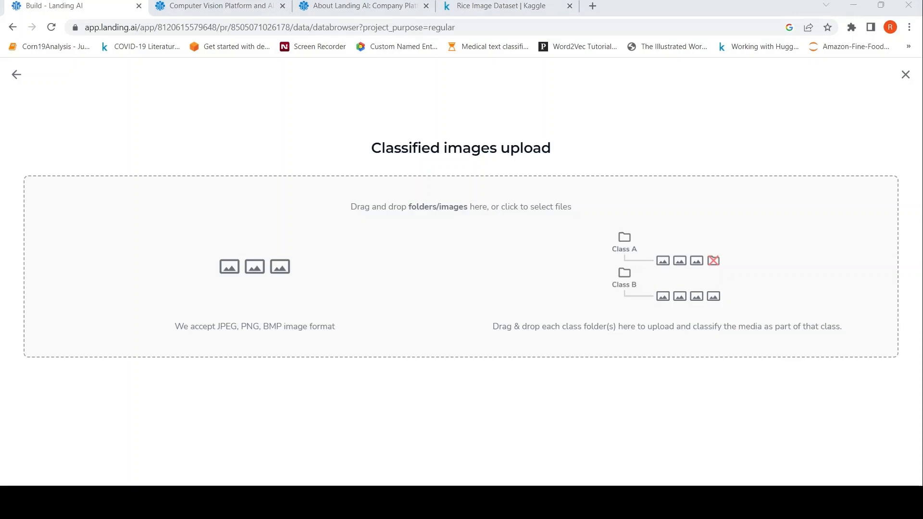
mouse_move(665, 292)
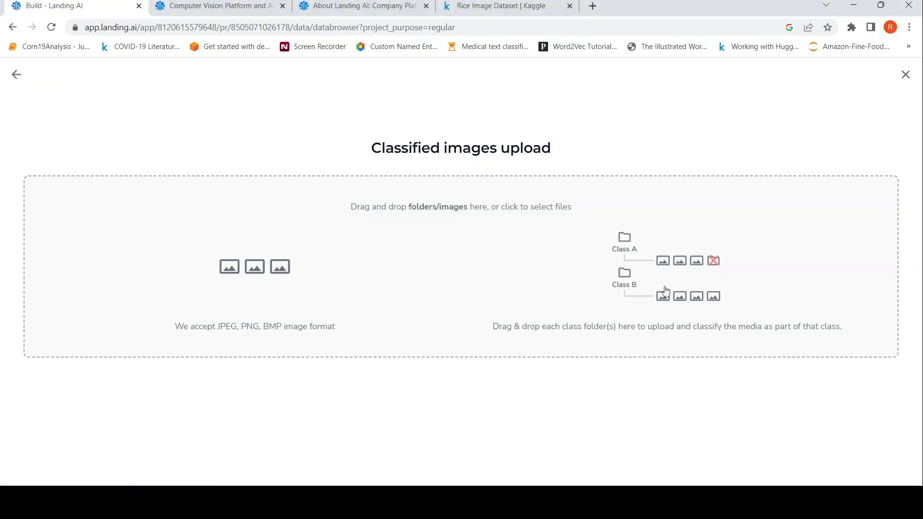
mouse_move(627, 258)
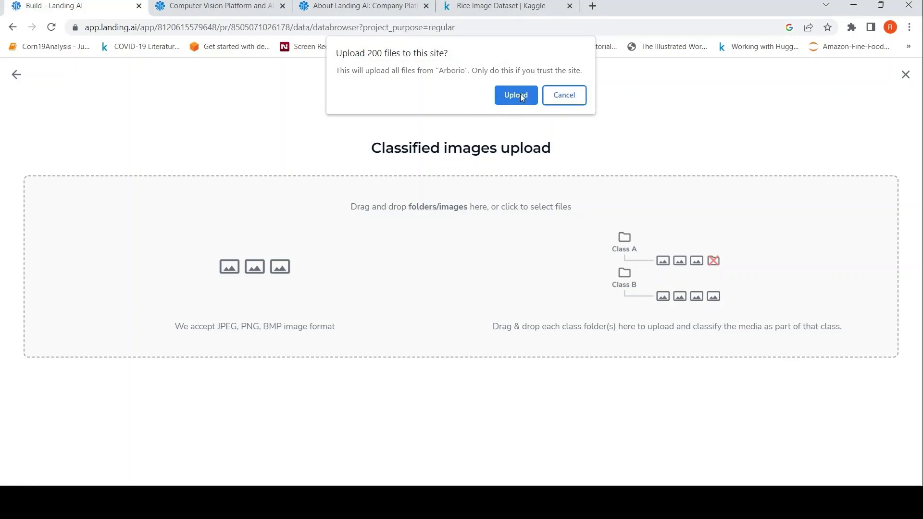
- Stage the Arborio, Basmati, Ipsala, Jasmine and Karacadag folders, 200 images each, for upload
left_click(515, 95)
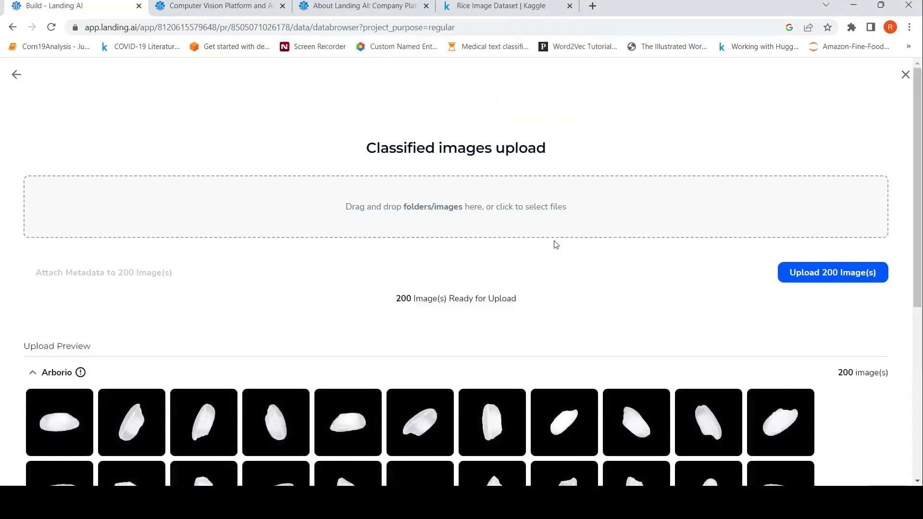
mouse_move(558, 207)
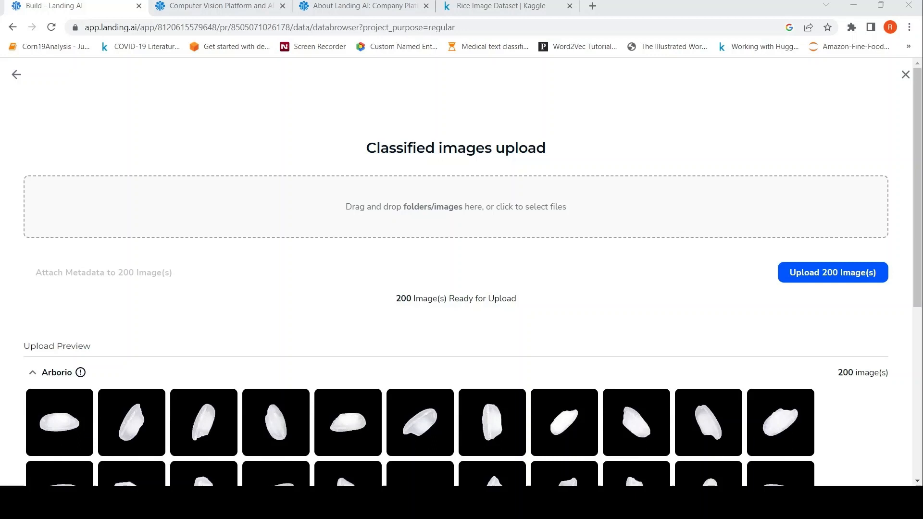
left_click(831, 272)
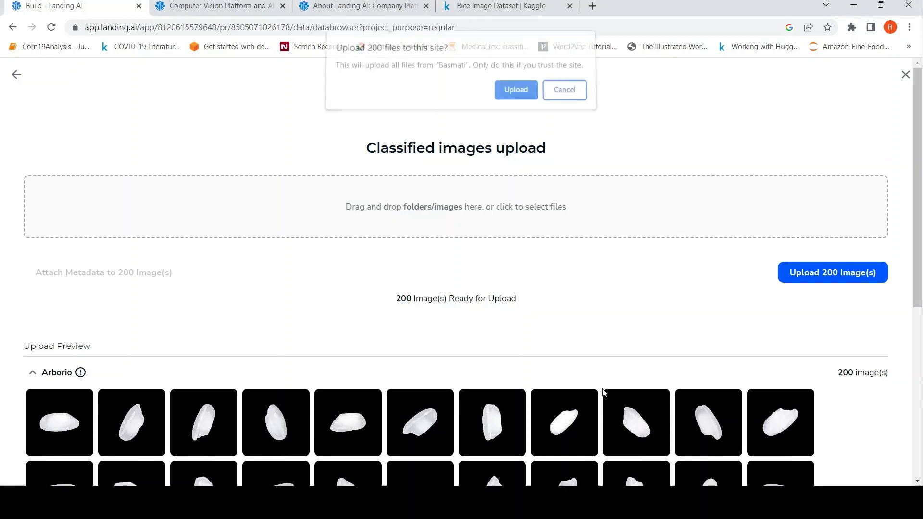
left_click(515, 89)
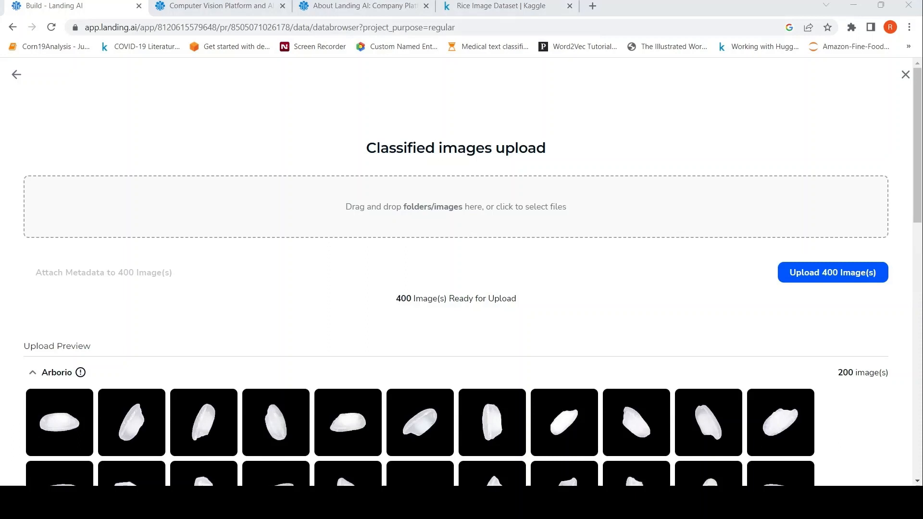
left_click(831, 272)
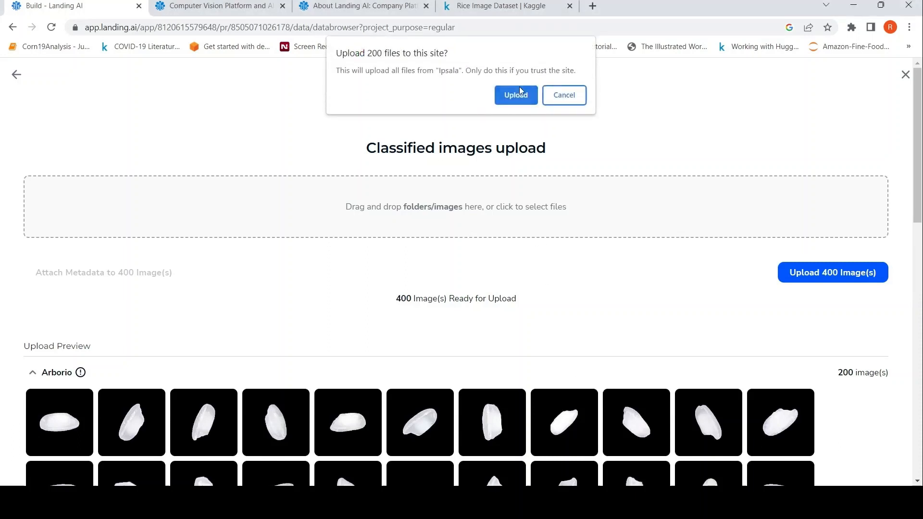
left_click(515, 95)
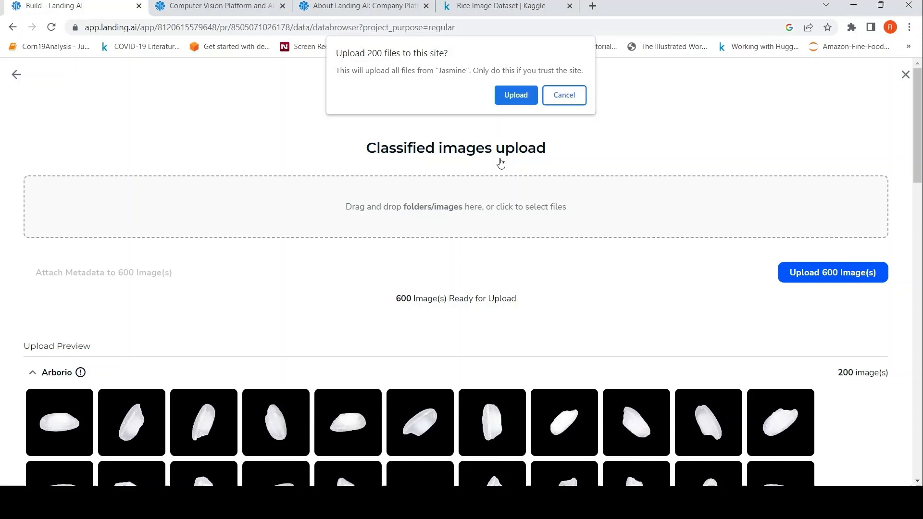
left_click(515, 95)
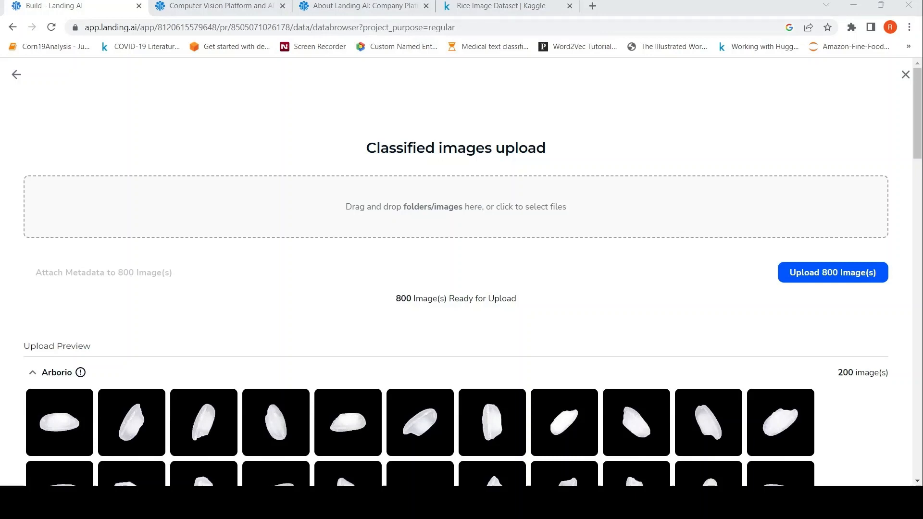
left_click(832, 272)
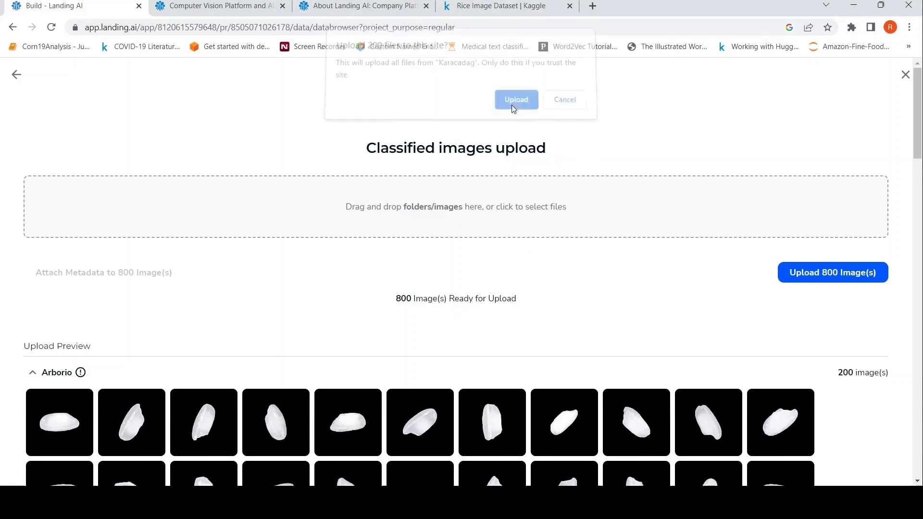
left_click(515, 99)
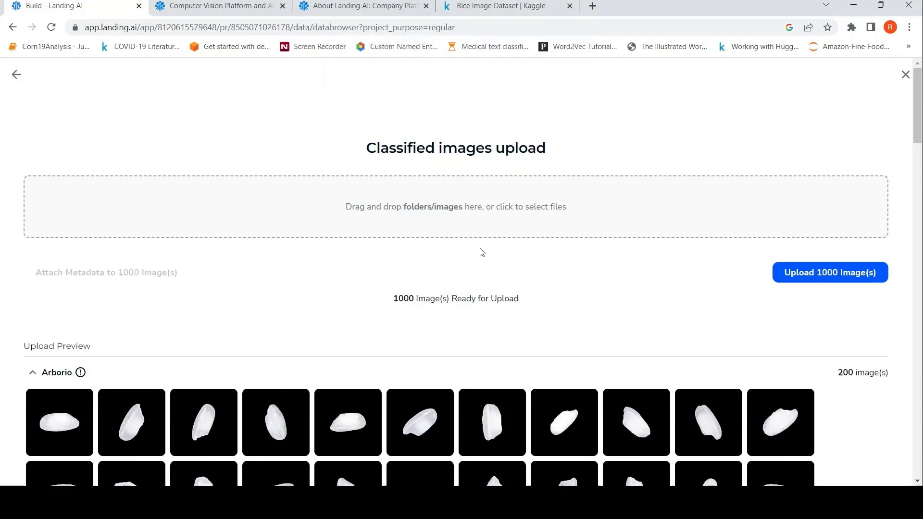
scroll("down", 3)
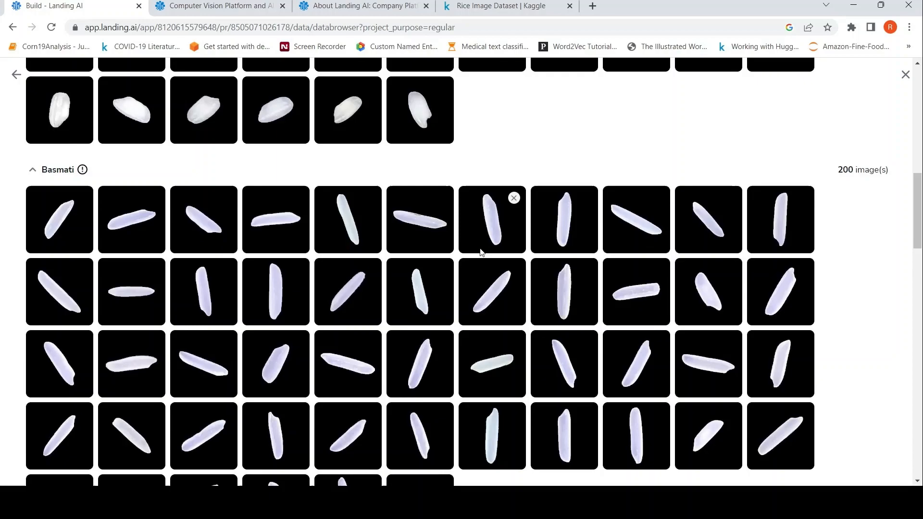
scroll("down", 3)
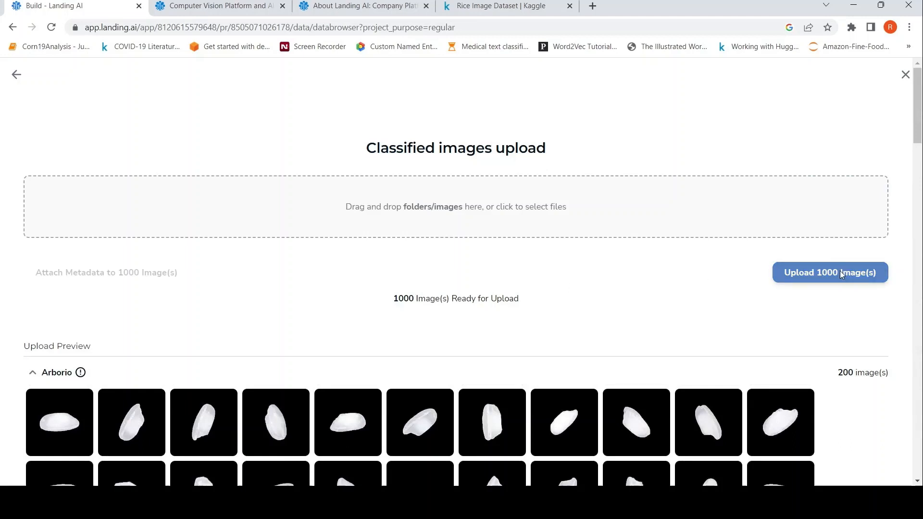
- Upload all 1000 staged images into the RiceClassification project
left_click(830, 272)
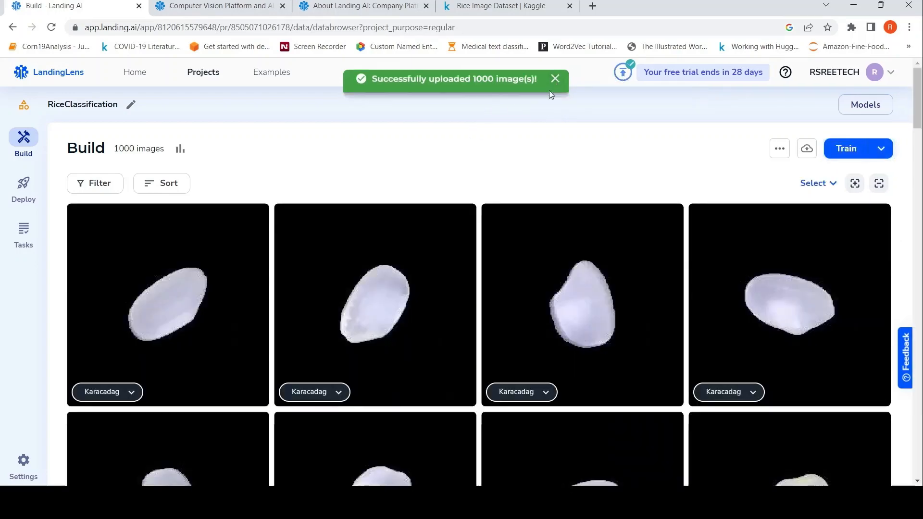
scroll("down", 3)
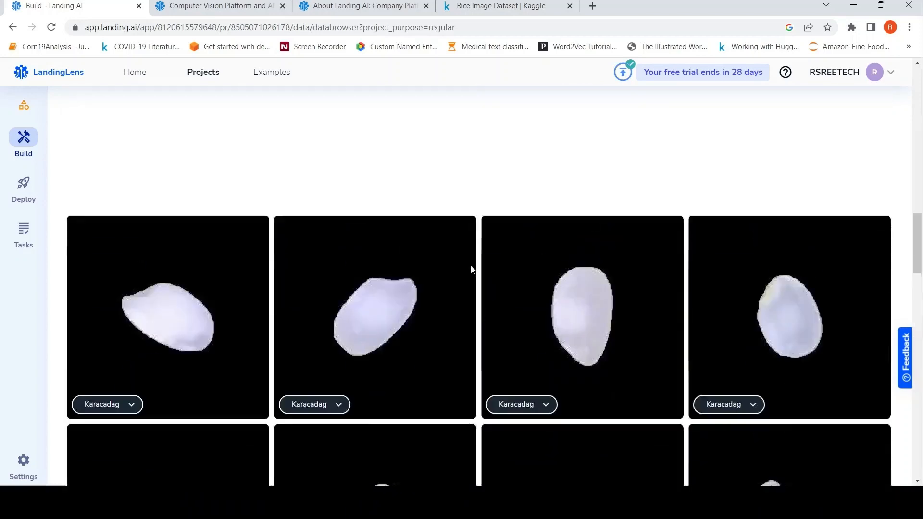
scroll("up", 3)
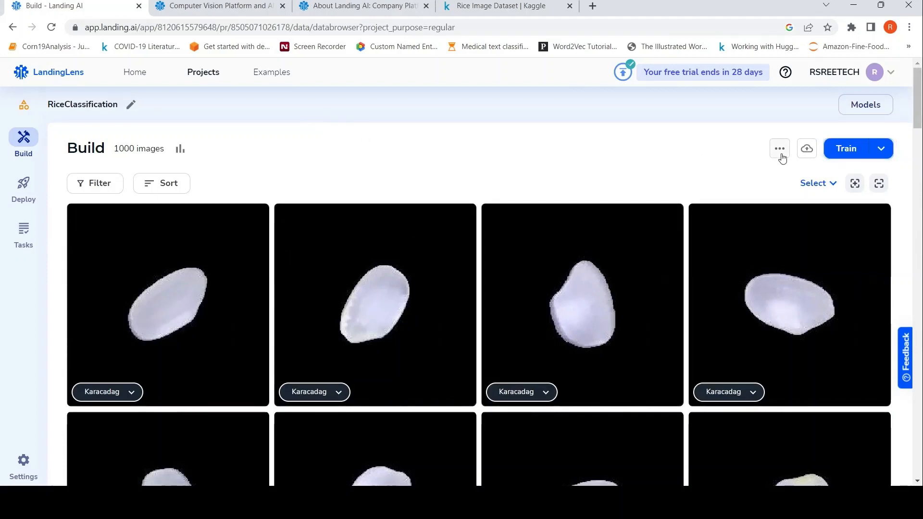
- Review the five rice classes in Manage Classes and their labeling instructions
left_click(778, 148)
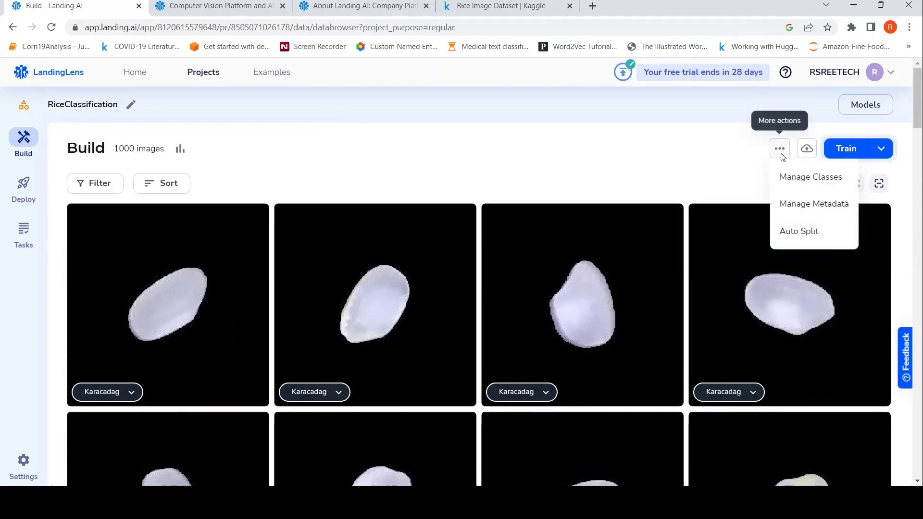
left_click(809, 176)
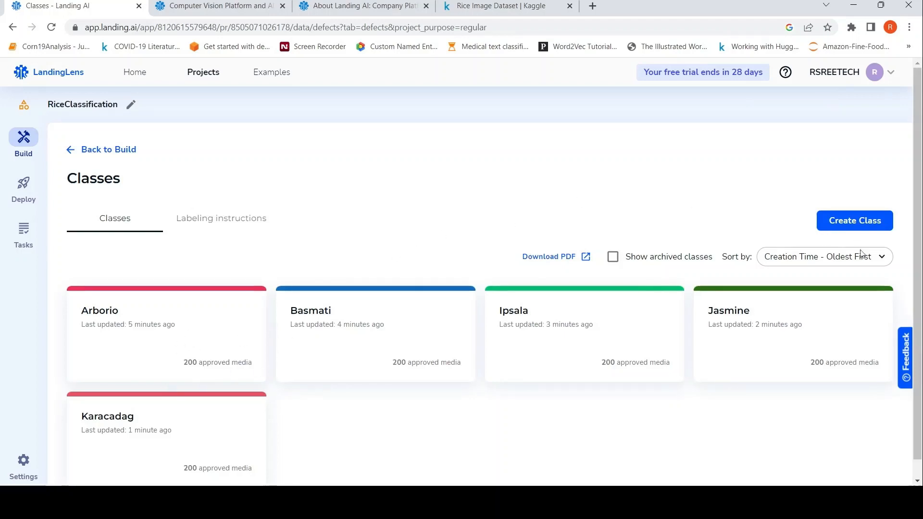
mouse_move(670, 361)
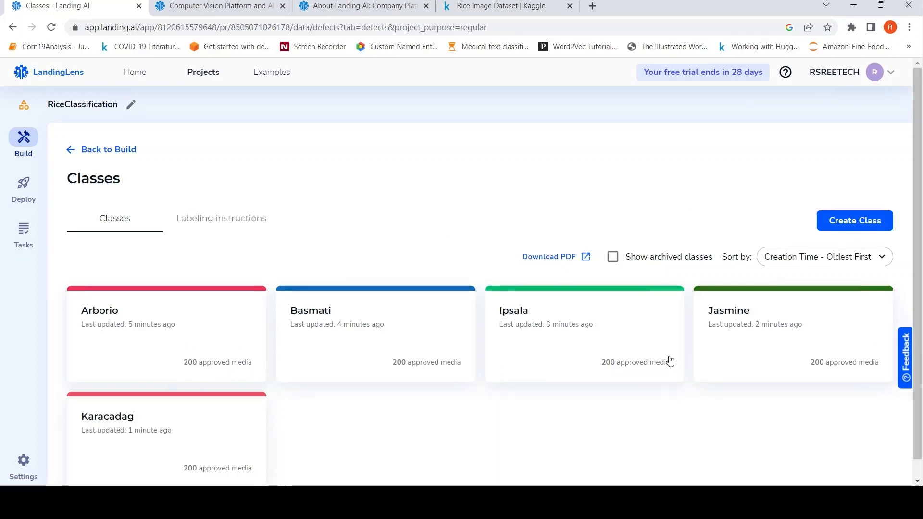
mouse_move(297, 222)
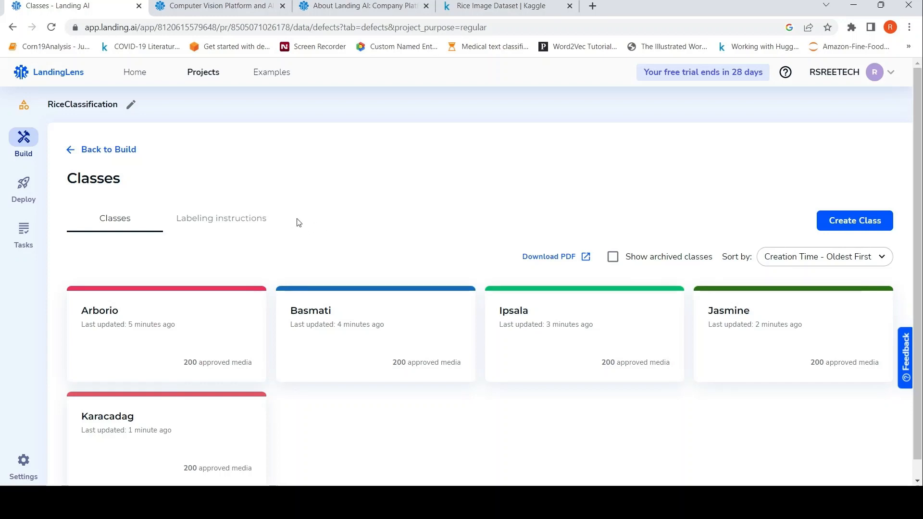
mouse_move(251, 226)
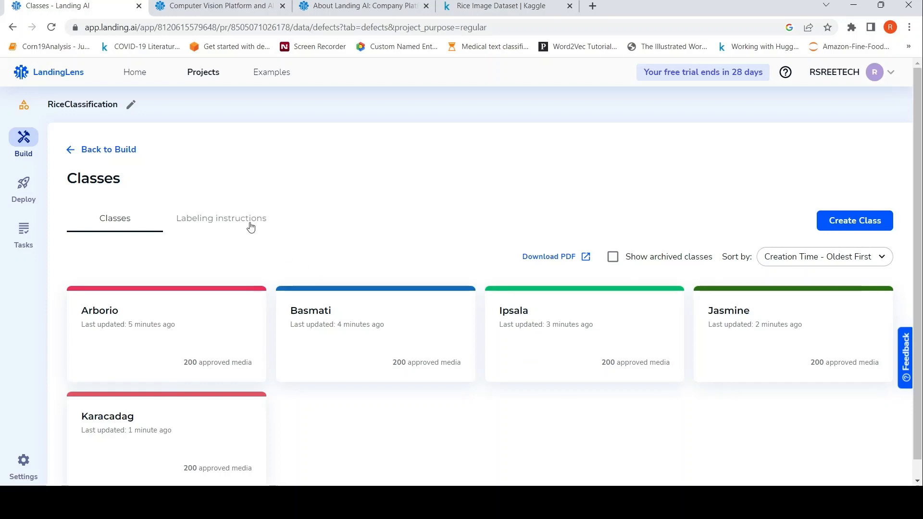
left_click(221, 218)
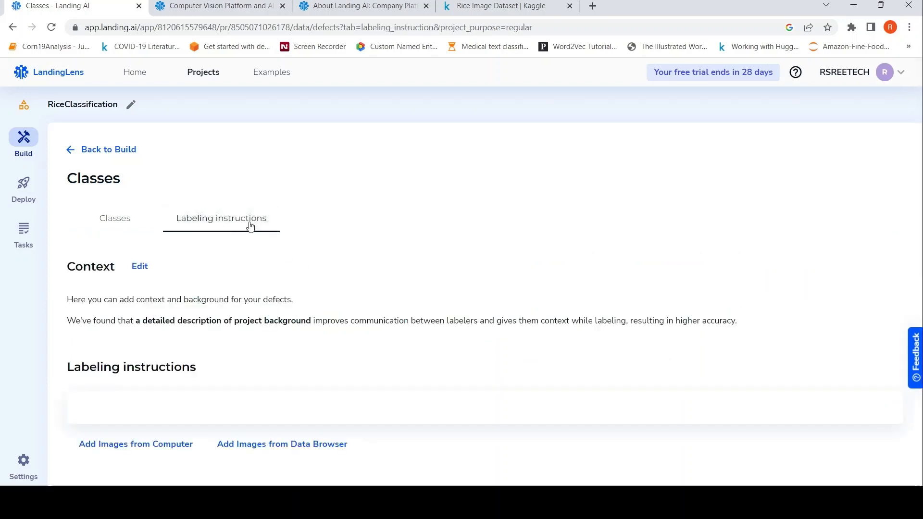
mouse_move(116, 250)
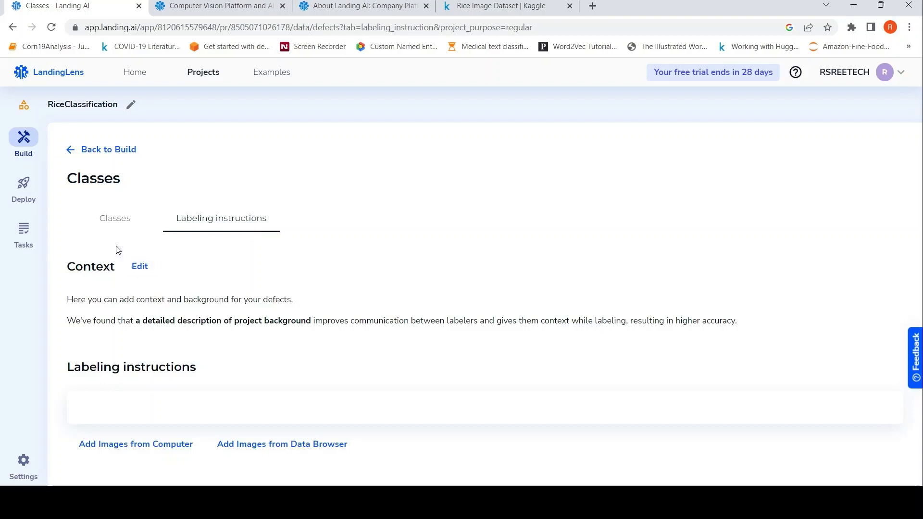
left_click(114, 218)
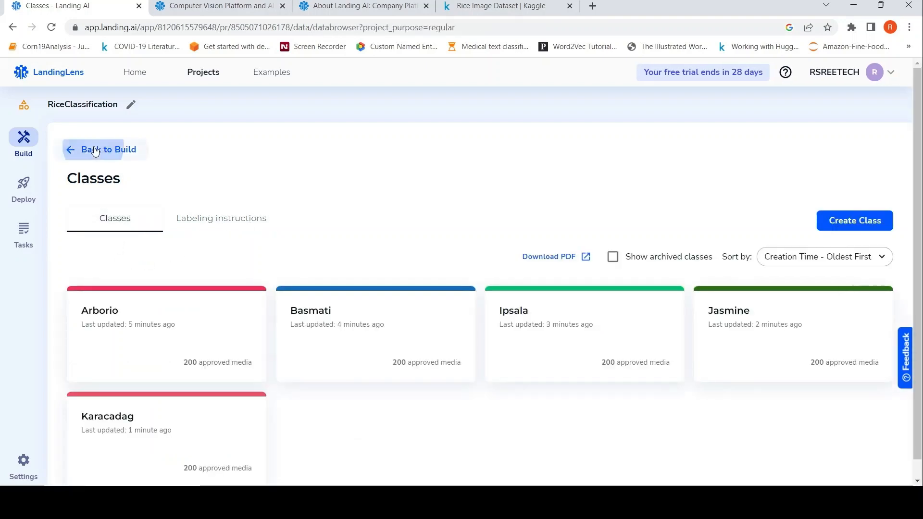
- Return to the image browser and start the auto split of the 1000 images
left_click(108, 150)
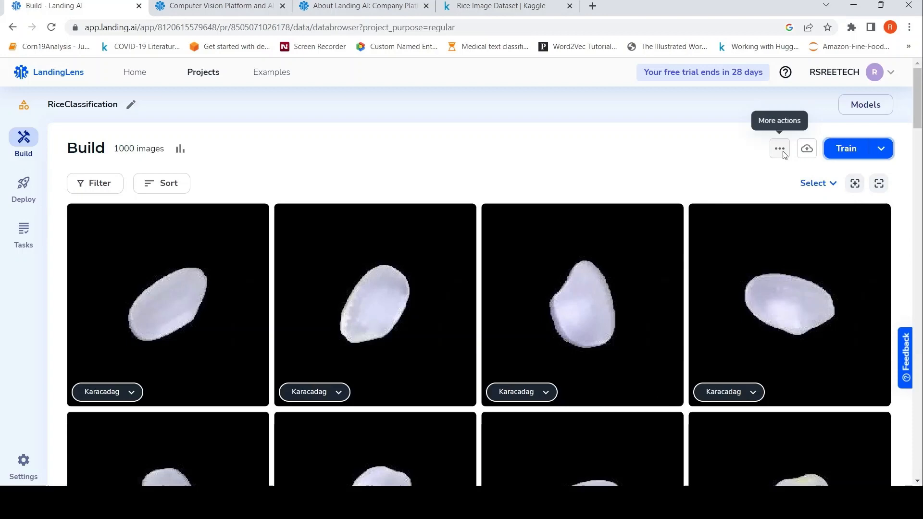
left_click(777, 148)
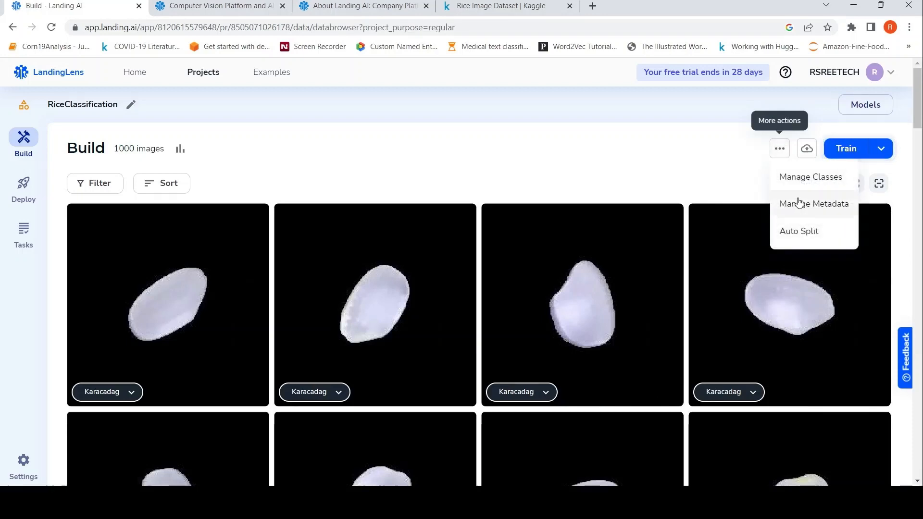
mouse_move(798, 231)
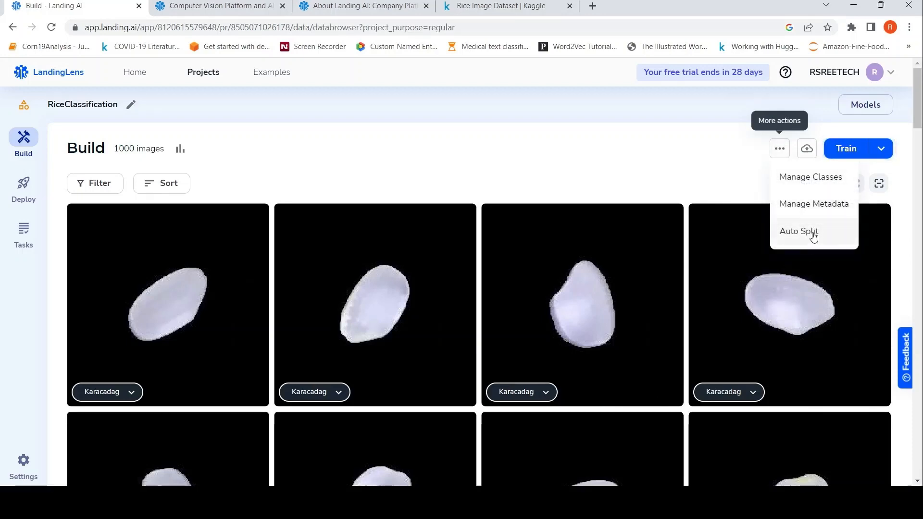
left_click(798, 230)
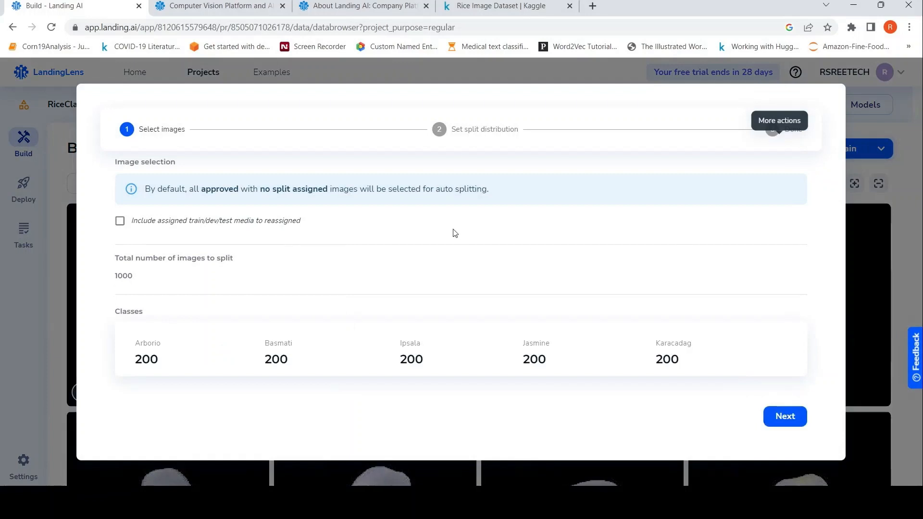
mouse_move(381, 241)
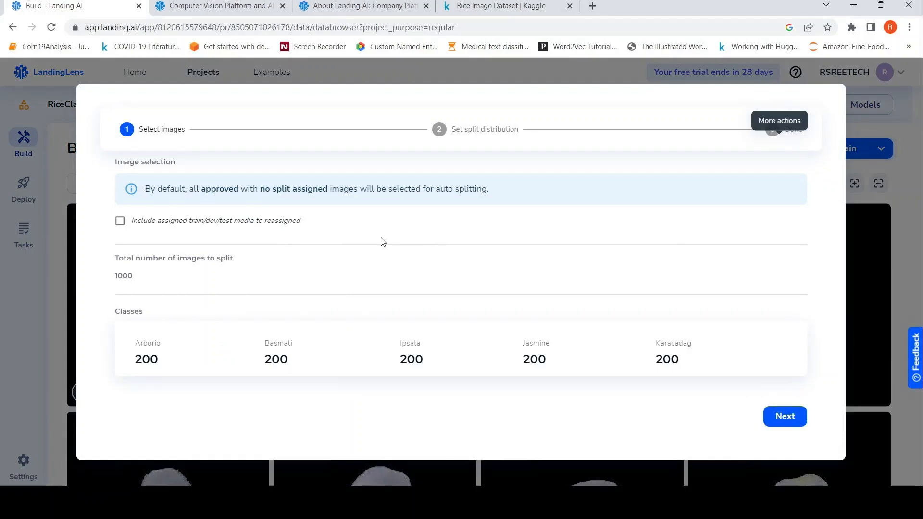
mouse_move(239, 248)
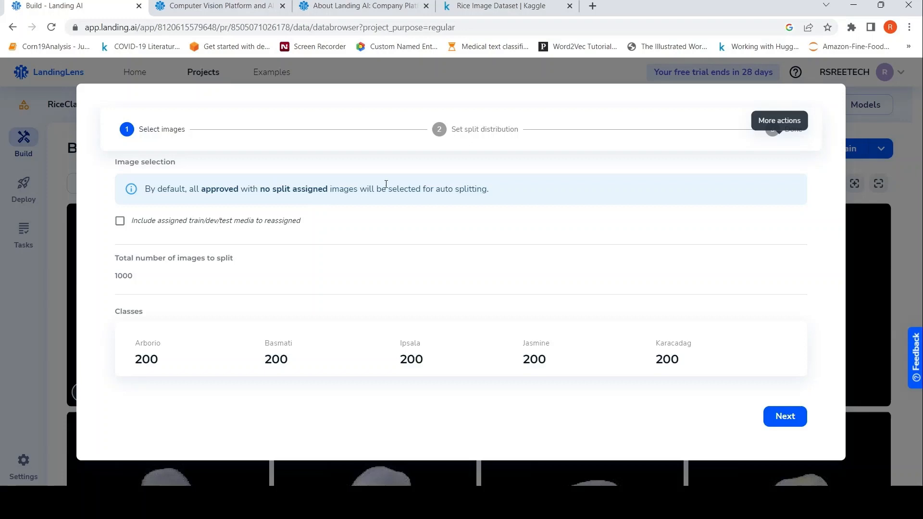
mouse_move(800, 433)
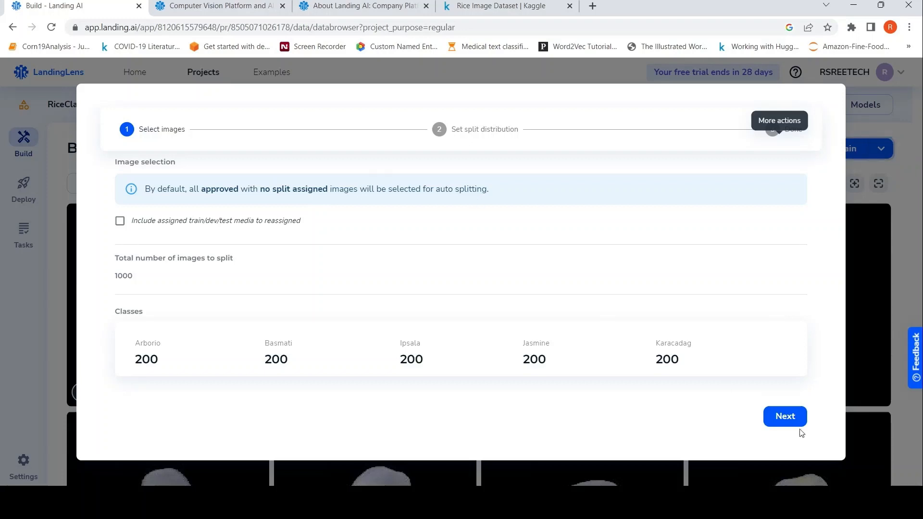
- Assign the 1000 images to train/dev/test at the 70/20/10 split (700/200/100)
left_click(785, 416)
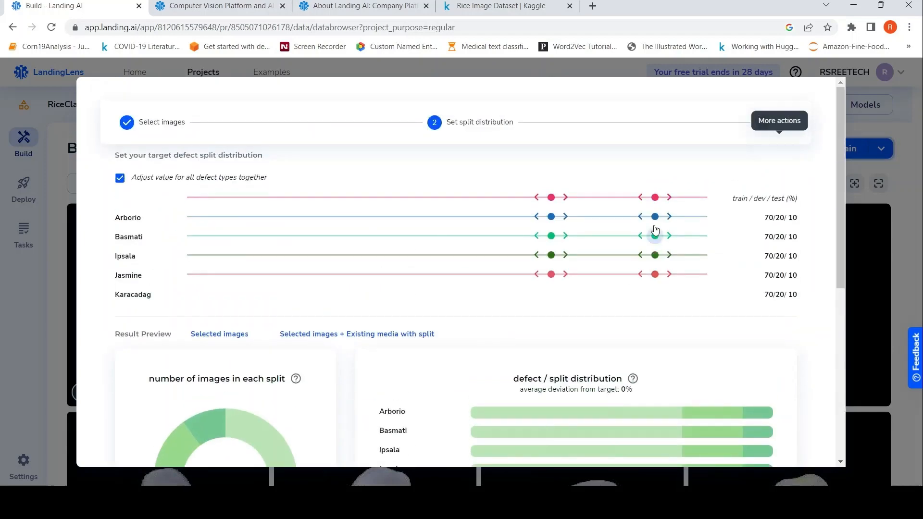
scroll("down", 3)
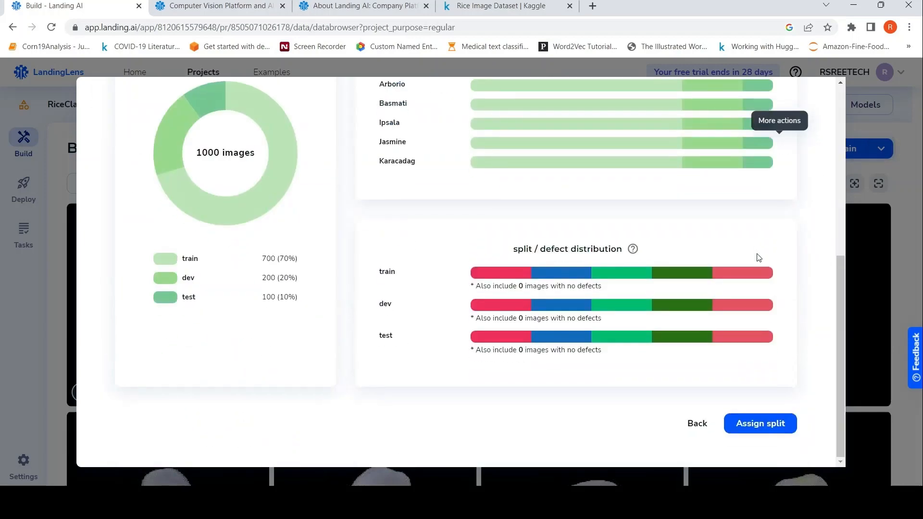
mouse_move(248, 266)
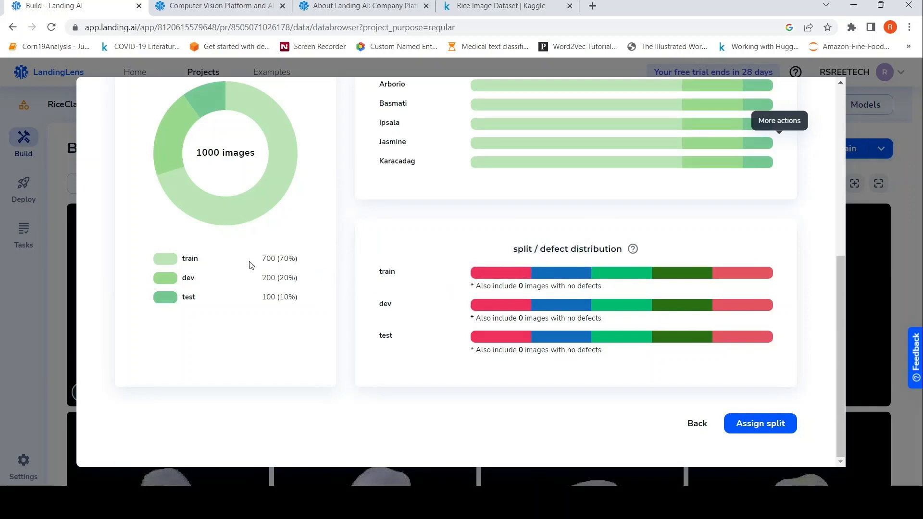
mouse_move(235, 292)
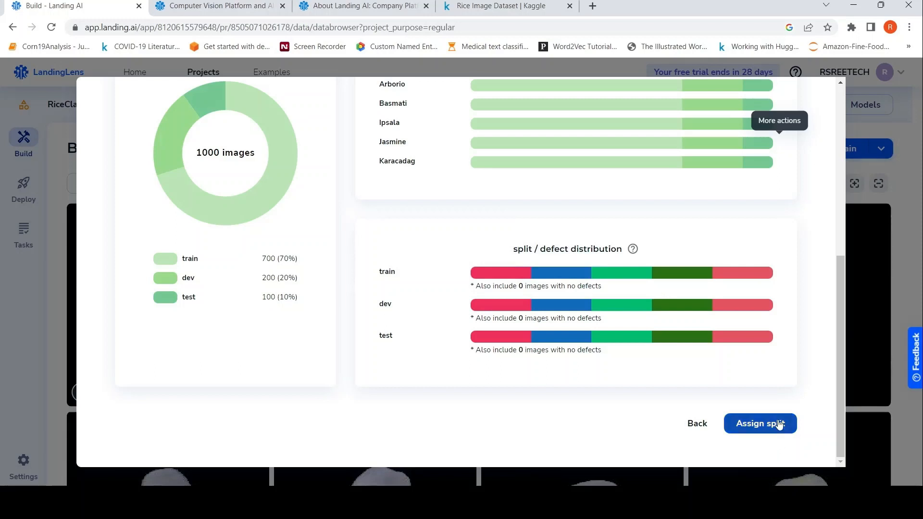
left_click(760, 423)
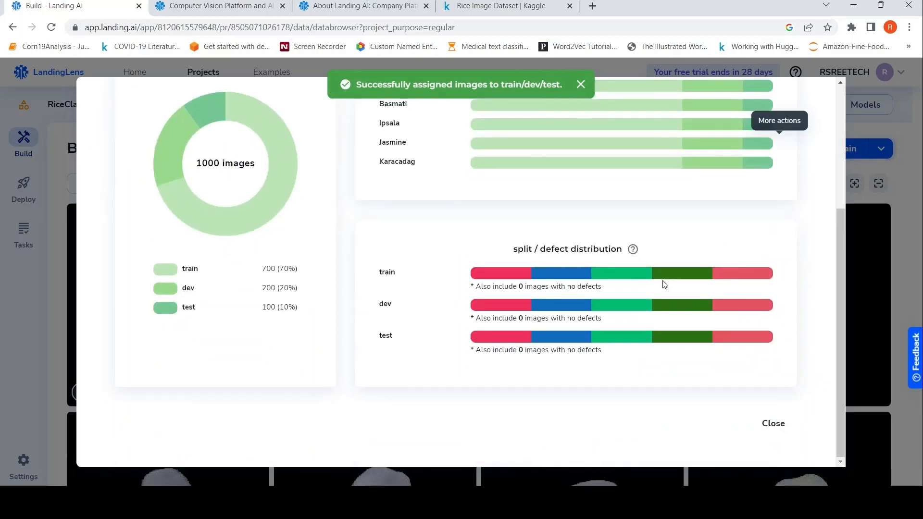
- Review the split summary and return to the Build image grid
scroll("up", 3)
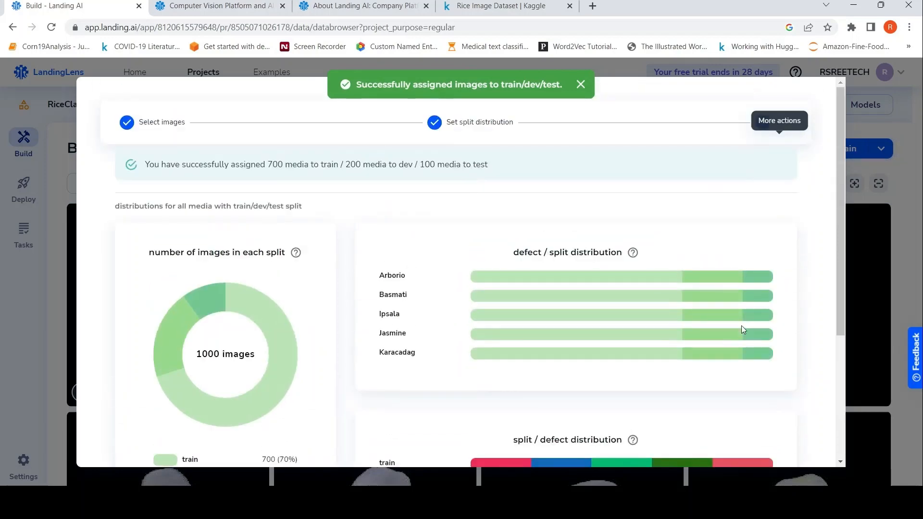
scroll("down", 3)
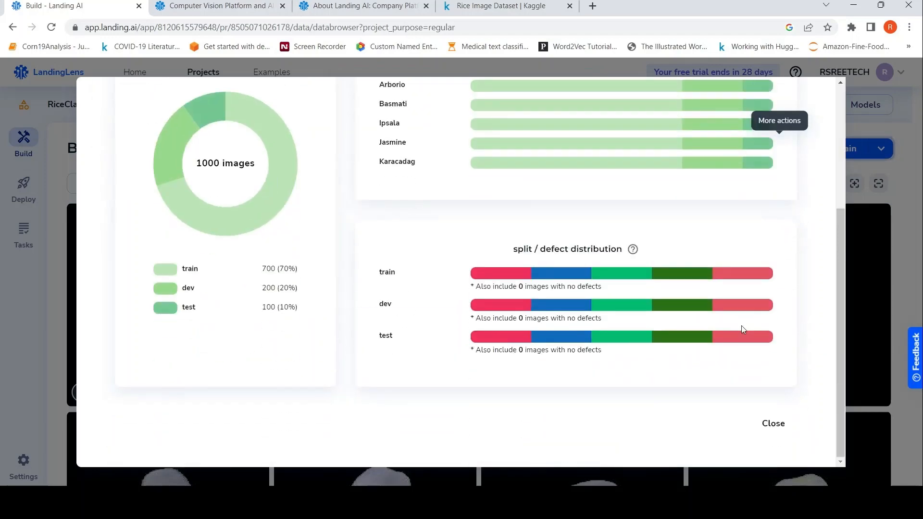
left_click(772, 423)
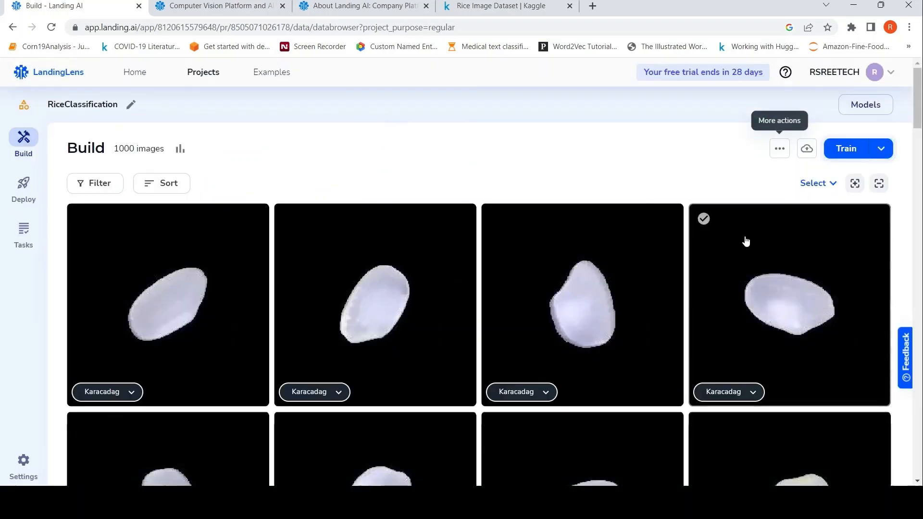
- Start training with custom options for the RiceClassification dataset
left_click(779, 148)
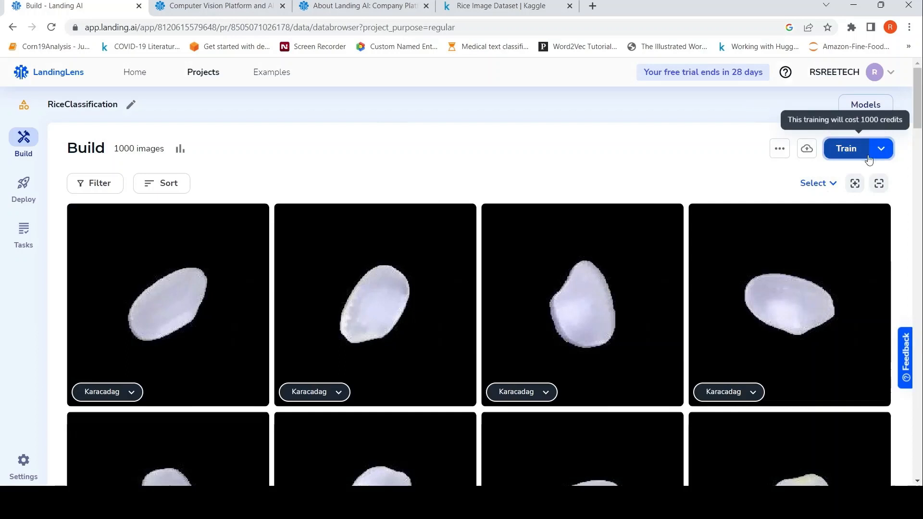
mouse_move(880, 148)
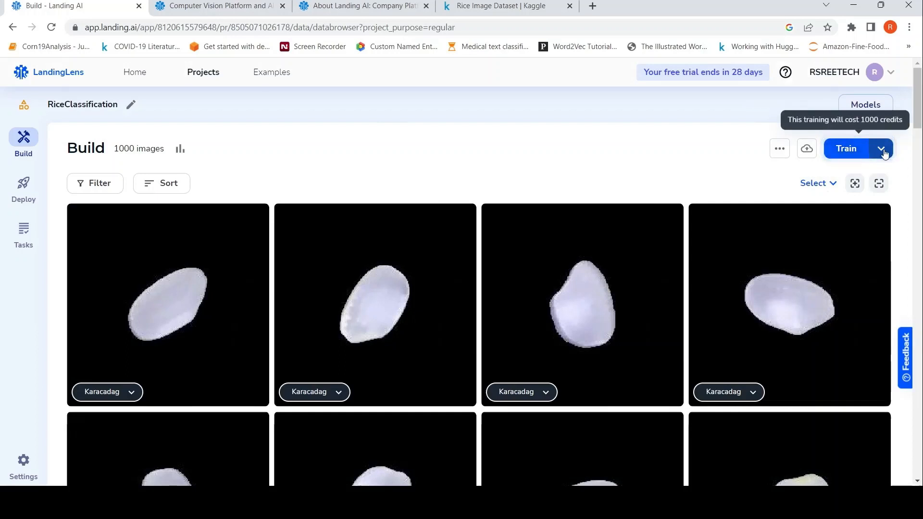
left_click(880, 148)
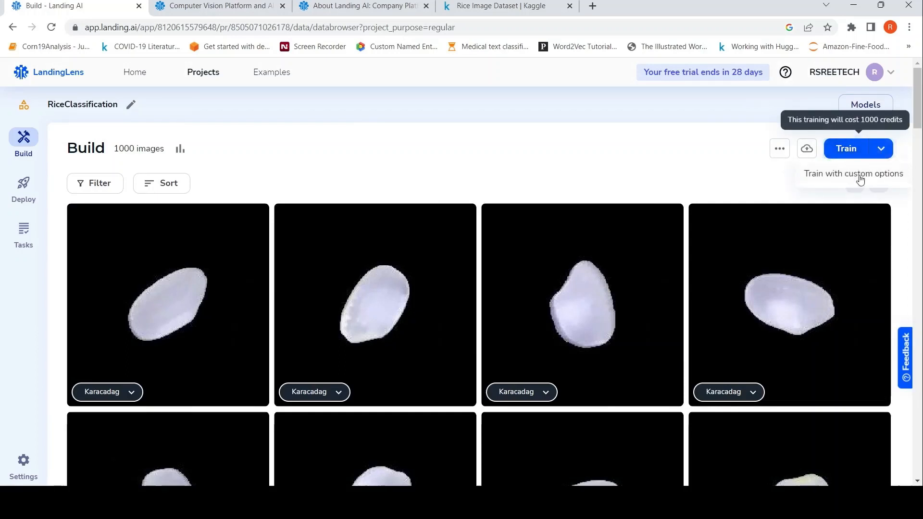
left_click(853, 173)
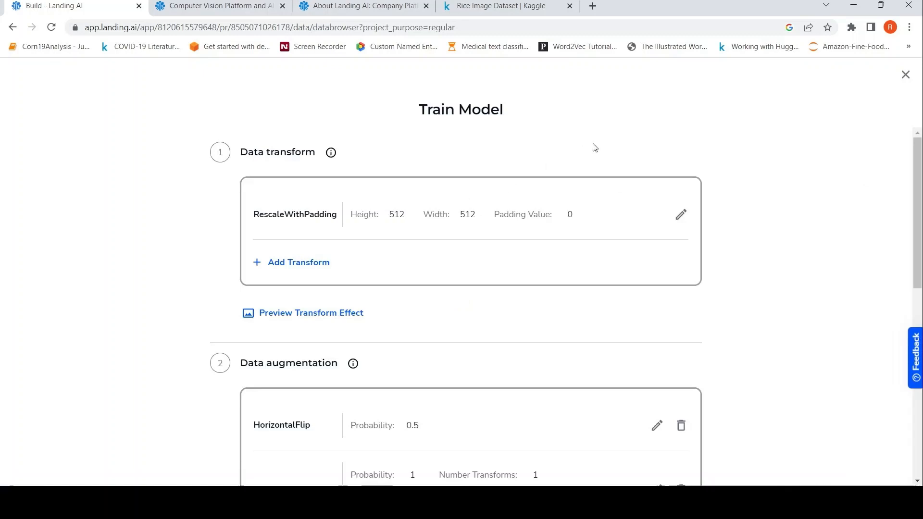
mouse_move(302, 198)
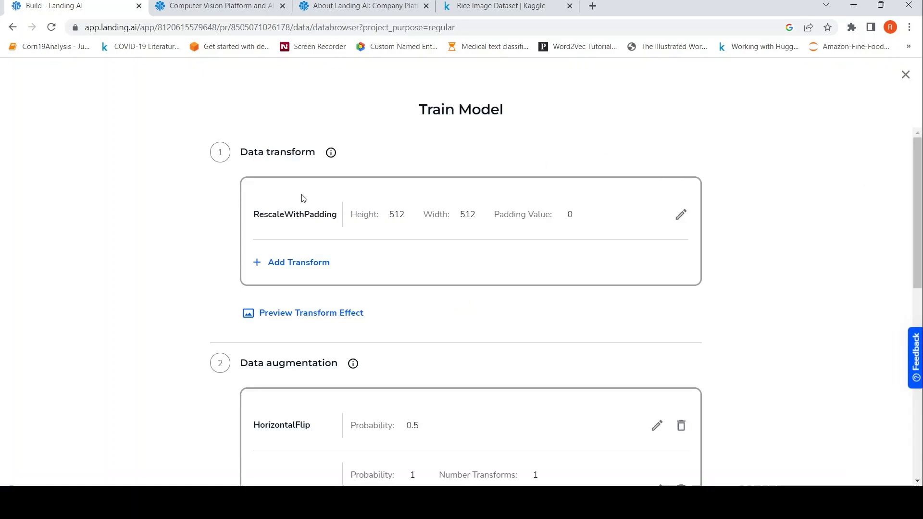
mouse_move(360, 279)
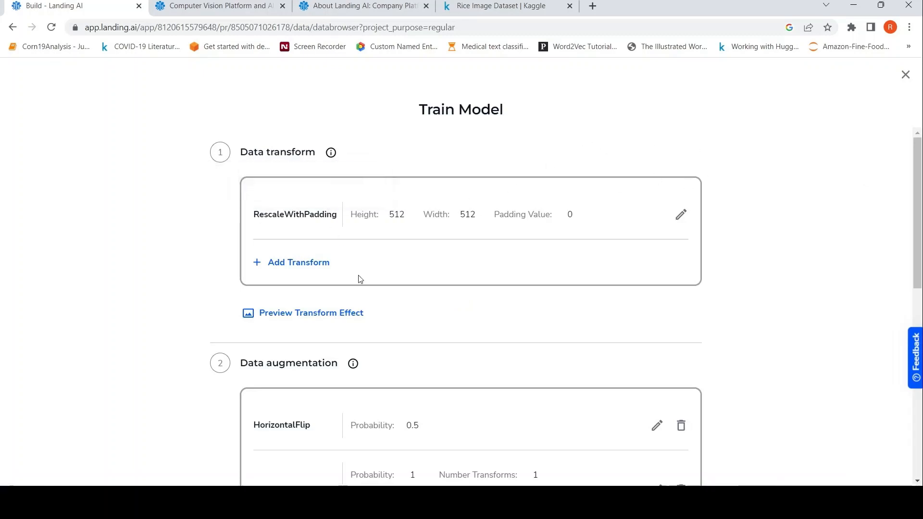
scroll("down", 3)
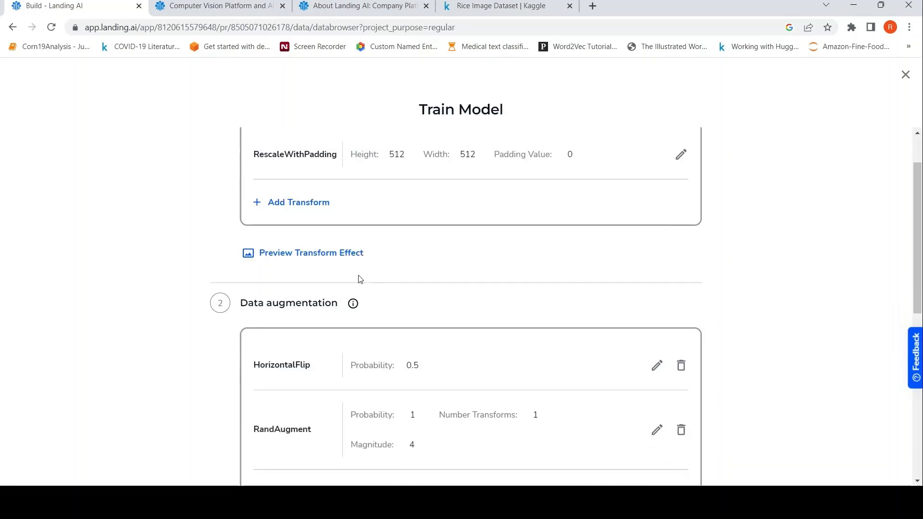
scroll("up", 3)
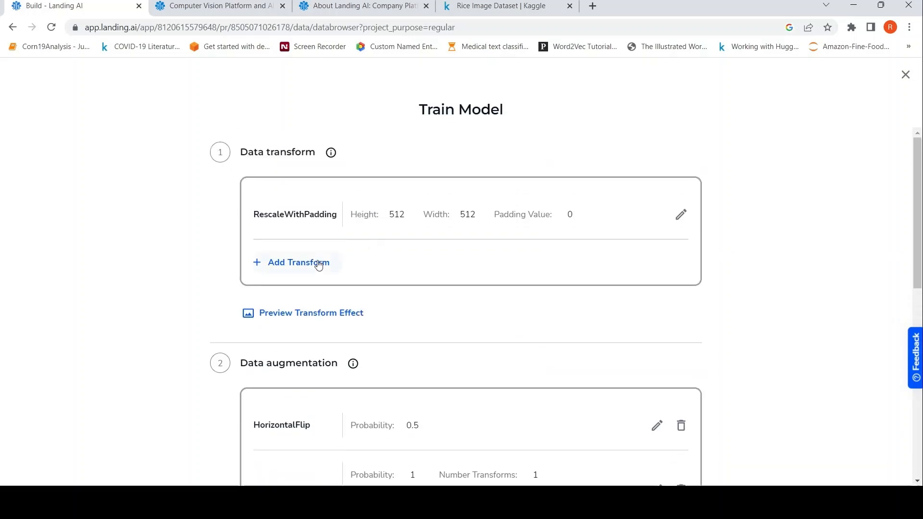
mouse_move(329, 229)
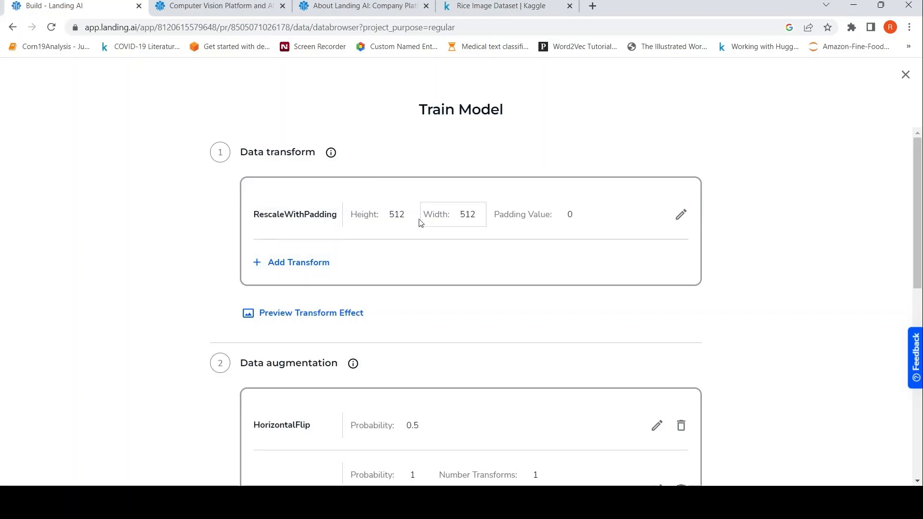
mouse_move(409, 235)
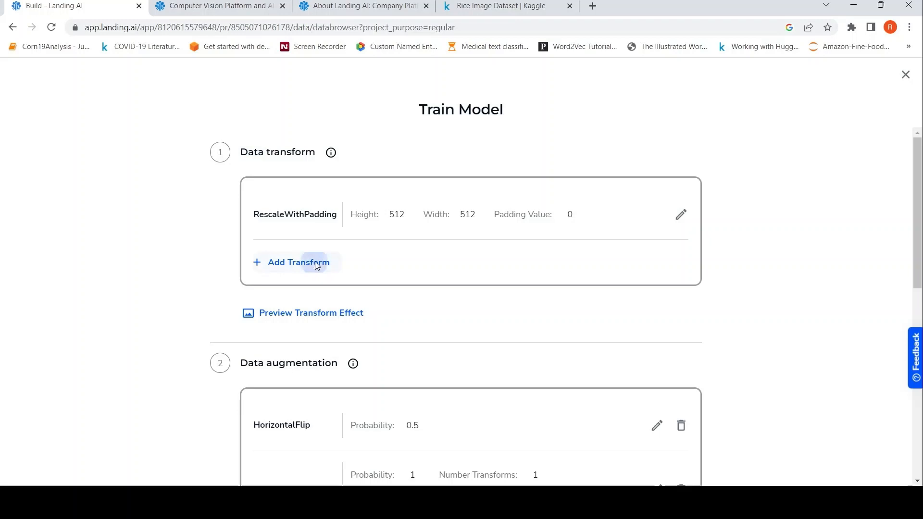
left_click(298, 261)
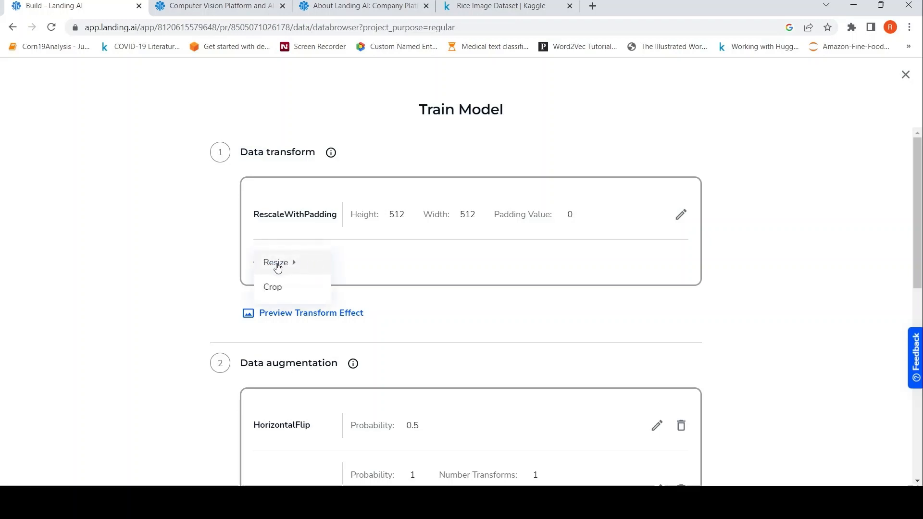
mouse_move(444, 259)
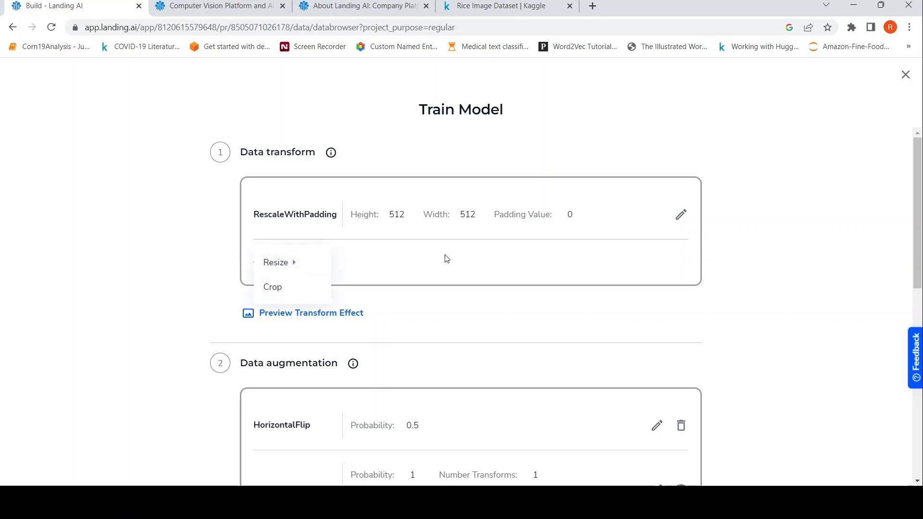
scroll("down", 3)
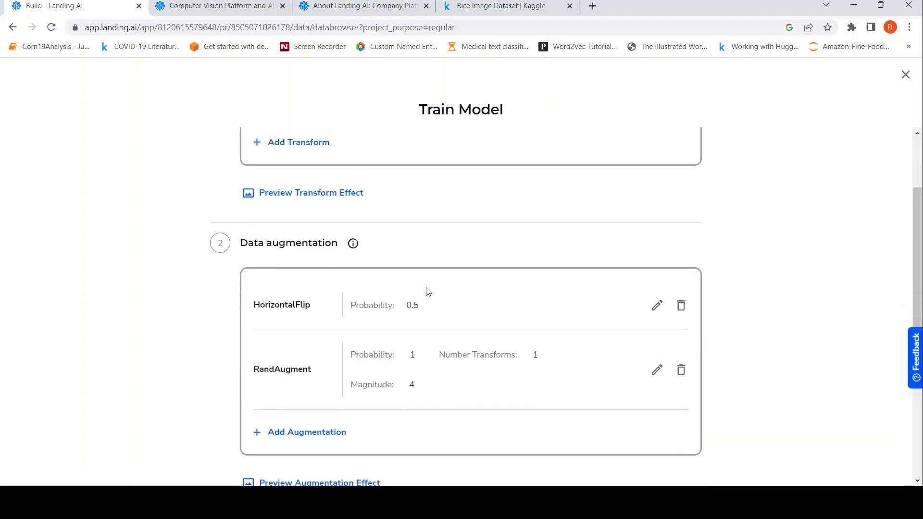
left_click(311, 193)
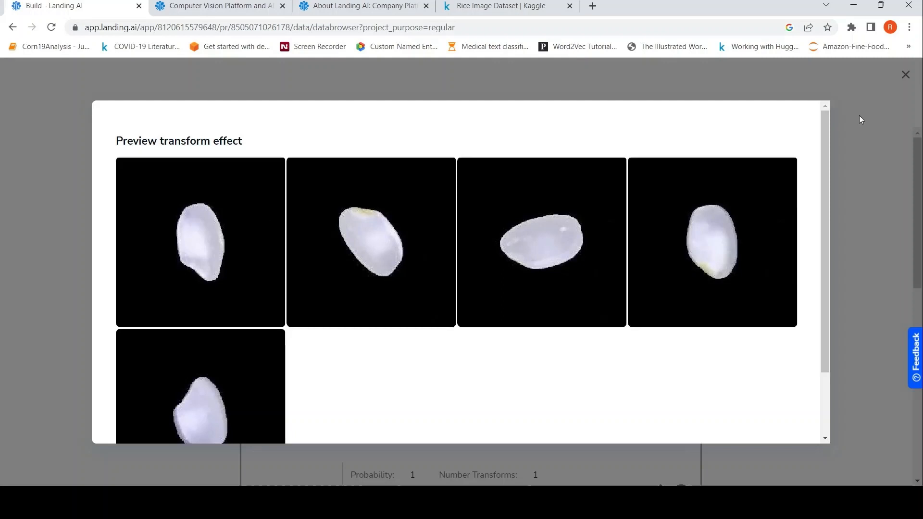
scroll("down", 3)
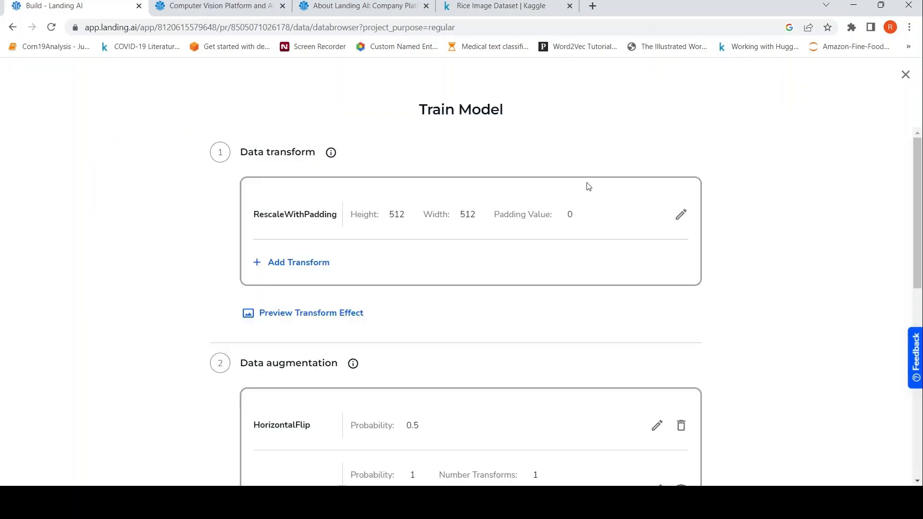
- Preview the HorizontalFlip and RandAugment effect on sample rice images, then close it
scroll("down", 3)
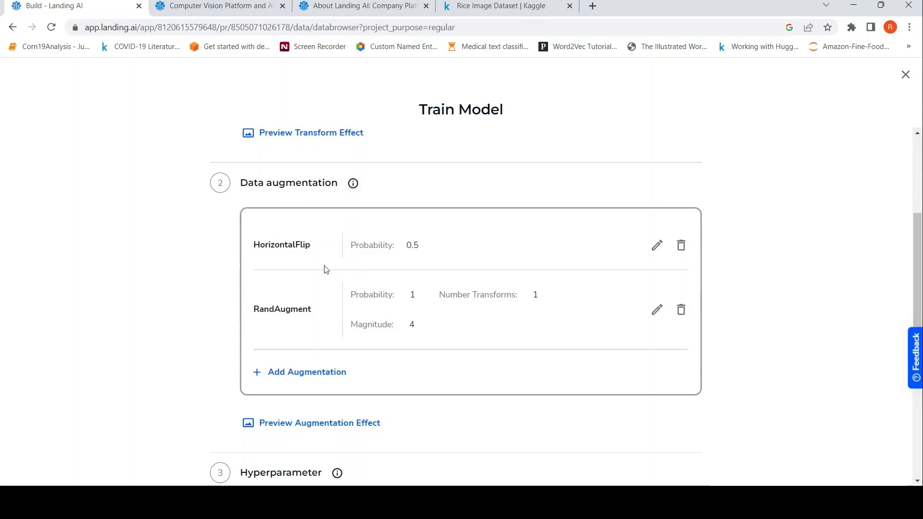
mouse_move(310, 322)
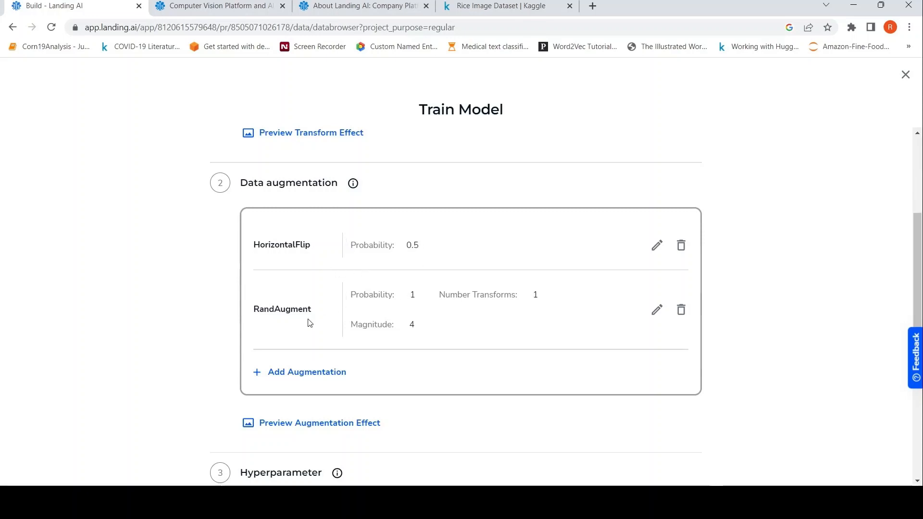
mouse_move(369, 354)
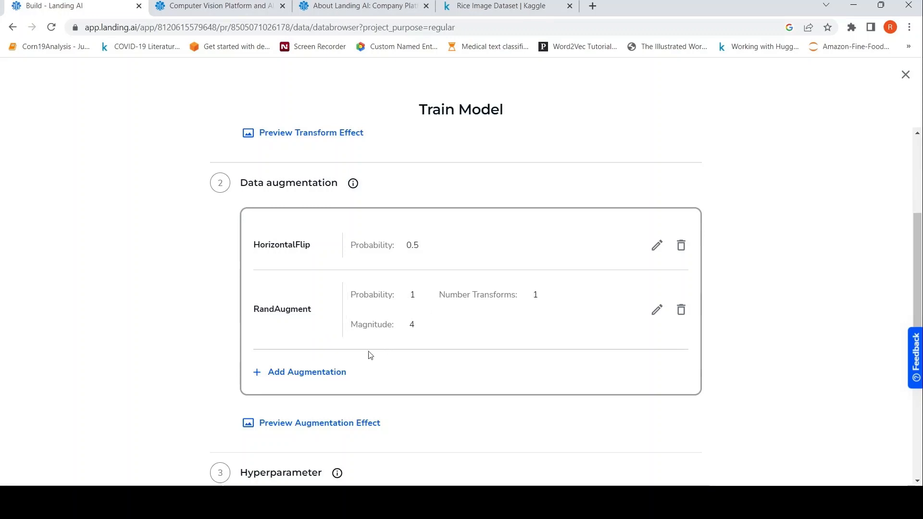
left_click(306, 371)
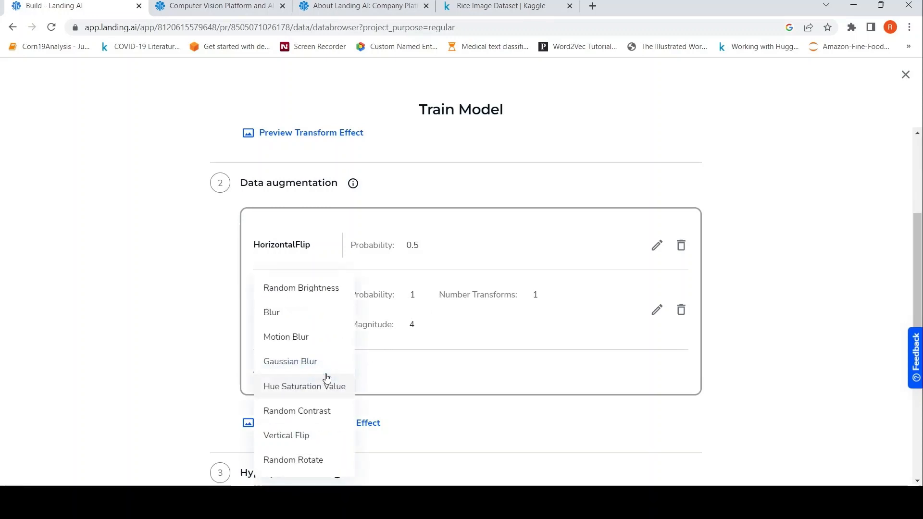
mouse_move(310, 337)
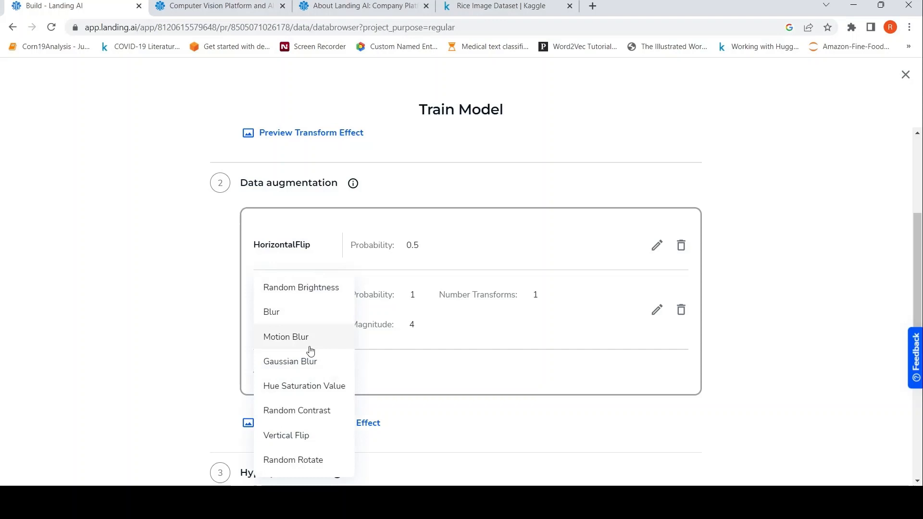
mouse_move(315, 394)
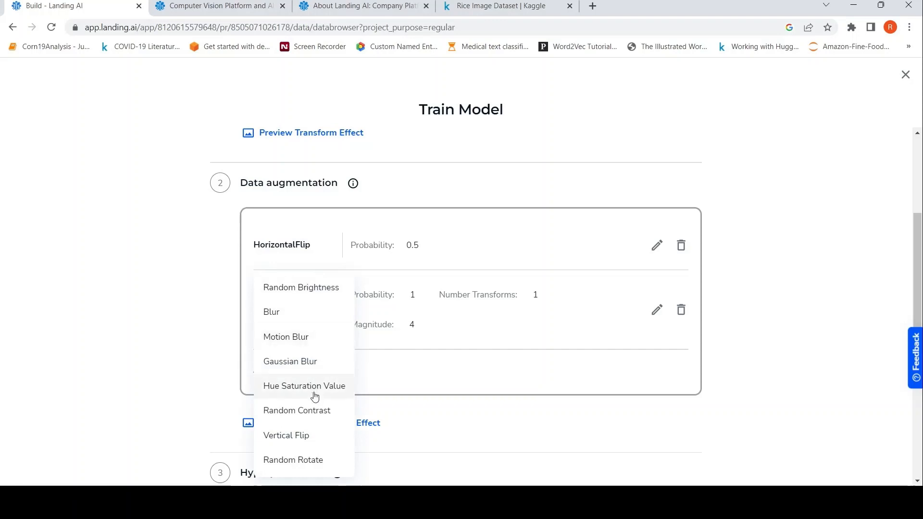
mouse_move(471, 403)
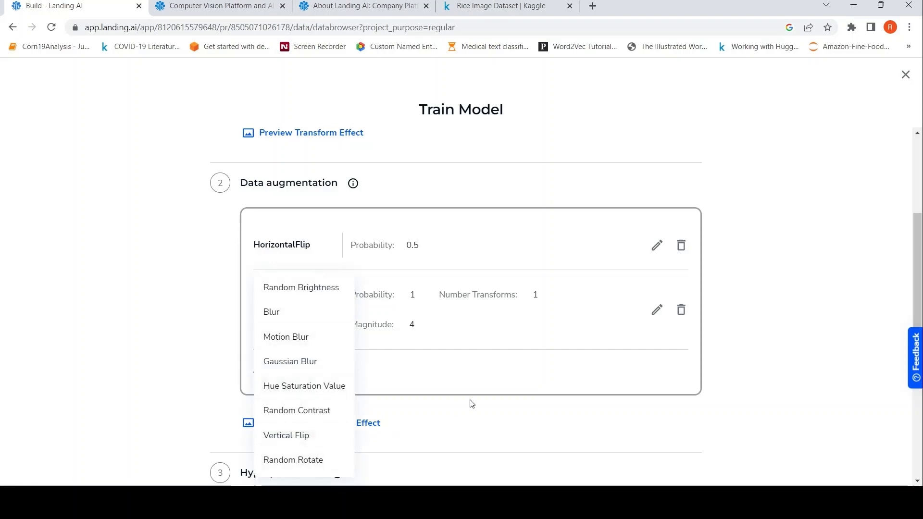
mouse_move(479, 359)
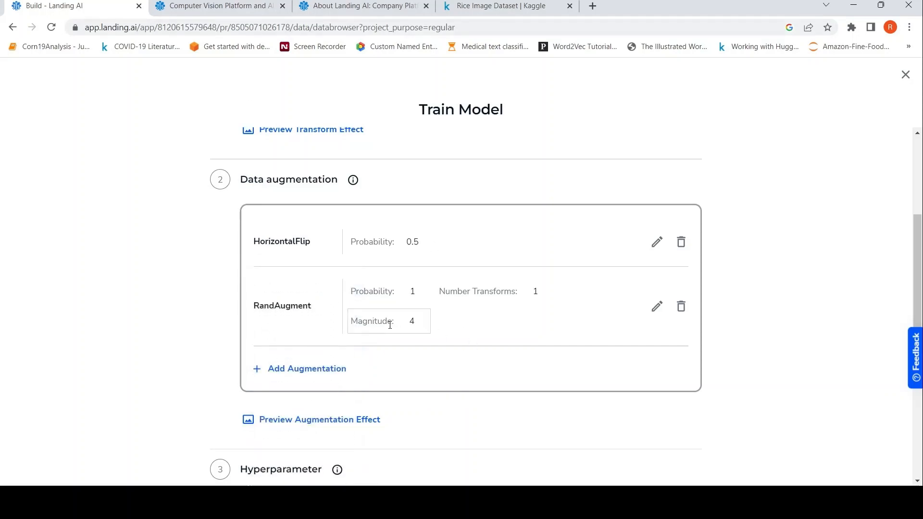
left_click(319, 419)
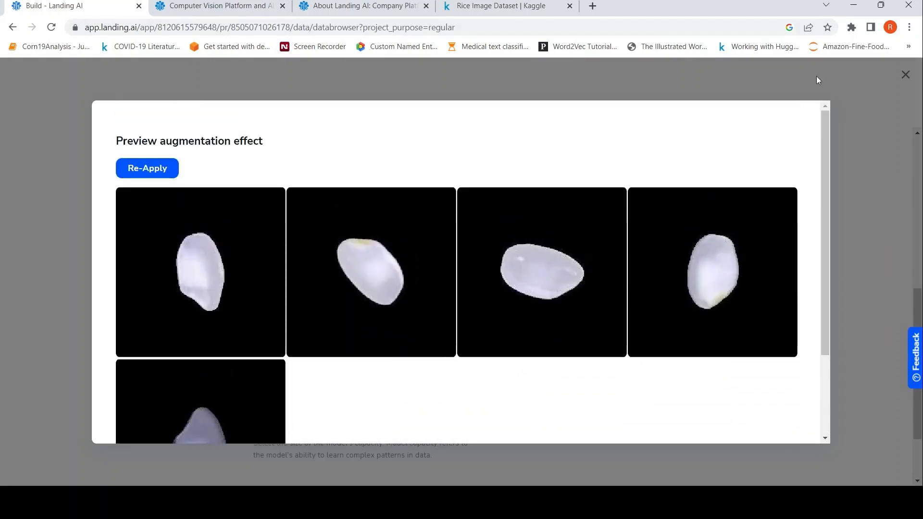
left_click(905, 75)
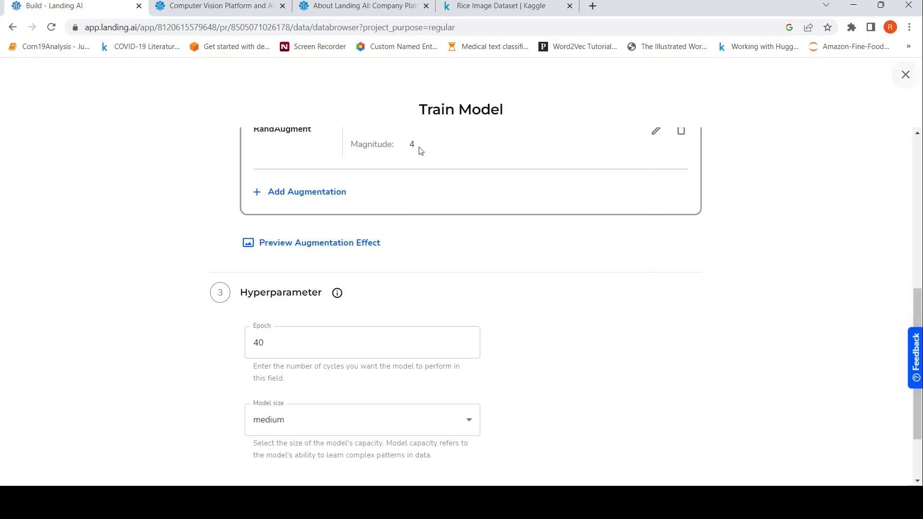
- Set the training hyperparameters to 10 epochs and small model size
scroll("down", 3)
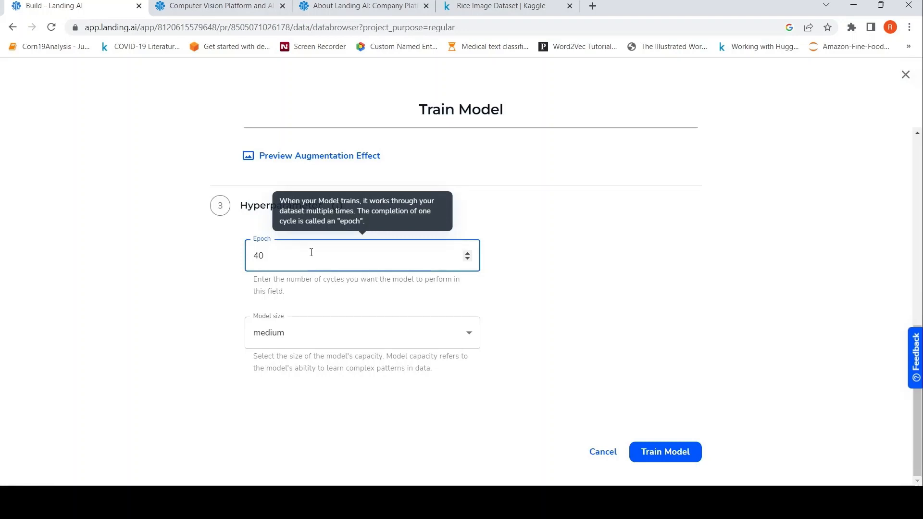
triple_click(258, 256)
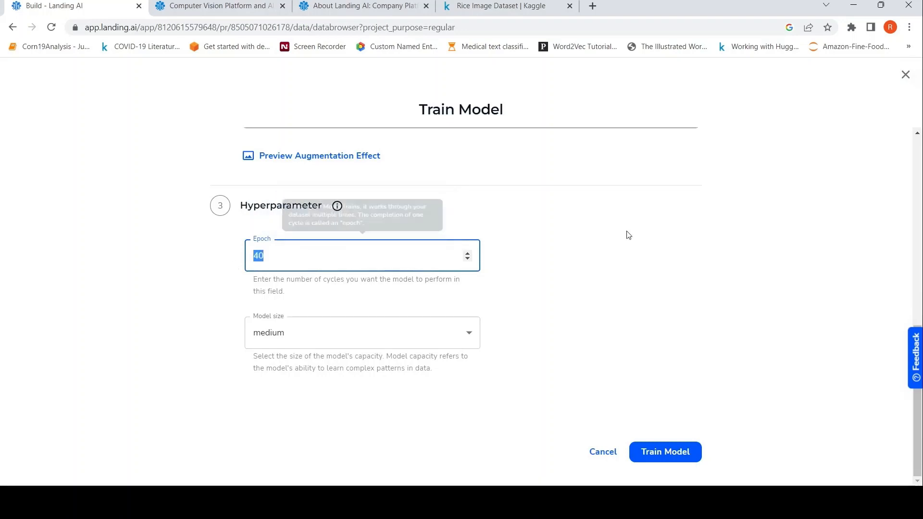
type("10")
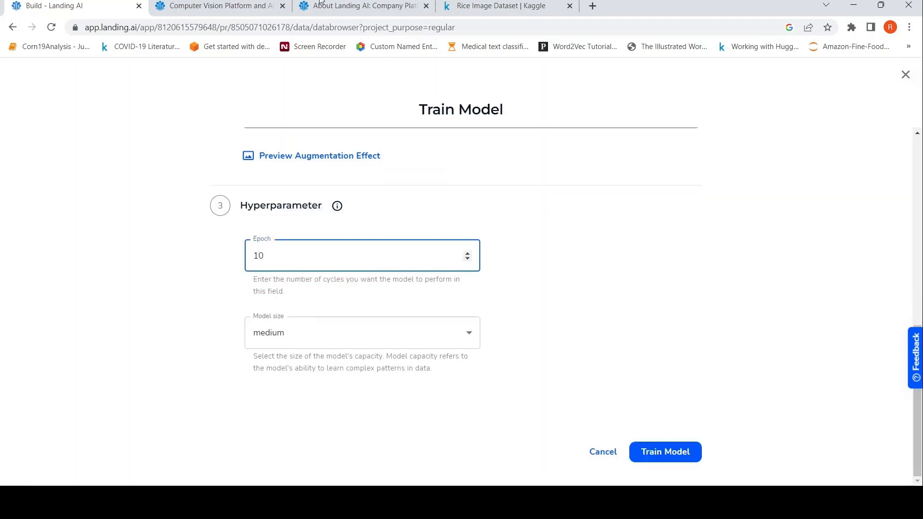
mouse_move(337, 205)
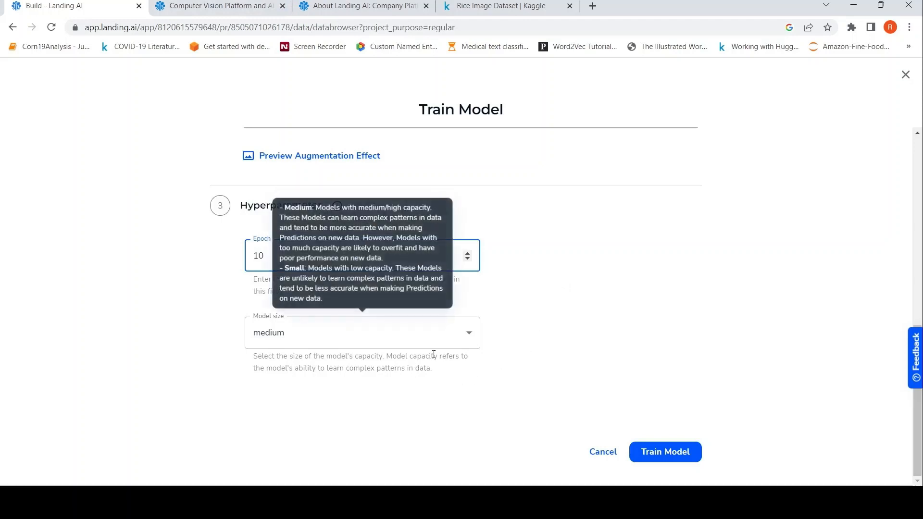
mouse_move(398, 337)
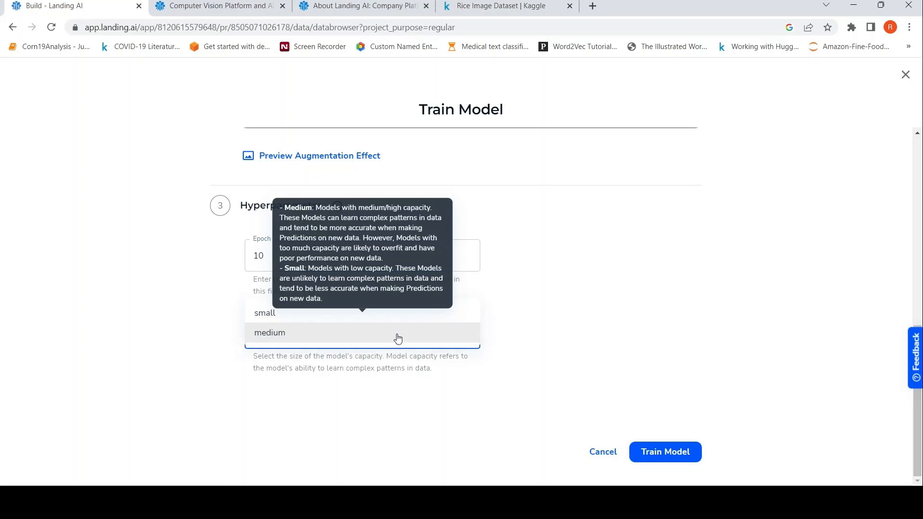
left_click(264, 312)
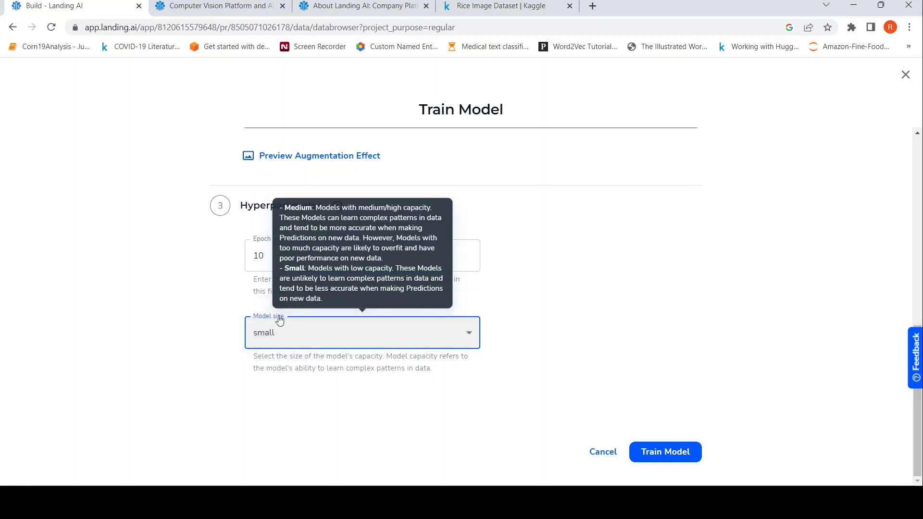
scroll("up", 3)
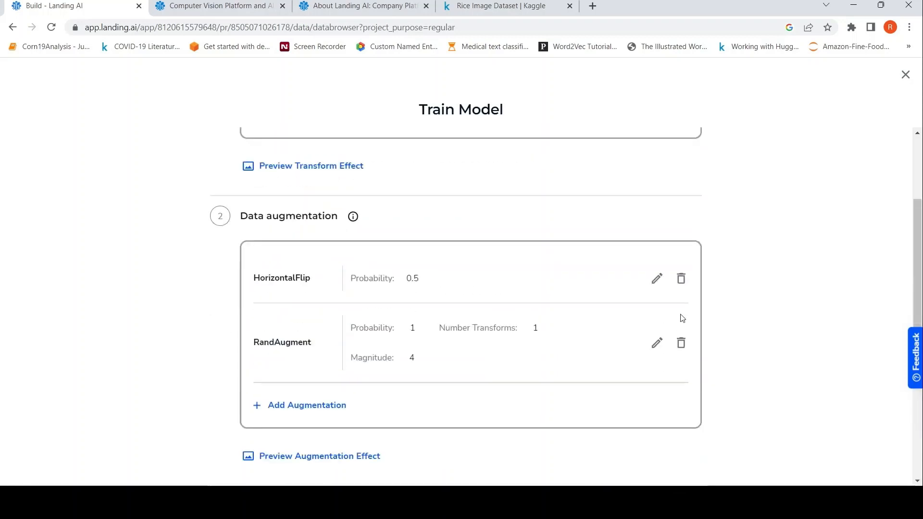
scroll("down", 3)
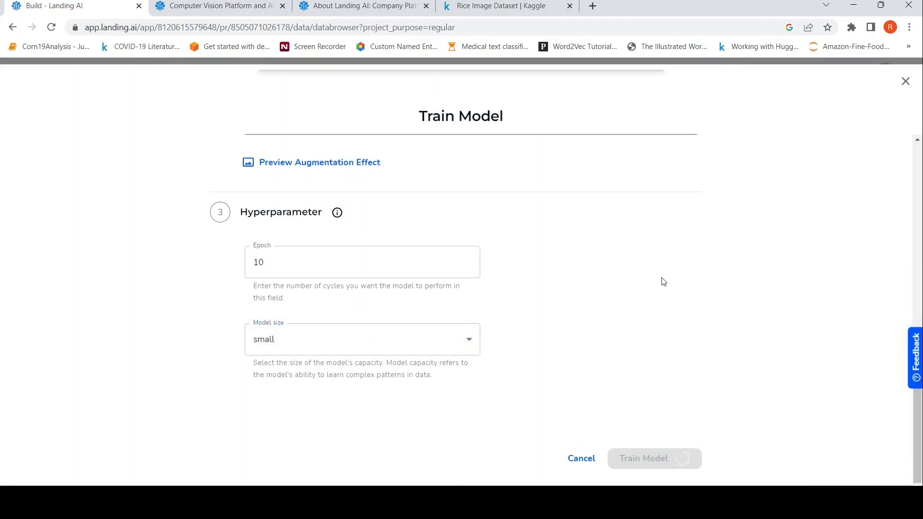
- Launch training, which fails with QuotaExceeded, and dismiss the error banner
left_click(643, 458)
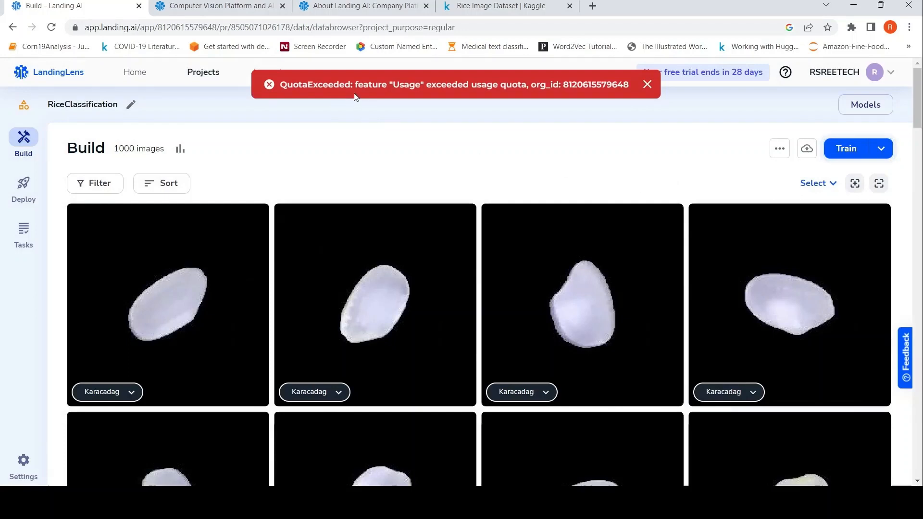
mouse_move(502, 95)
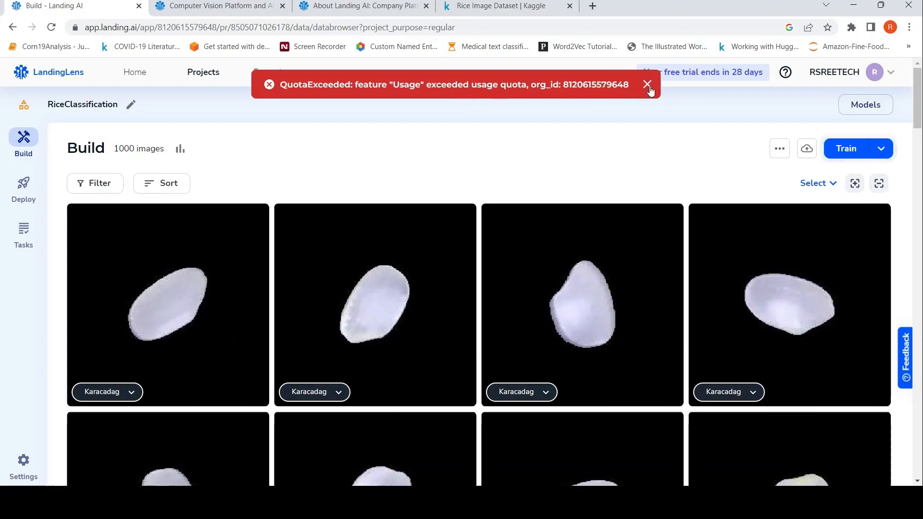
left_click(645, 84)
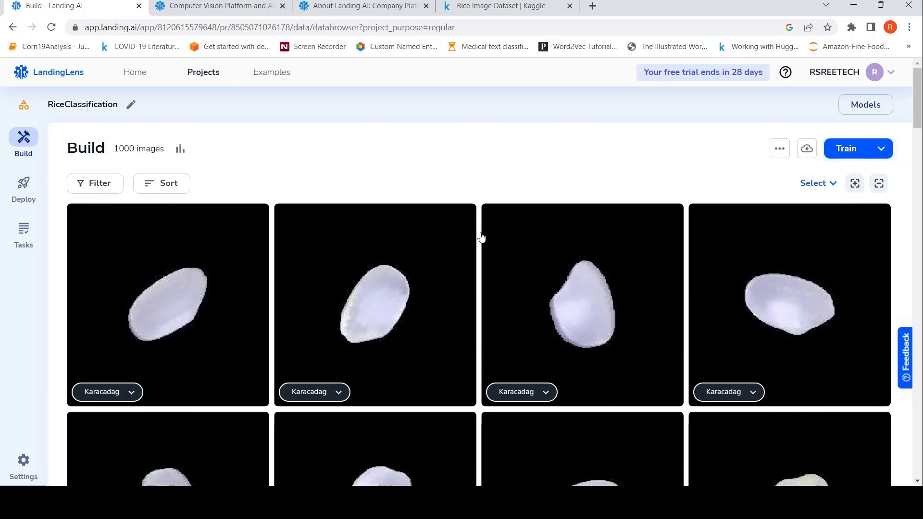
mouse_move(650, 145)
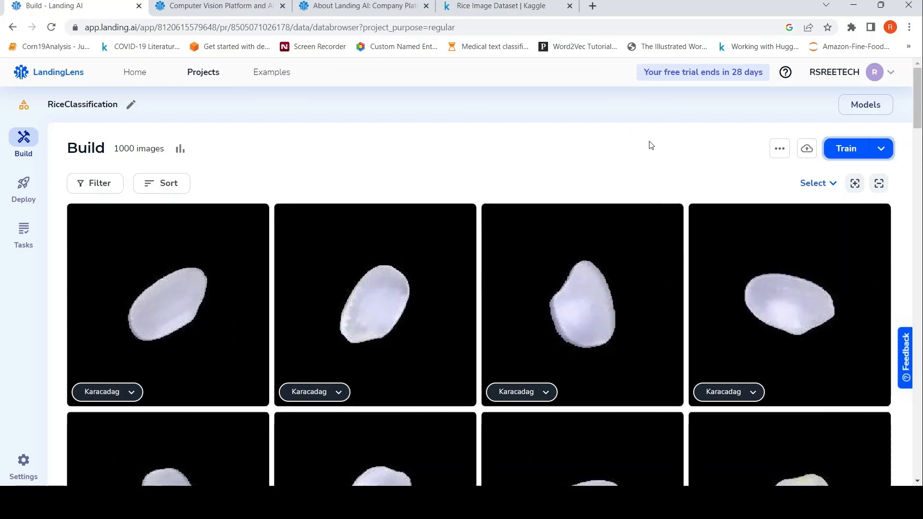
mouse_move(881, 148)
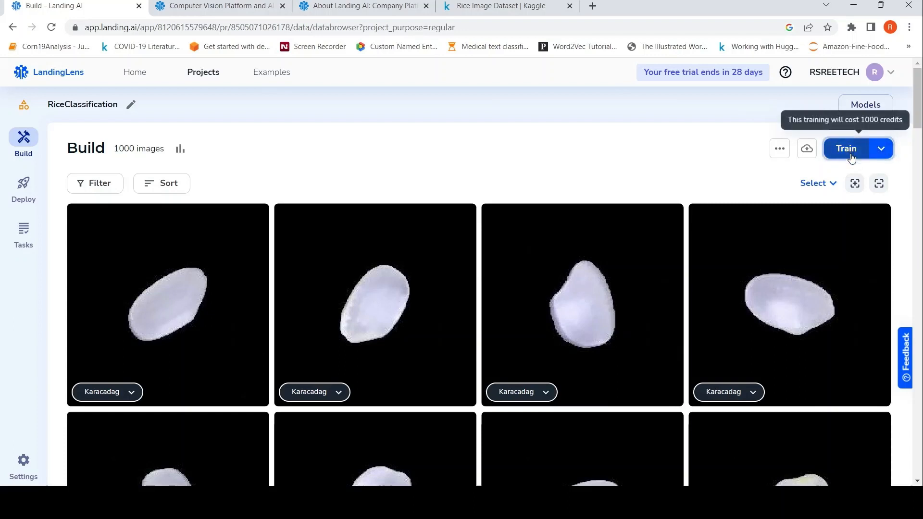
- Retry training RiceClassification, hit the same quota error, and dismiss it again
left_click(845, 148)
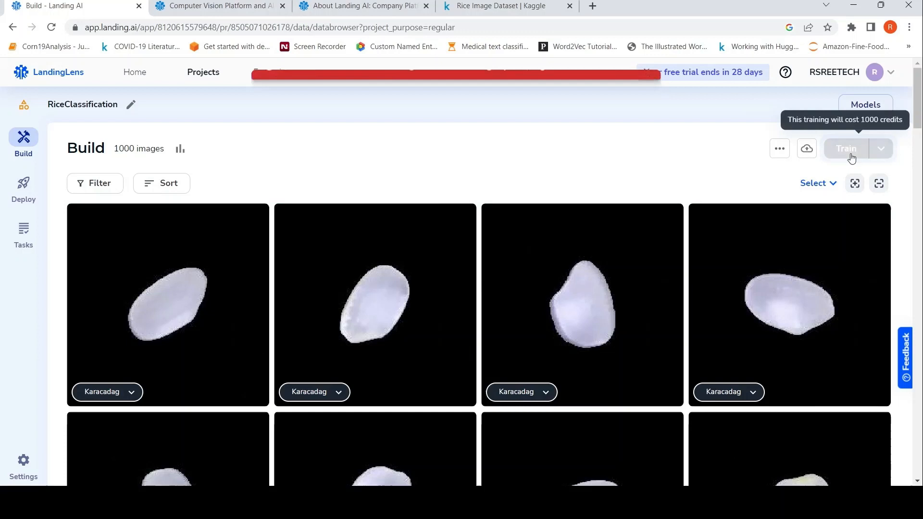
left_click(845, 148)
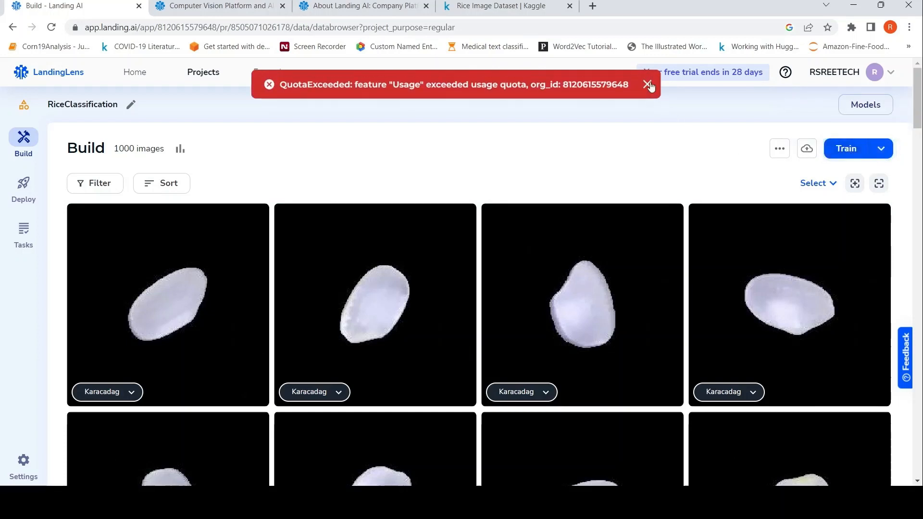
left_click(648, 84)
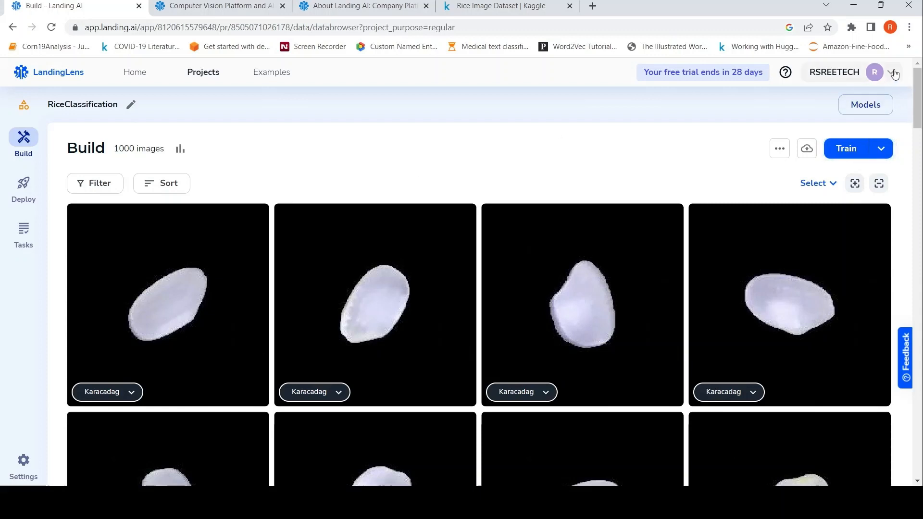
- Go to Plan and Billing from the account menu and review the 1001/1000 credit usage chart
left_click(891, 73)
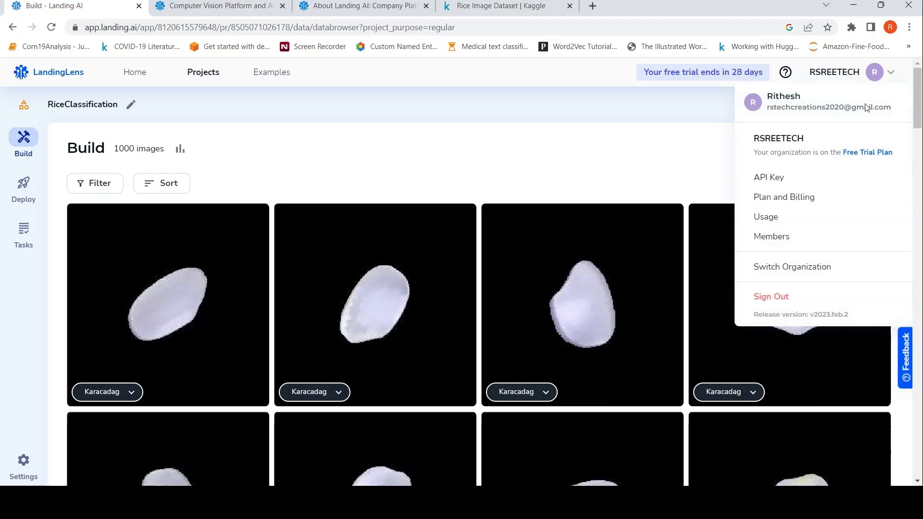
mouse_move(766, 216)
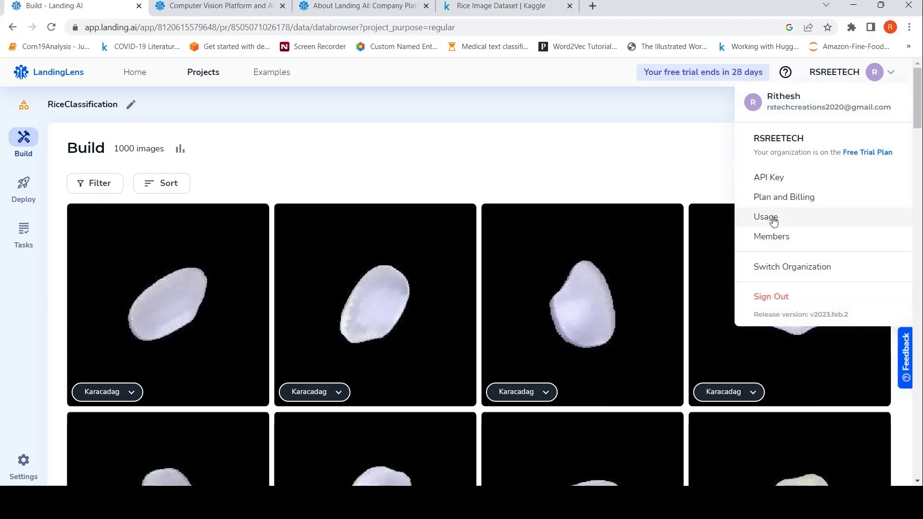
mouse_move(810, 214)
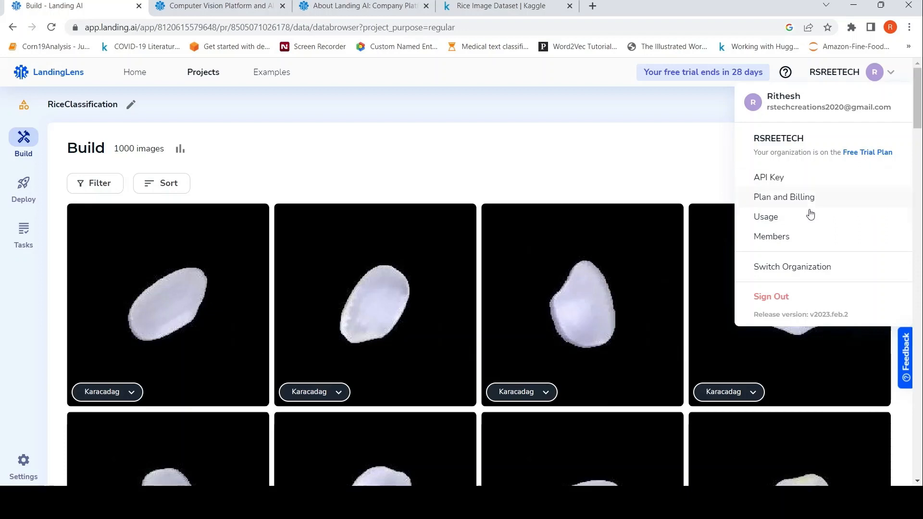
mouse_move(797, 201)
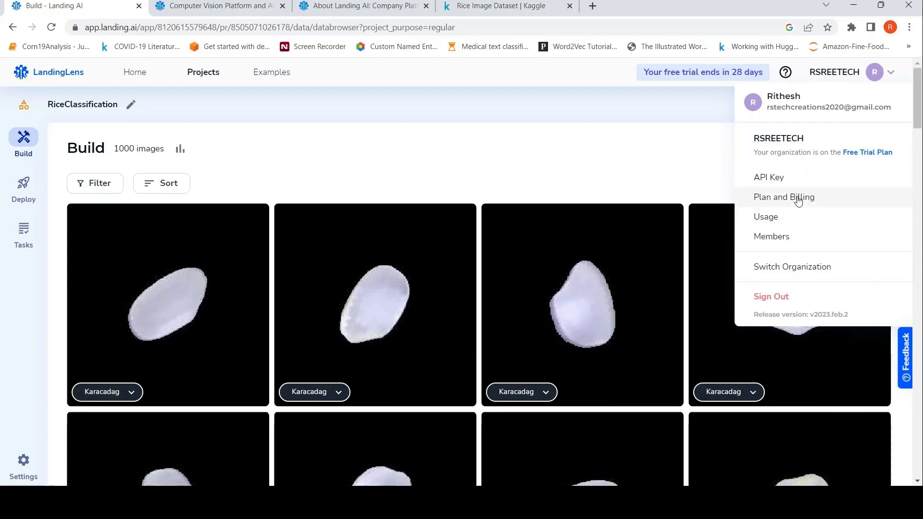
left_click(784, 196)
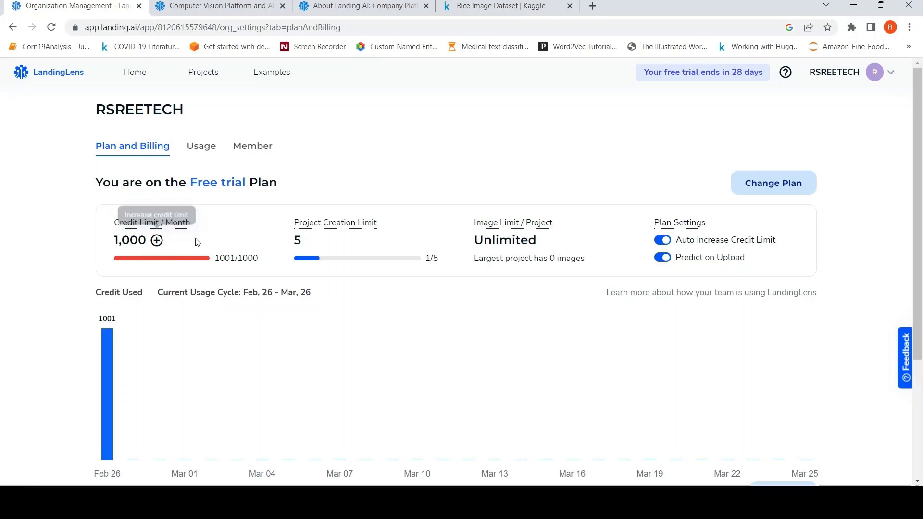
mouse_move(224, 239)
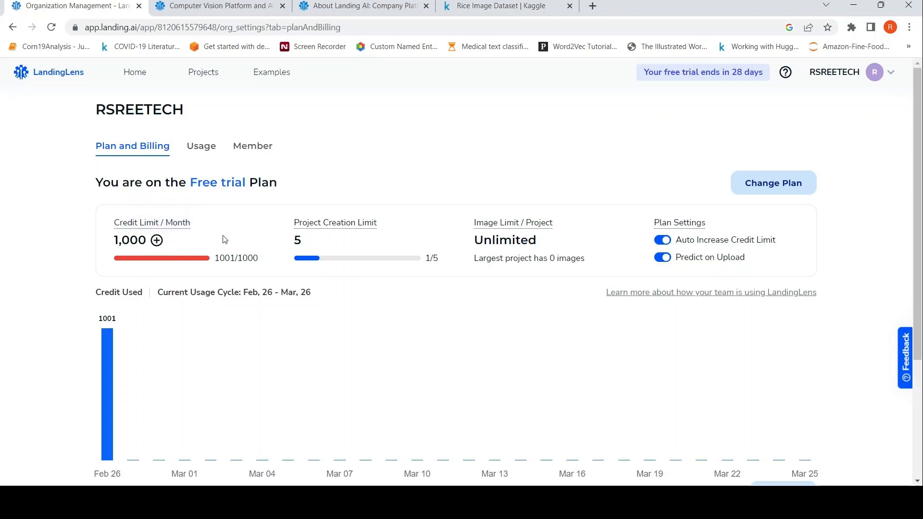
mouse_move(338, 237)
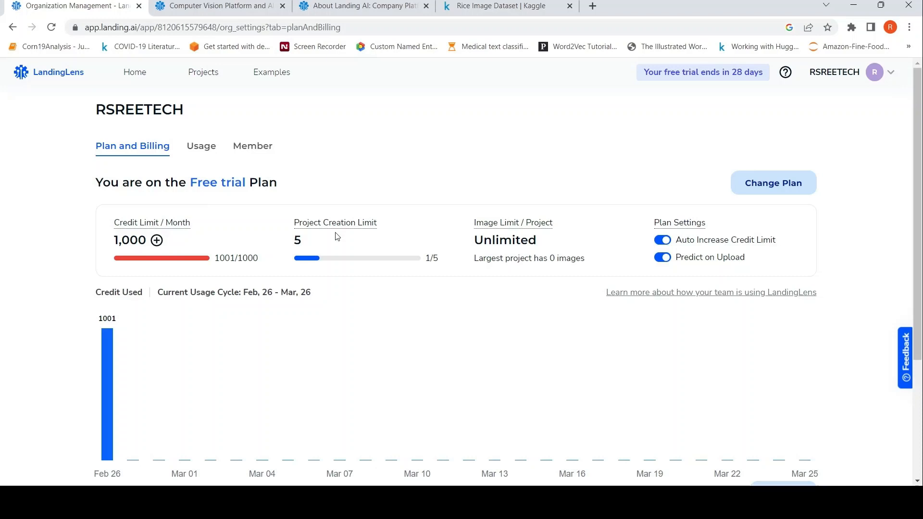
mouse_move(468, 229)
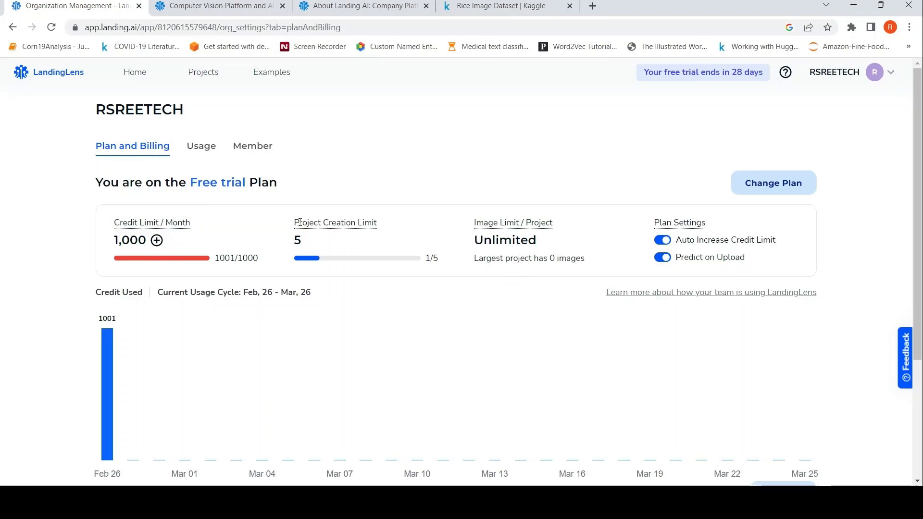
scroll("down", 3)
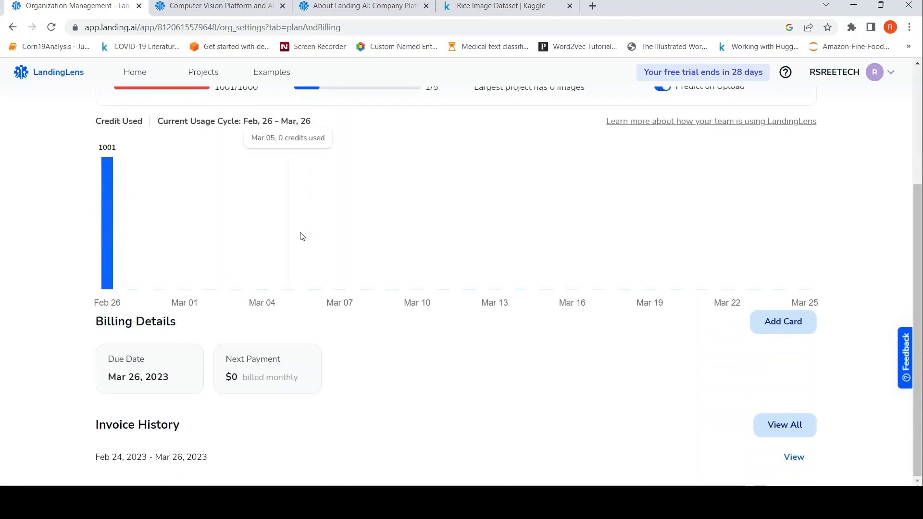
mouse_move(360, 276)
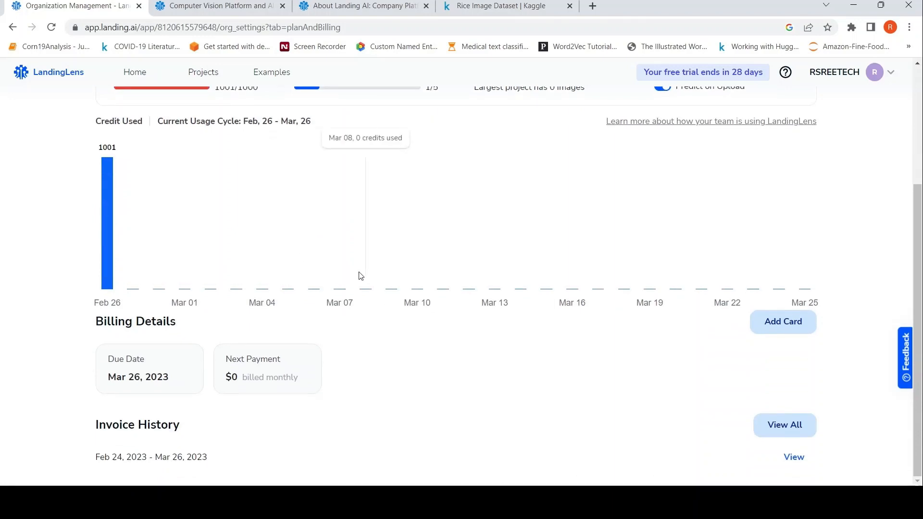
scroll("up", 3)
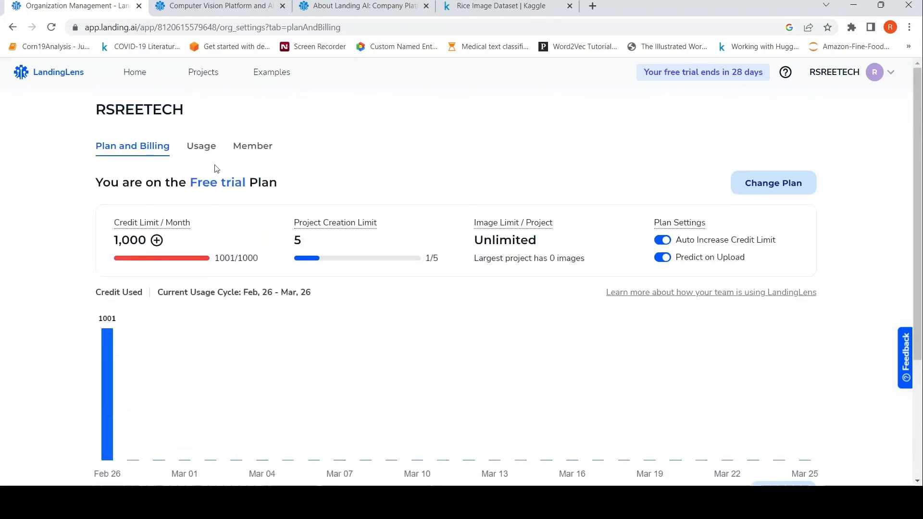
- Review the Usage charts showing 1000 training credits plus 1 inference
left_click(201, 145)
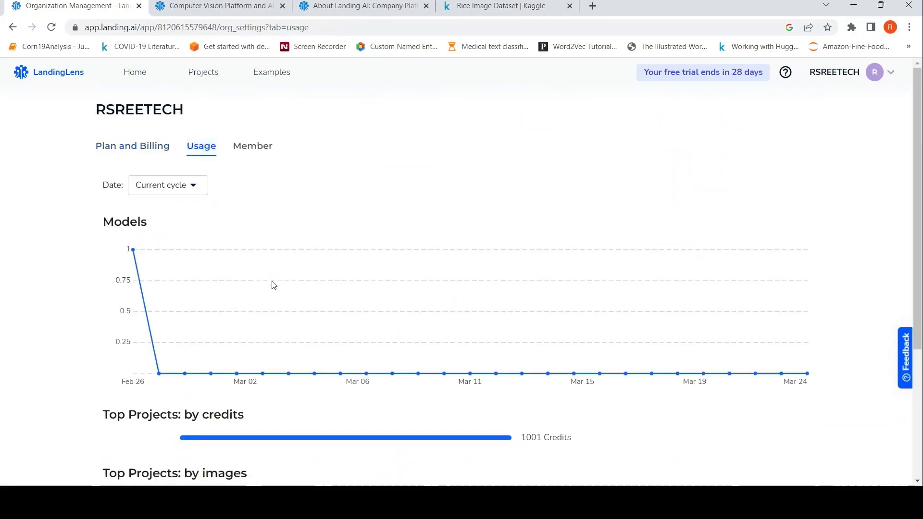
scroll("down", 3)
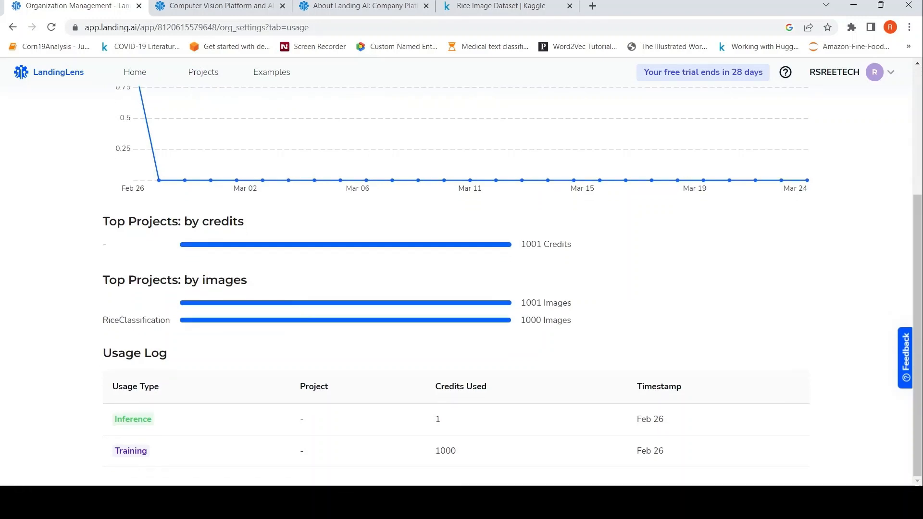
mouse_move(370, 398)
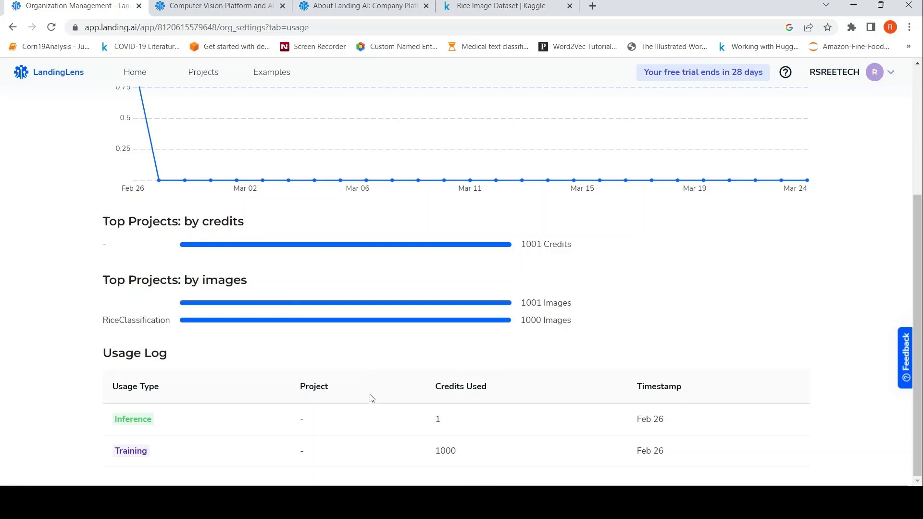
scroll("up", 3)
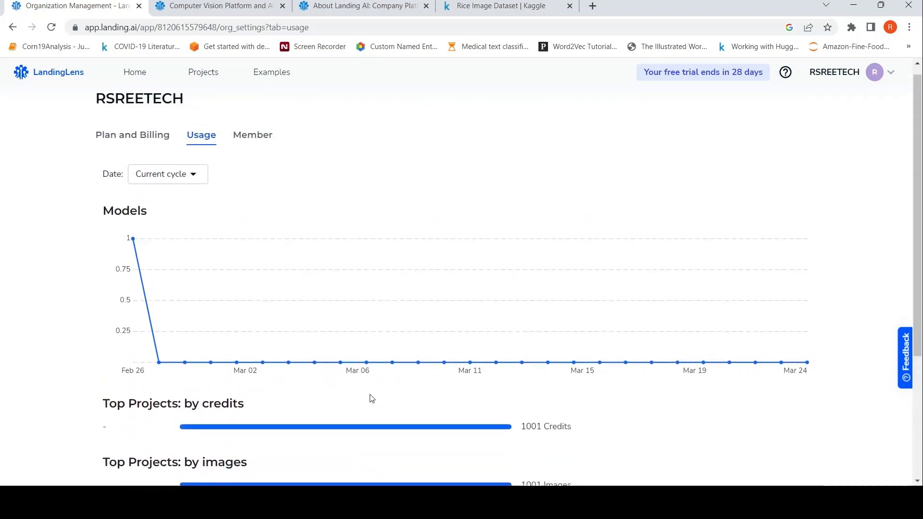
scroll("down", 3)
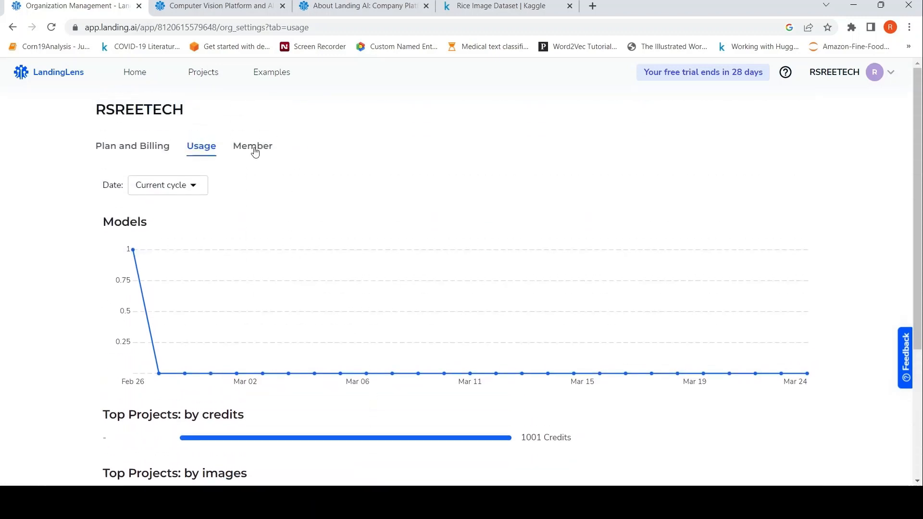
- View the organization's Member list and return to the Plan and Billing overview
left_click(252, 146)
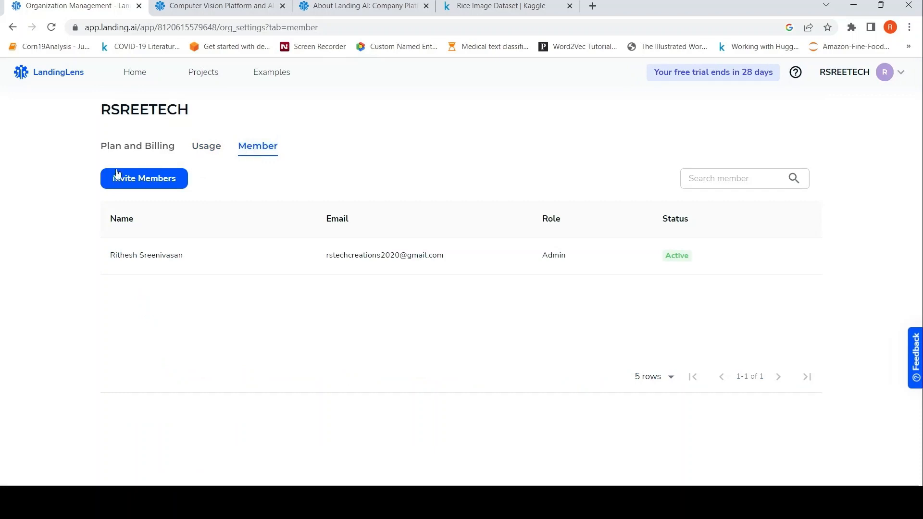
left_click(137, 145)
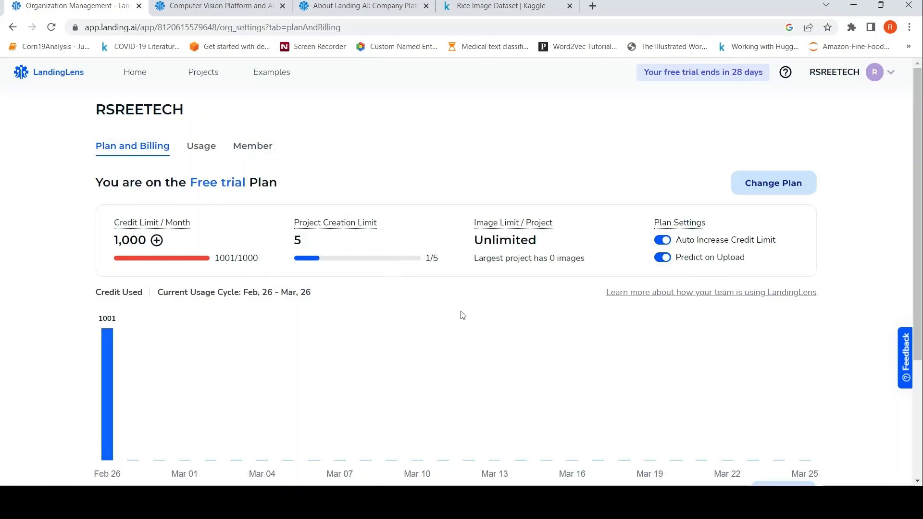
- Compare the Starter, Visionary and Enterprise plans via Change Plan, then return to Billing Details
left_click(773, 183)
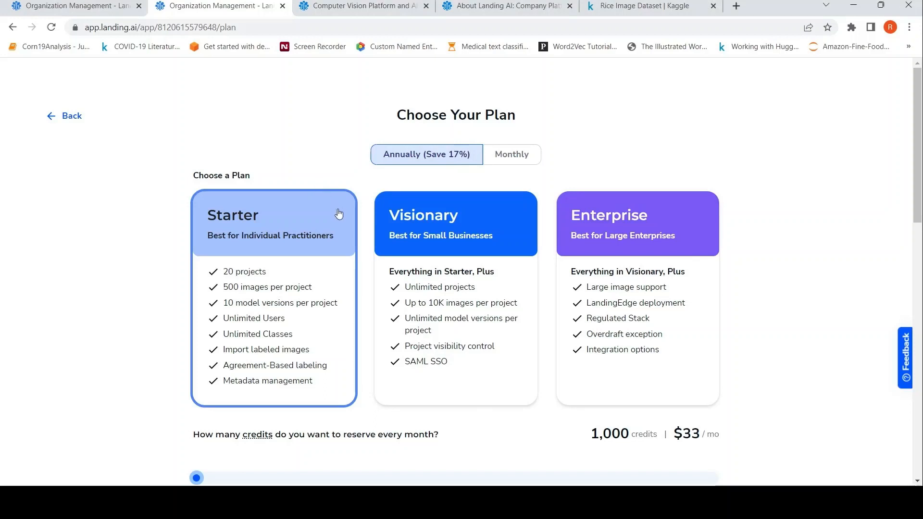
scroll("down", 3)
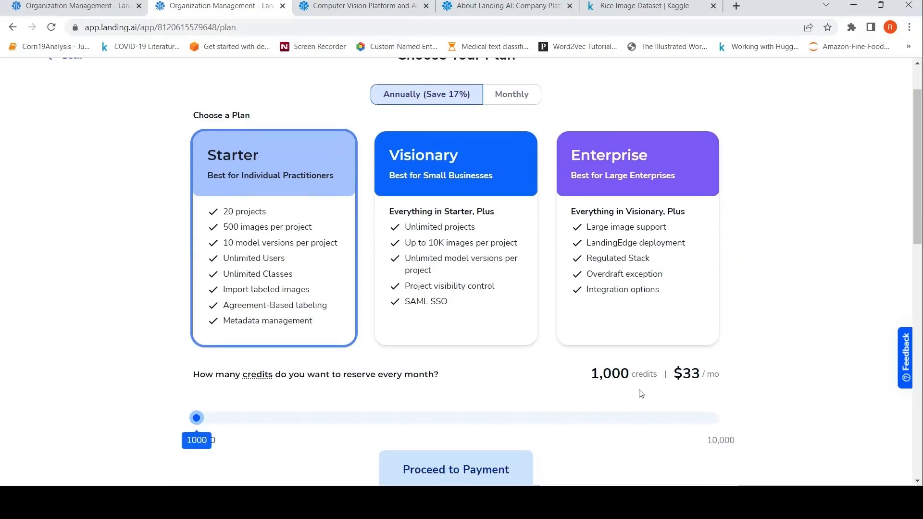
mouse_move(690, 388)
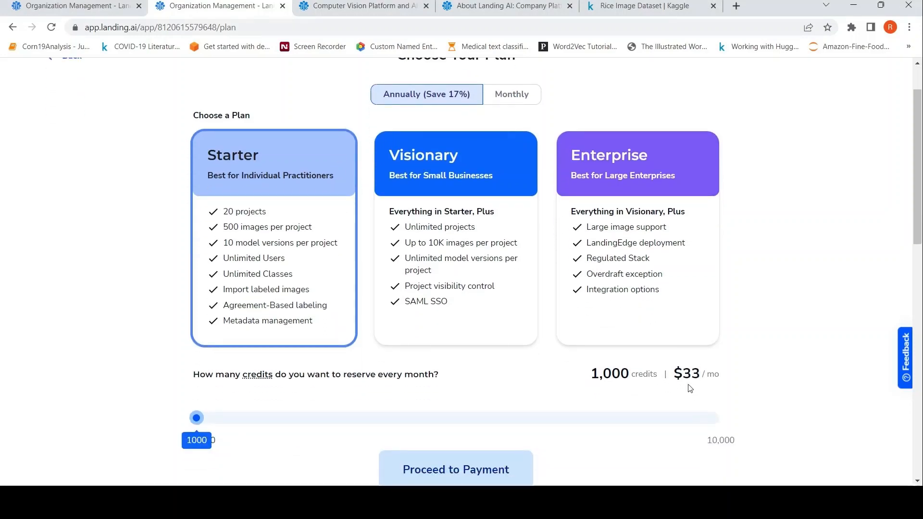
mouse_move(261, 154)
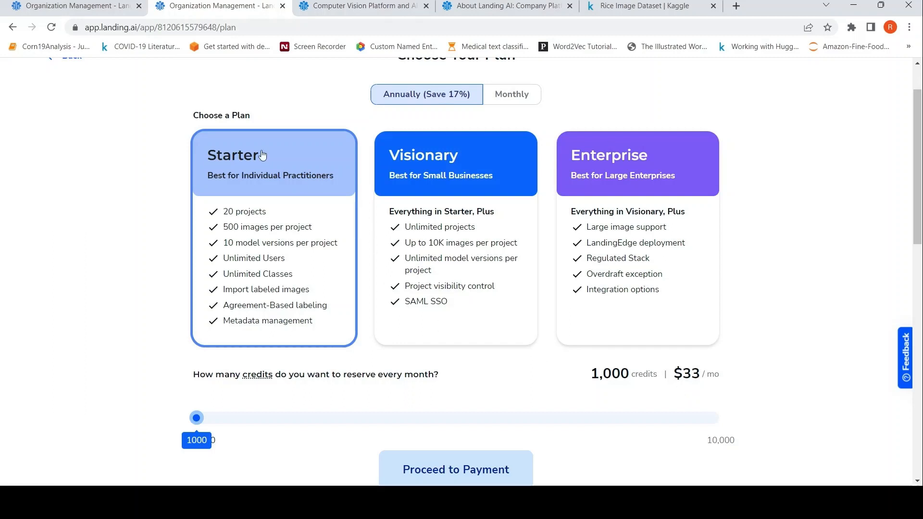
mouse_move(242, 186)
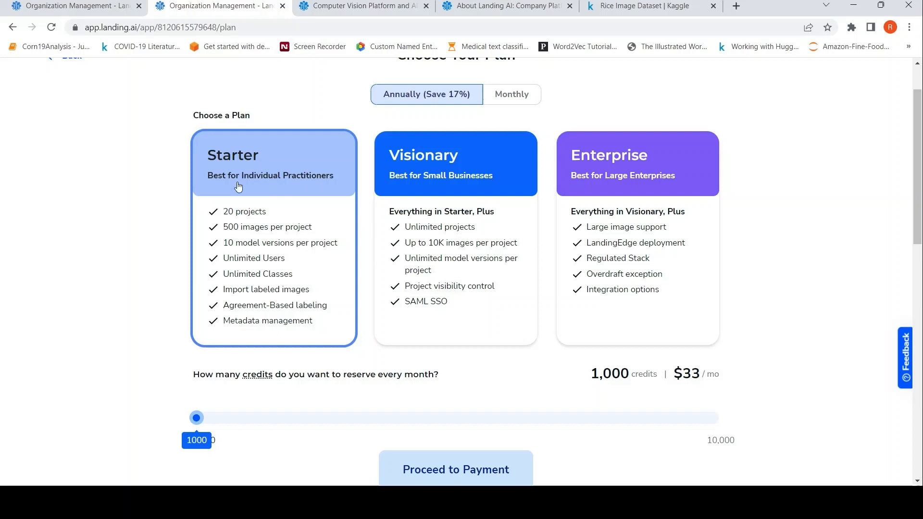
mouse_move(247, 214)
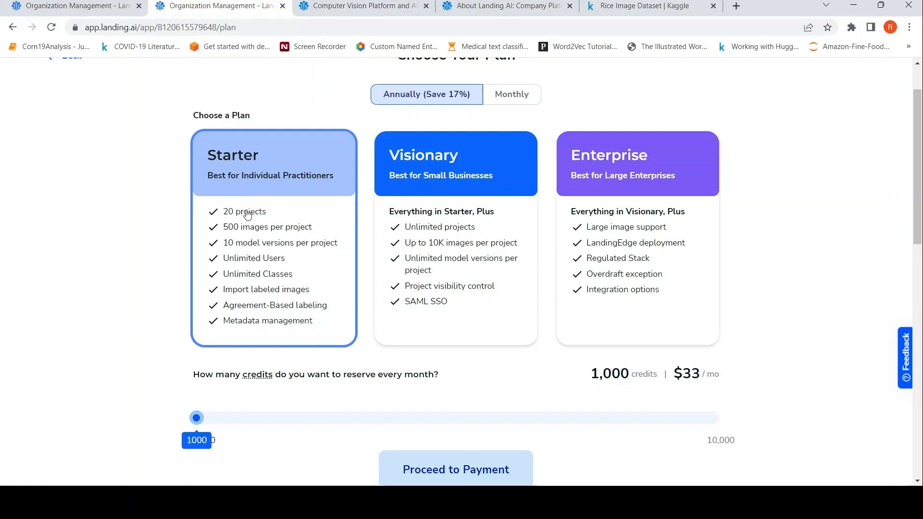
mouse_move(269, 240)
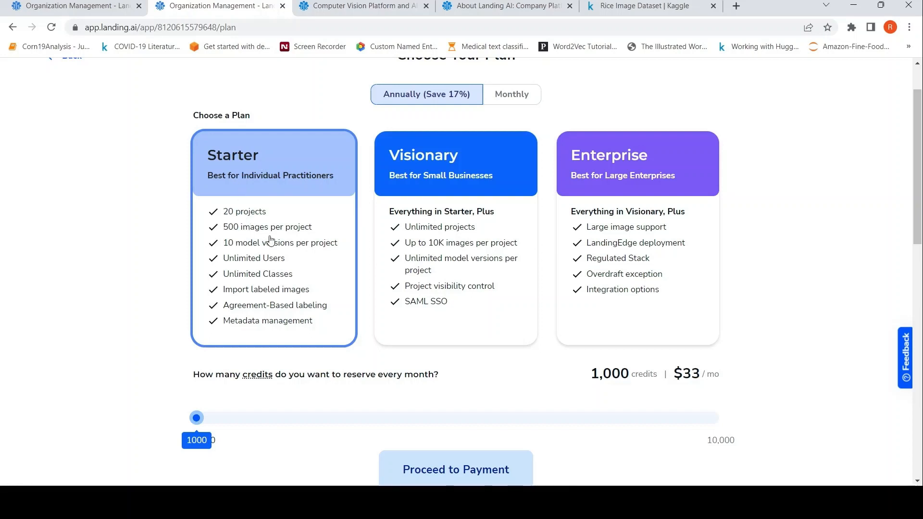
mouse_move(268, 250)
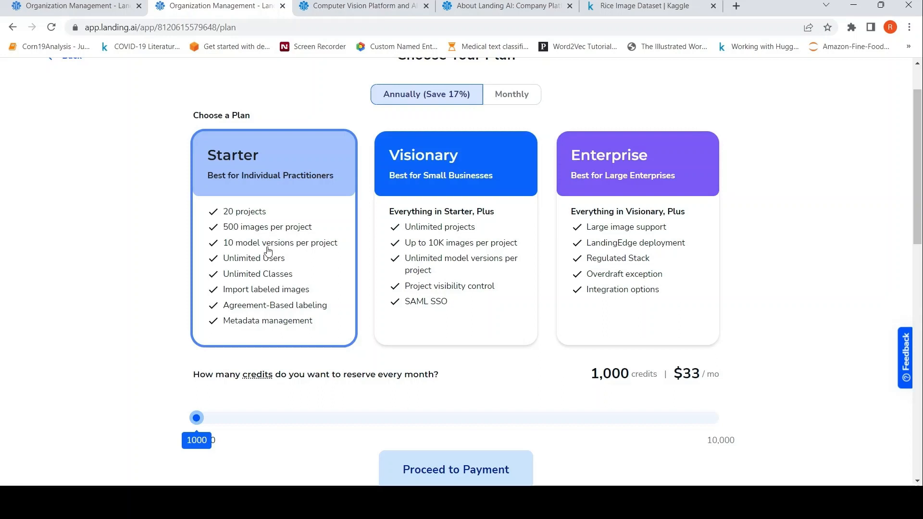
mouse_move(263, 279)
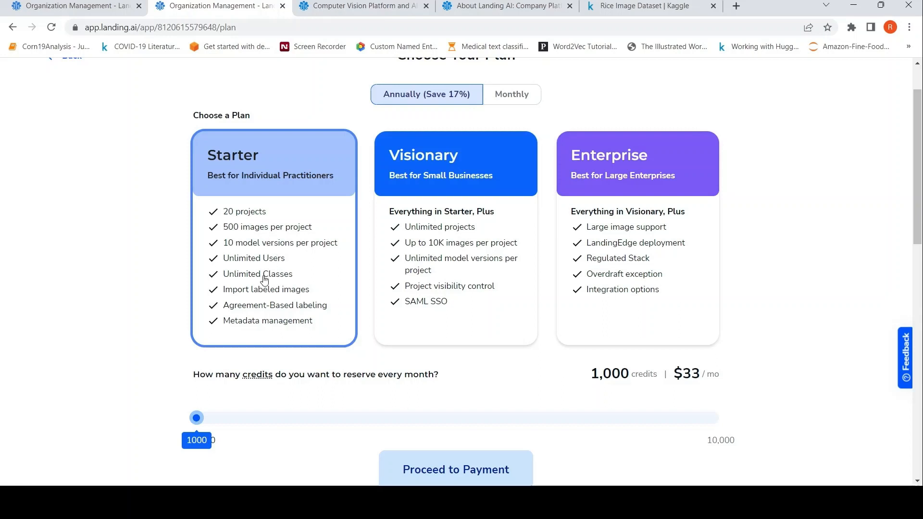
mouse_move(743, 260)
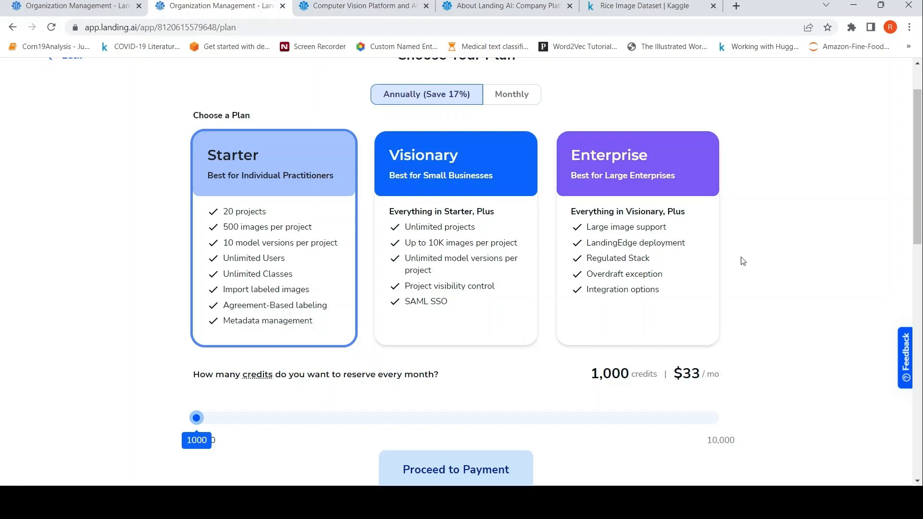
scroll("down", 3)
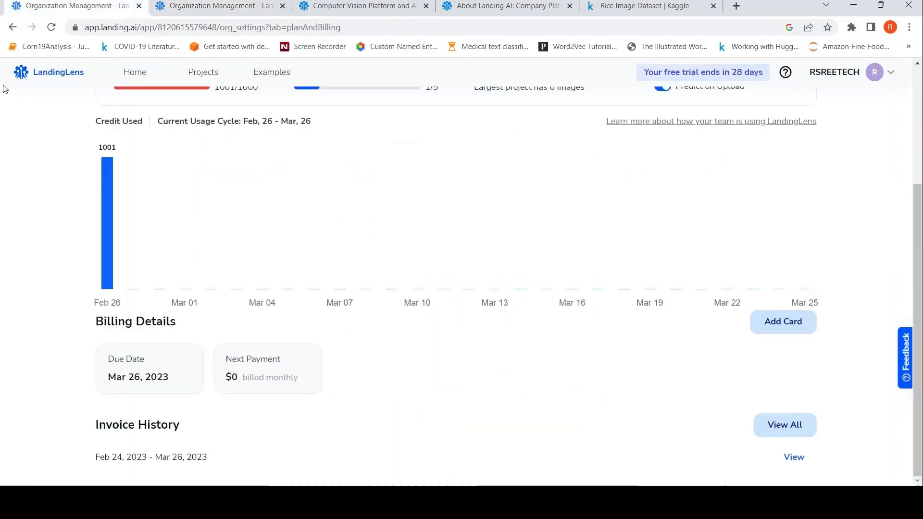
- Scroll through the Plan and Billing page details
scroll("up", 3)
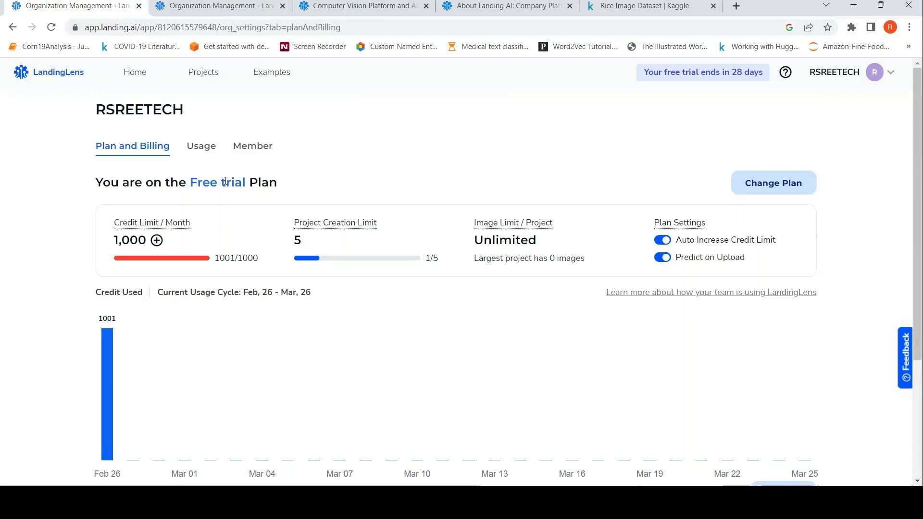
scroll("down", 3)
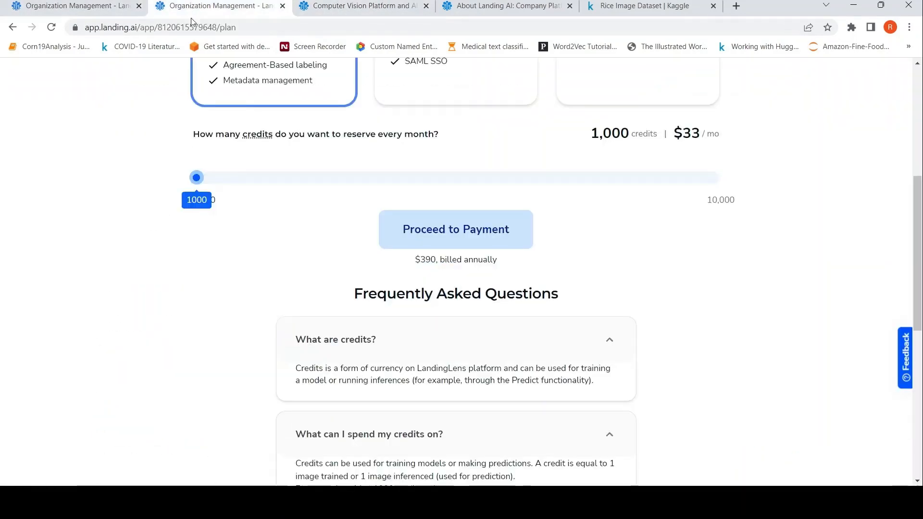
scroll("down", 3)
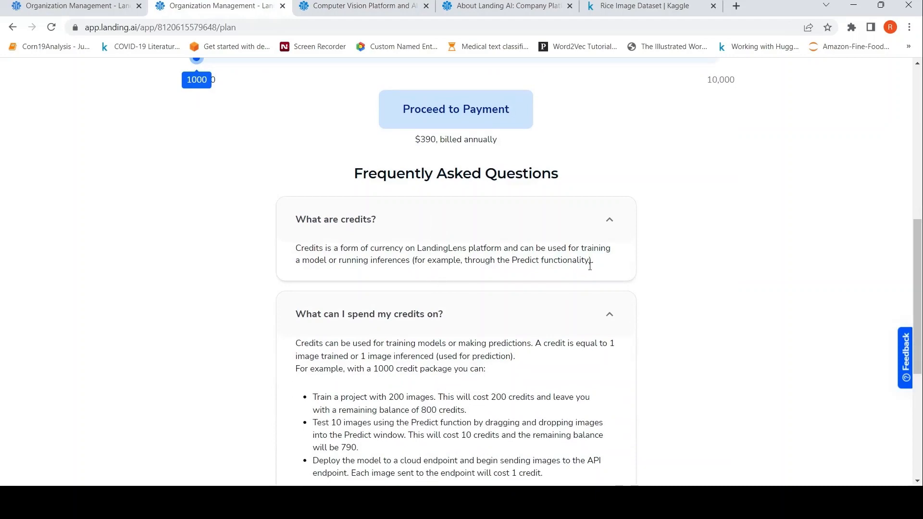
scroll("down", 3)
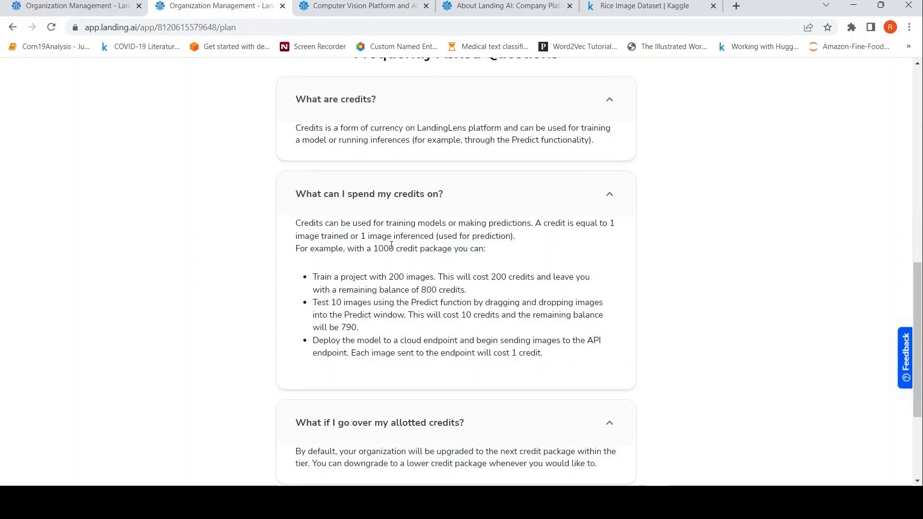
mouse_move(575, 252)
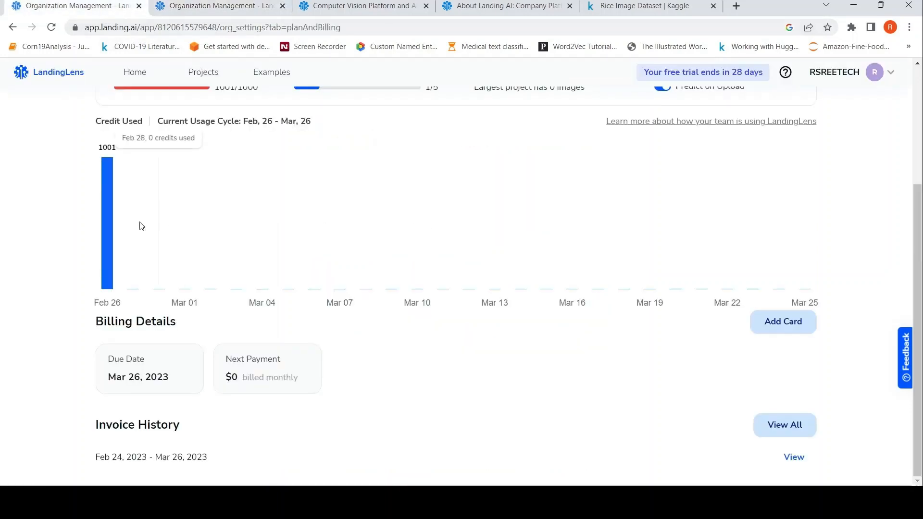
mouse_move(122, 226)
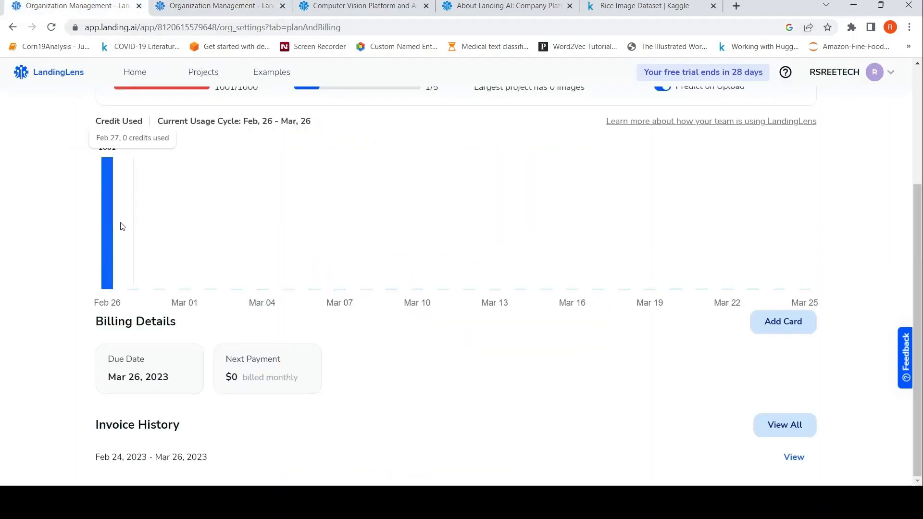
mouse_move(232, 6)
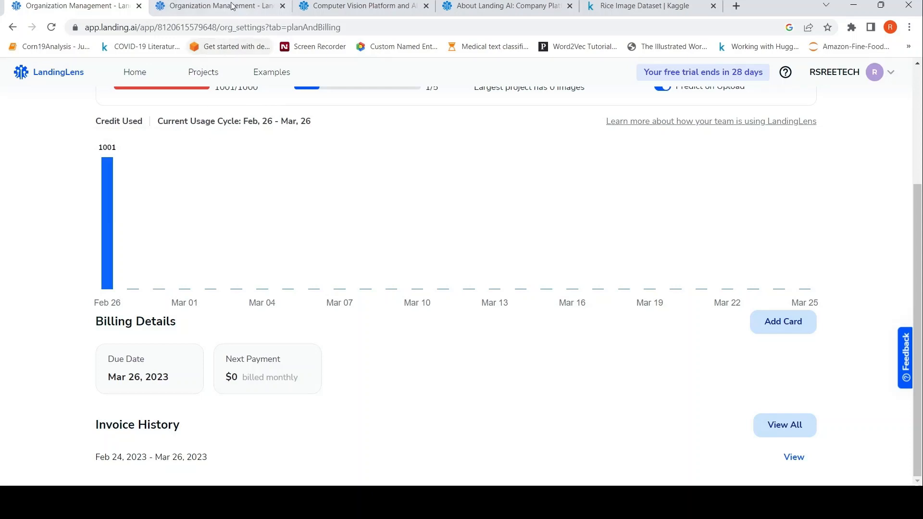
mouse_move(111, 187)
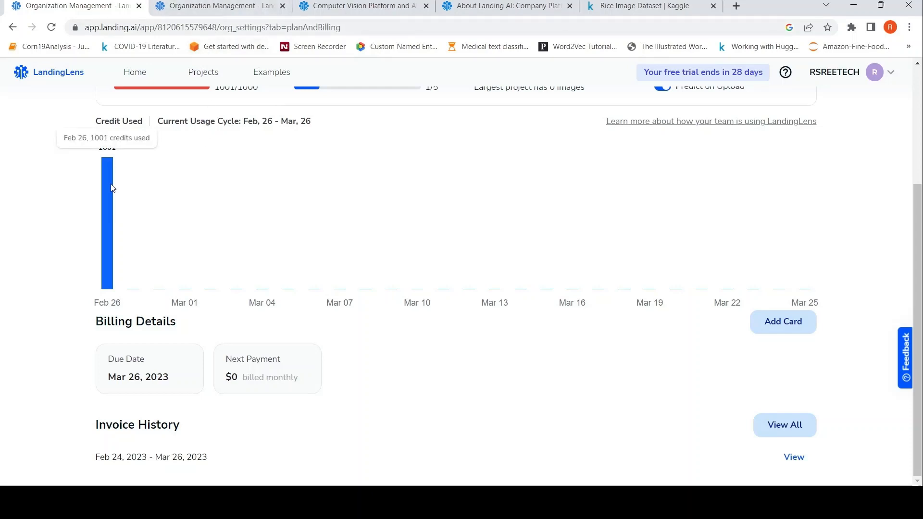
mouse_move(121, 200)
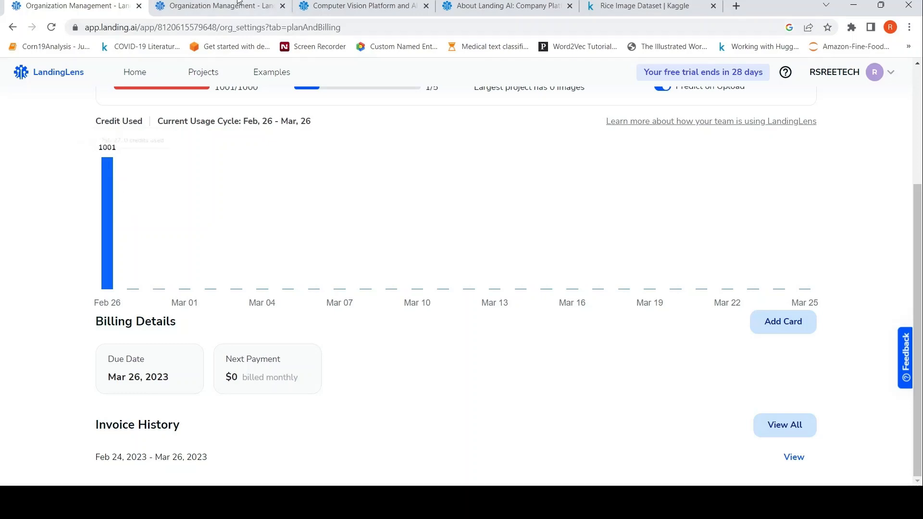
- Switch to the plan comparison tab and read the credits FAQ on overage and rollover
left_click(218, 6)
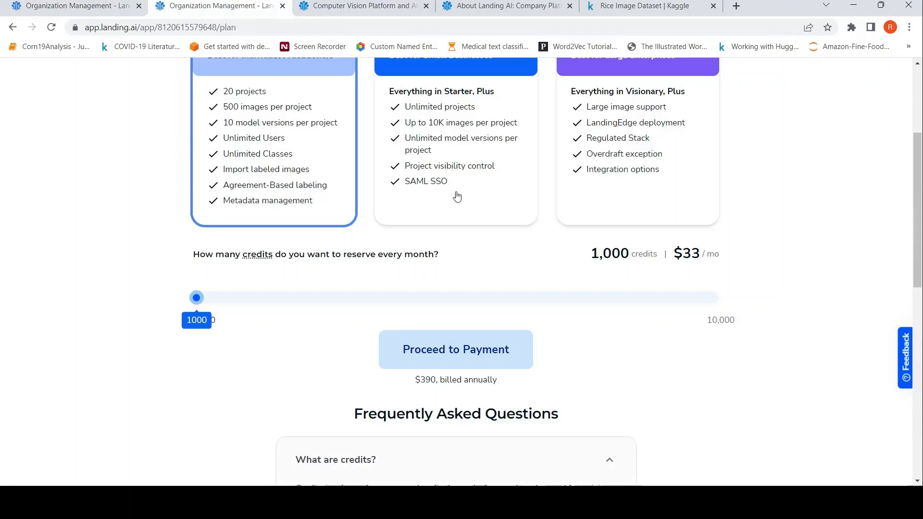
scroll("down", 3)
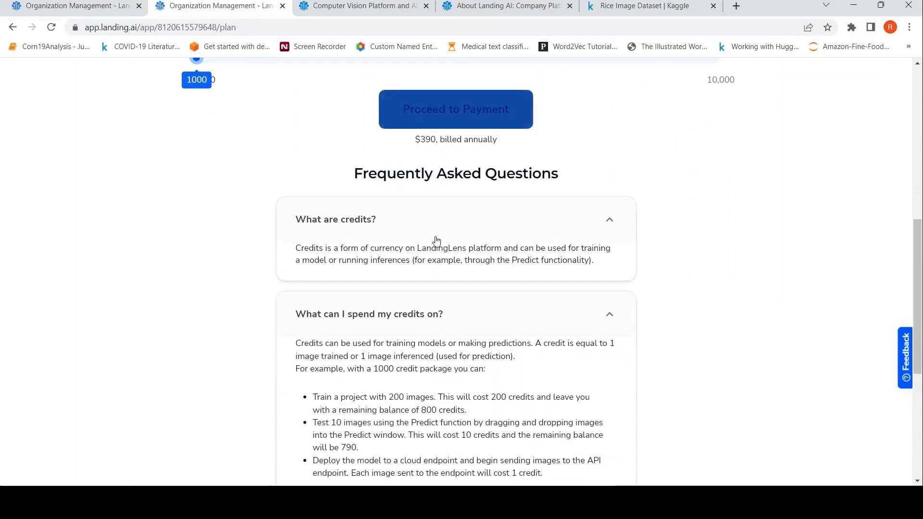
scroll("down", 3)
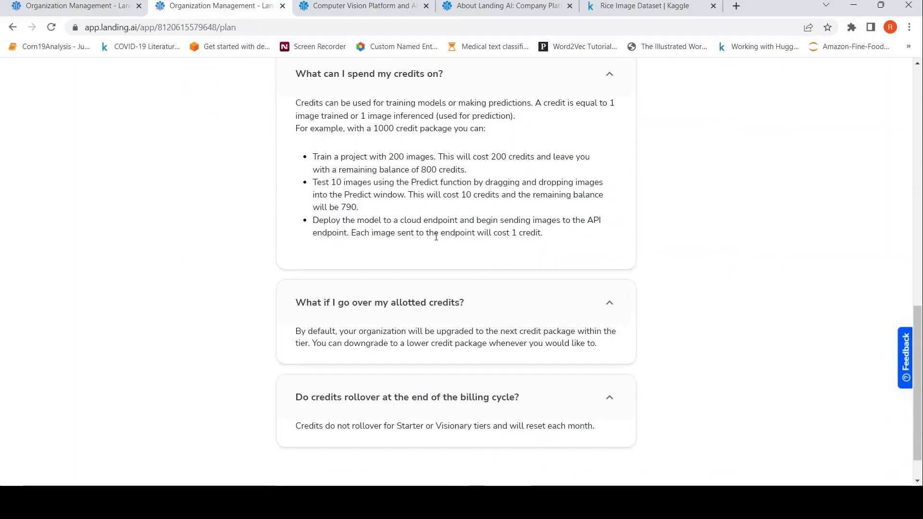
mouse_move(437, 244)
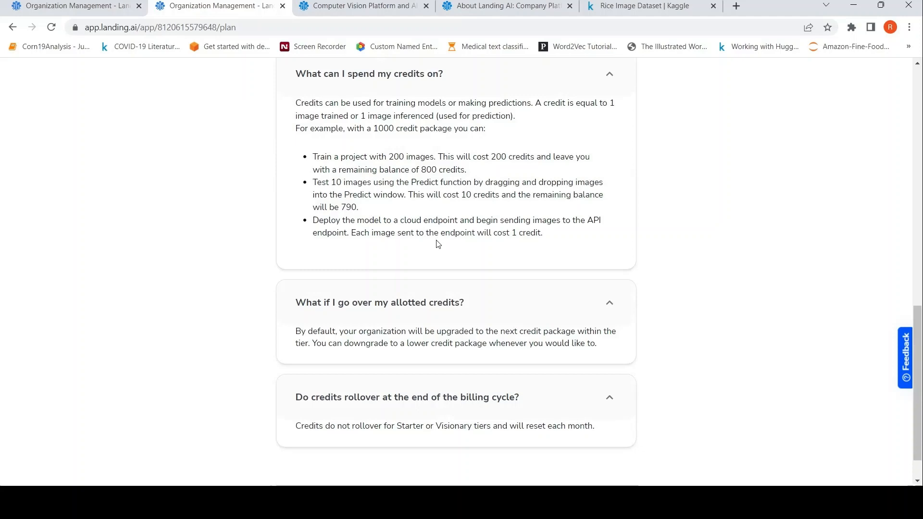
- Go to the Projects page listing RiceClassification
scroll("up", 3)
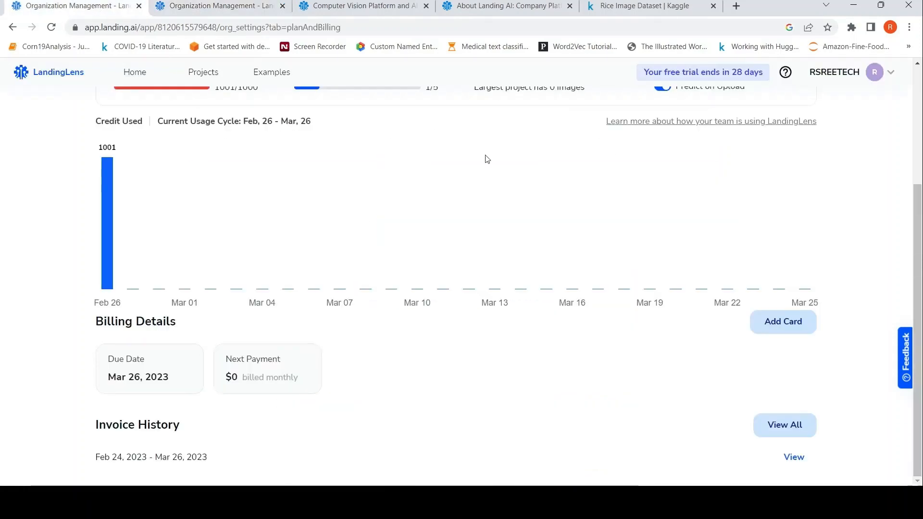
left_click(203, 72)
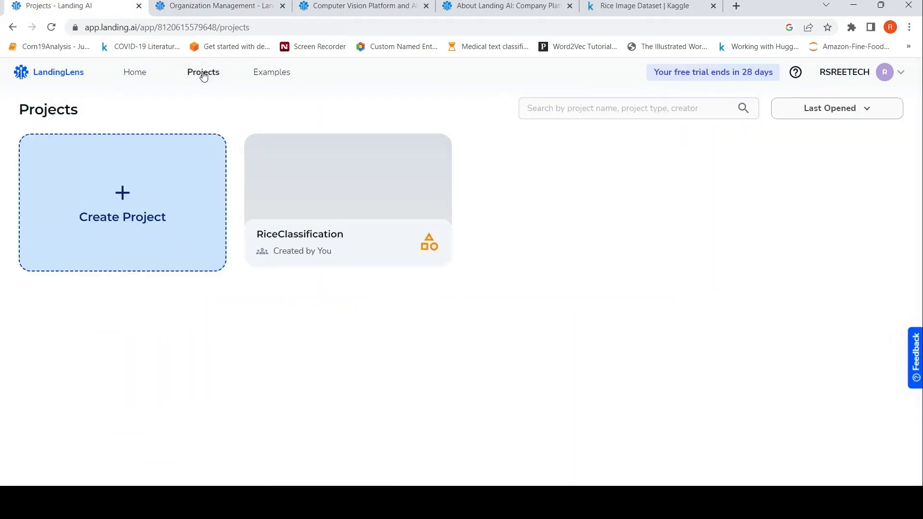
- Enter RiceClassification, check the Train dropdown options, and go to its empty Deploy page
left_click(347, 199)
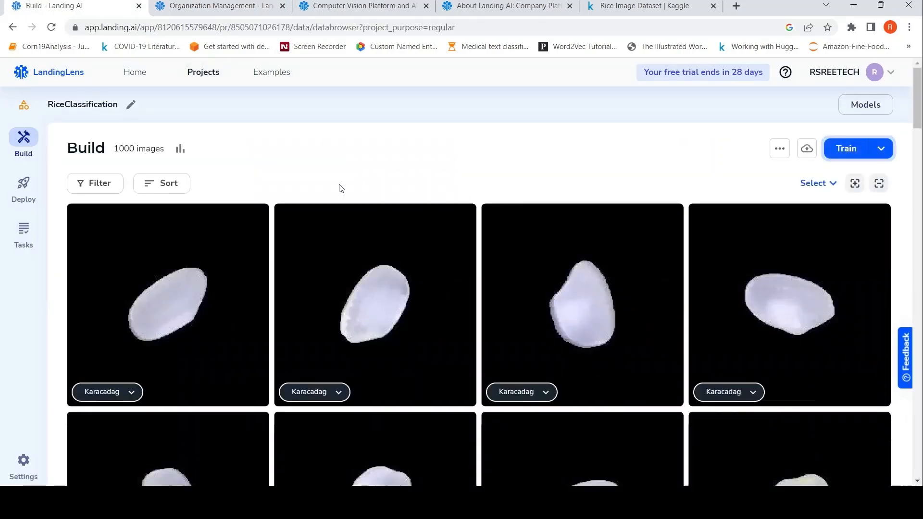
mouse_move(881, 148)
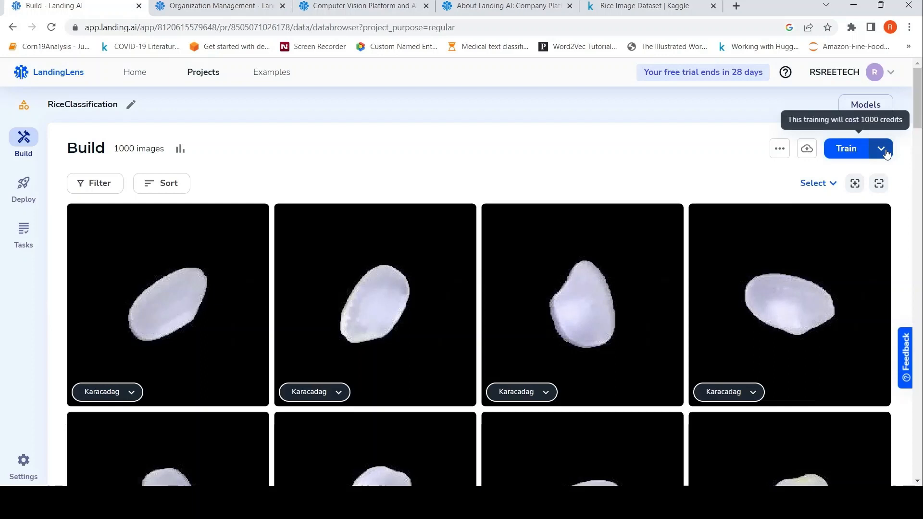
left_click(881, 148)
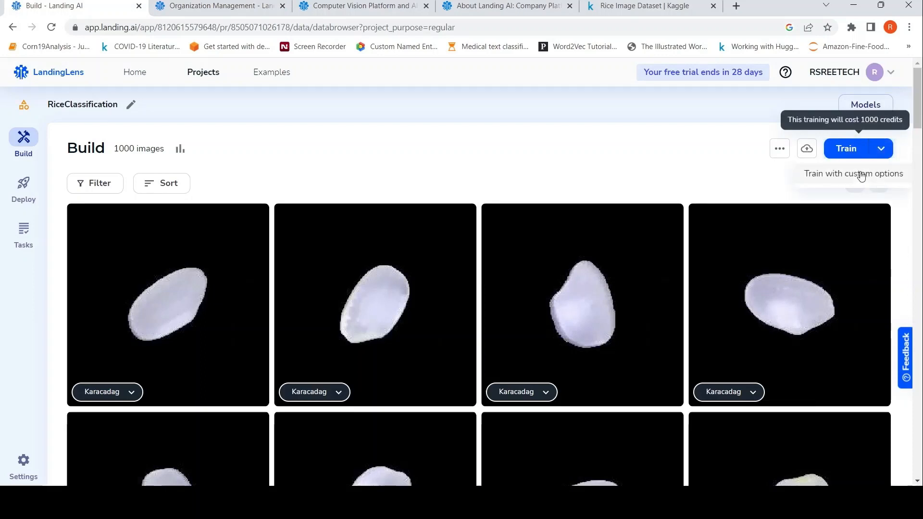
mouse_move(660, 169)
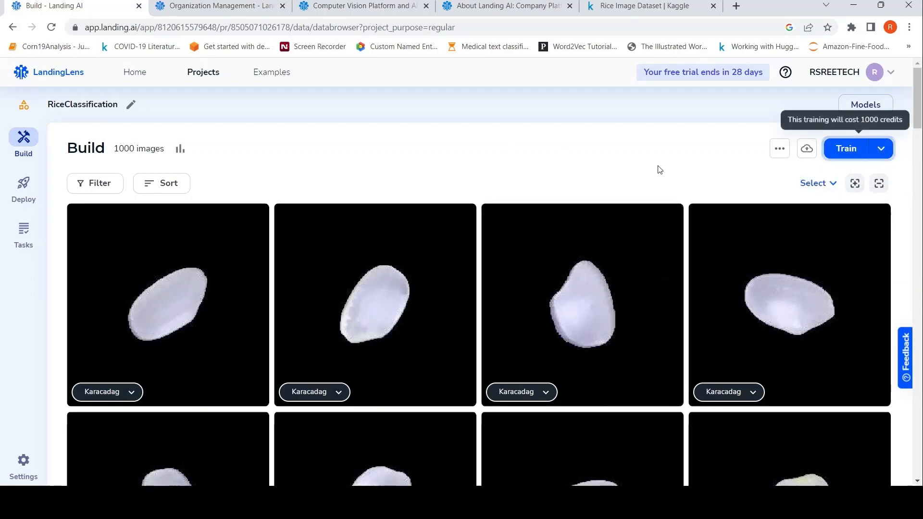
mouse_move(542, 169)
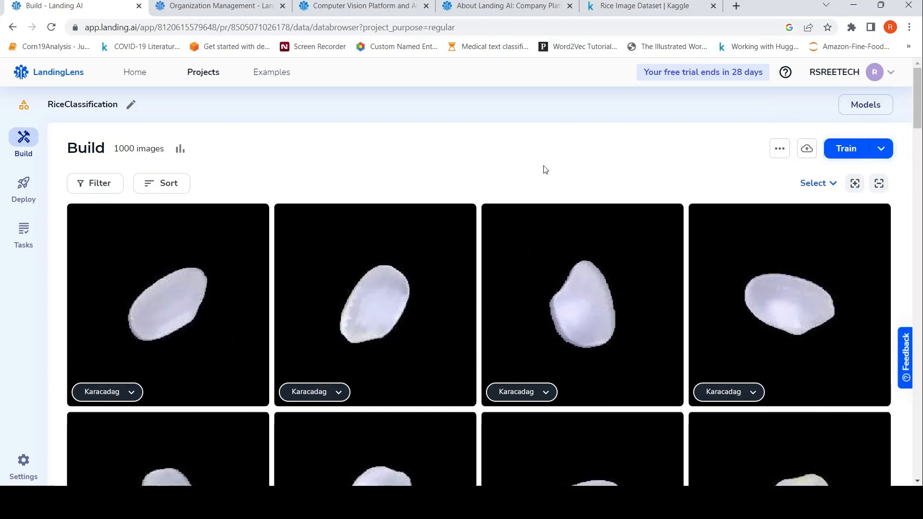
mouse_move(910, 240)
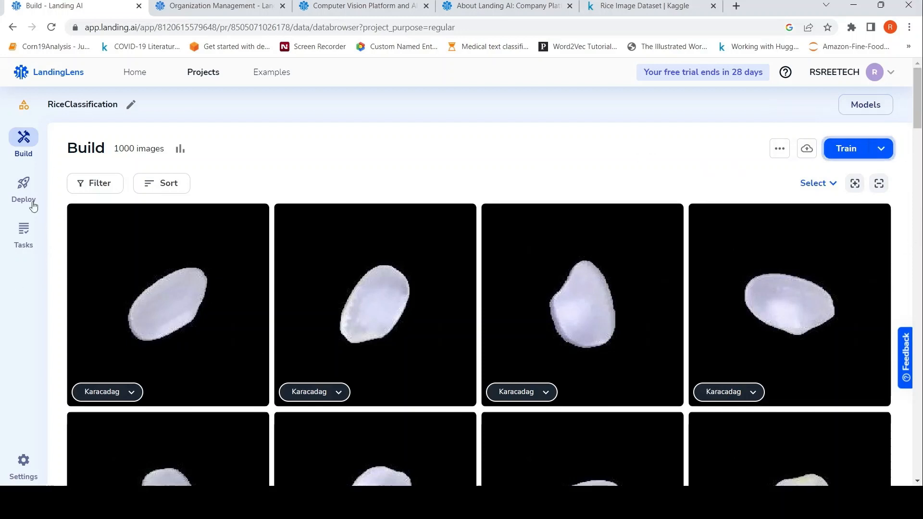
left_click(23, 188)
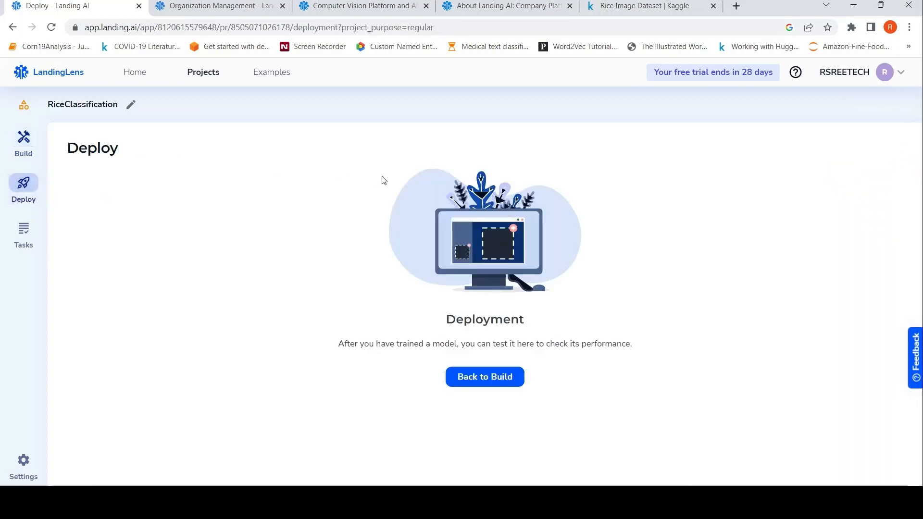
mouse_move(371, 203)
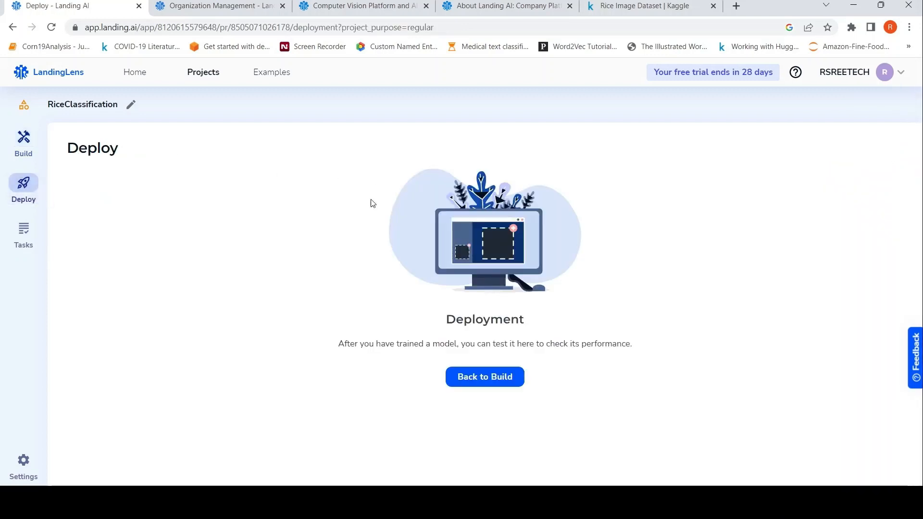
mouse_move(312, 253)
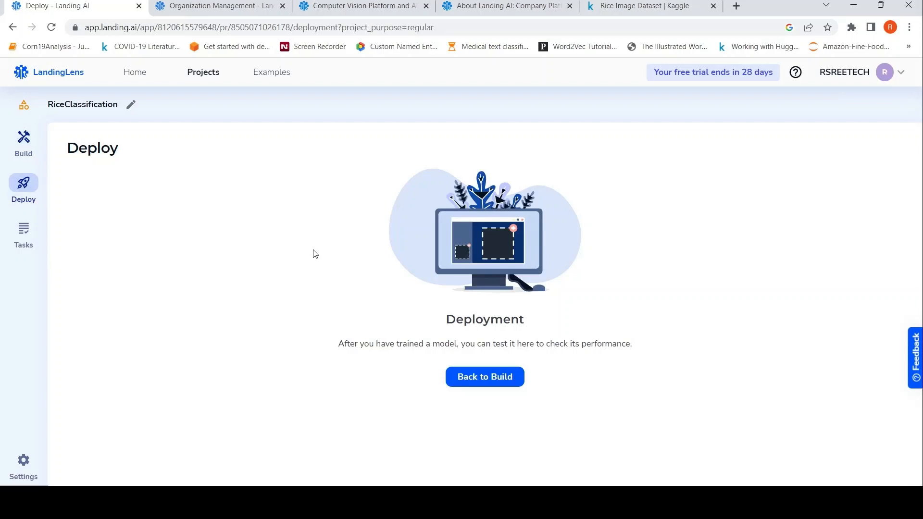
mouse_move(216, 194)
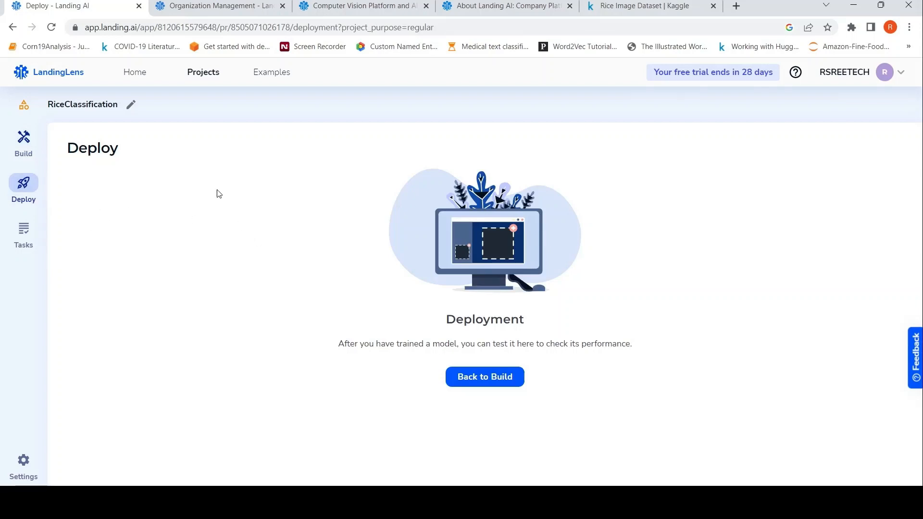
mouse_move(230, 186)
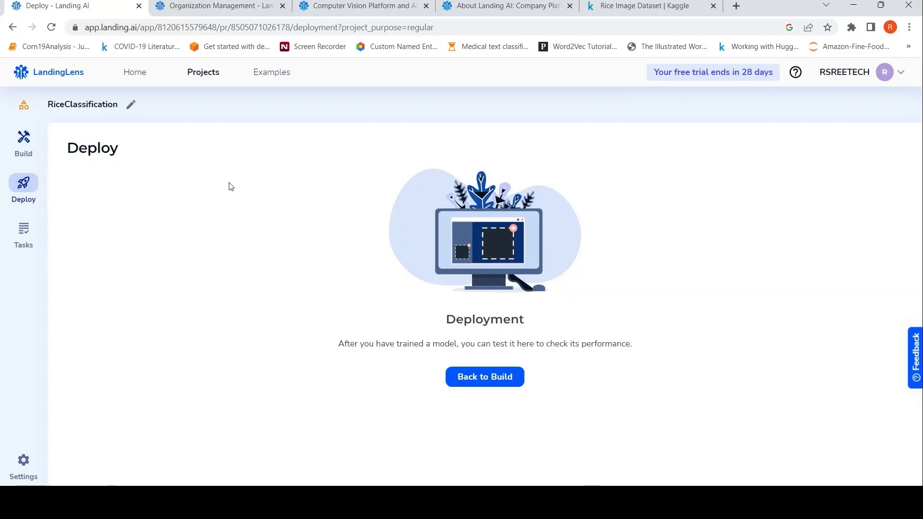
mouse_move(23, 183)
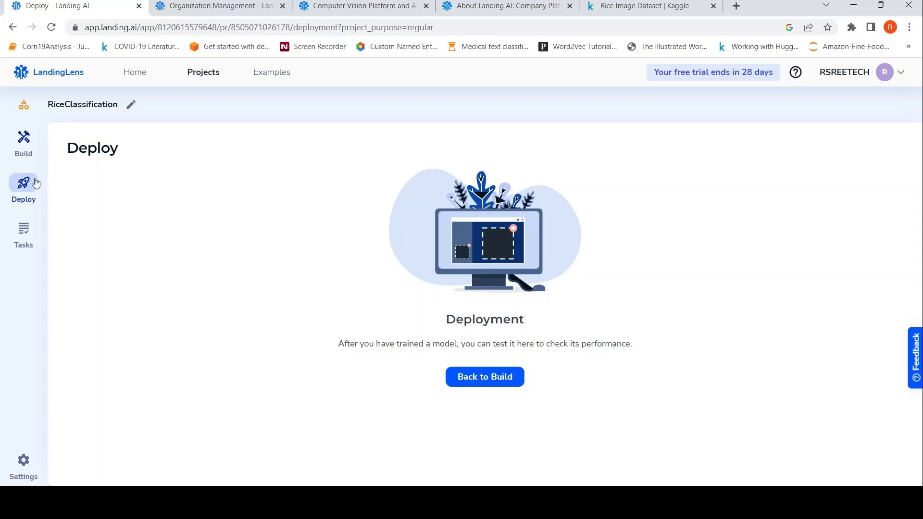
- Return to the RiceClassification Build page with its 1000 rice images
left_click(24, 141)
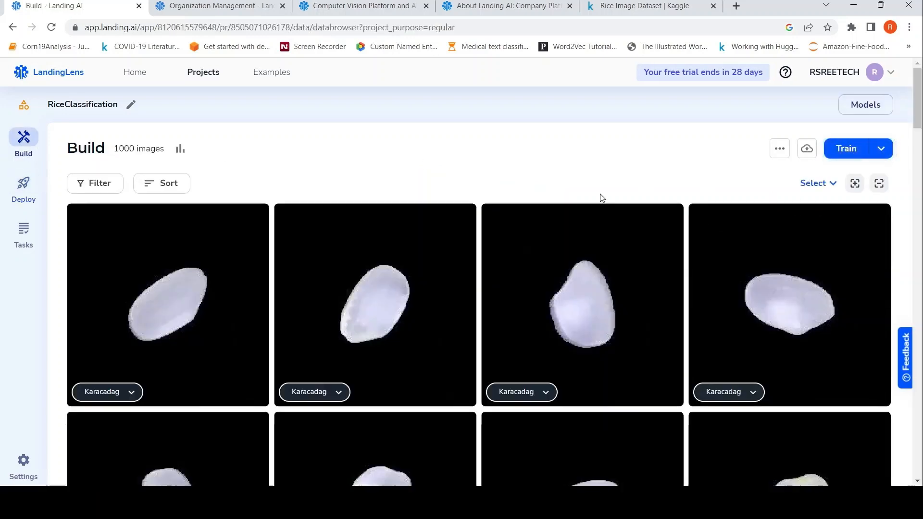
mouse_move(346, 171)
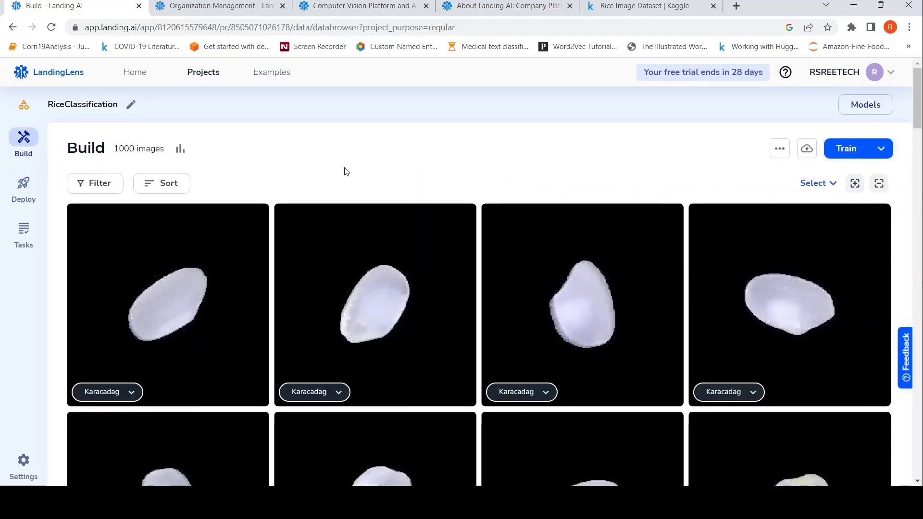
mouse_move(205, 209)
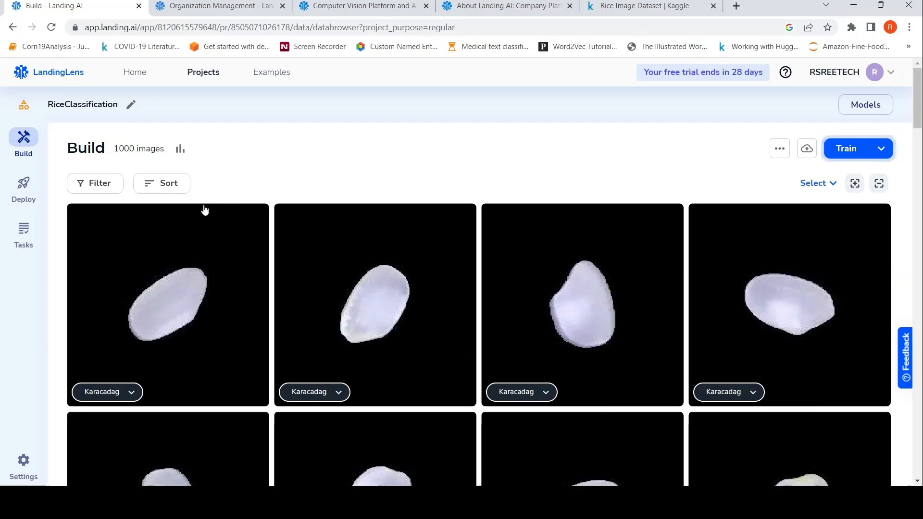
mouse_move(418, 148)
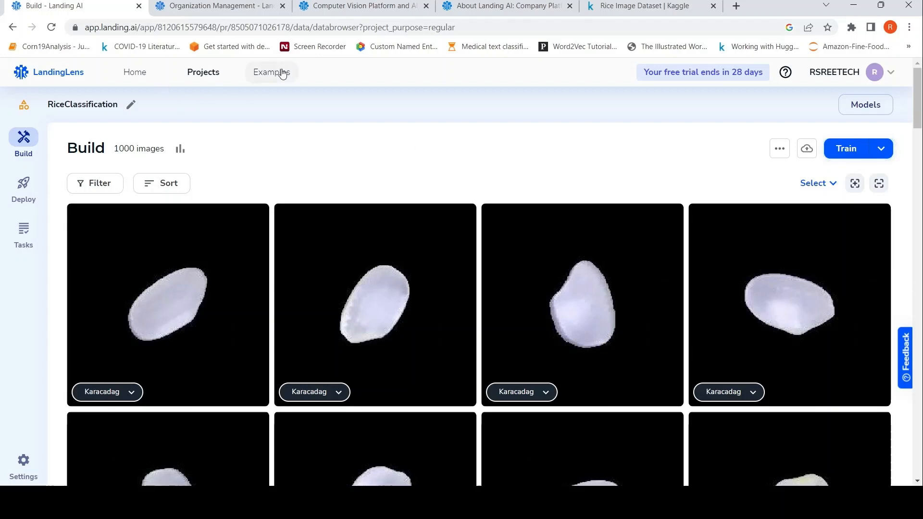
- Browse the pre-built example models, go Home, then bring up the Choose Your Plan page
left_click(271, 72)
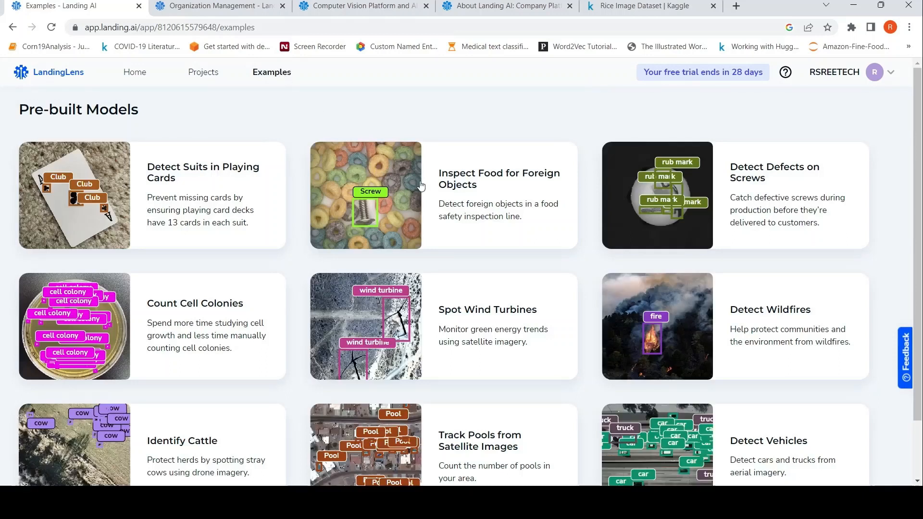
scroll("down", 3)
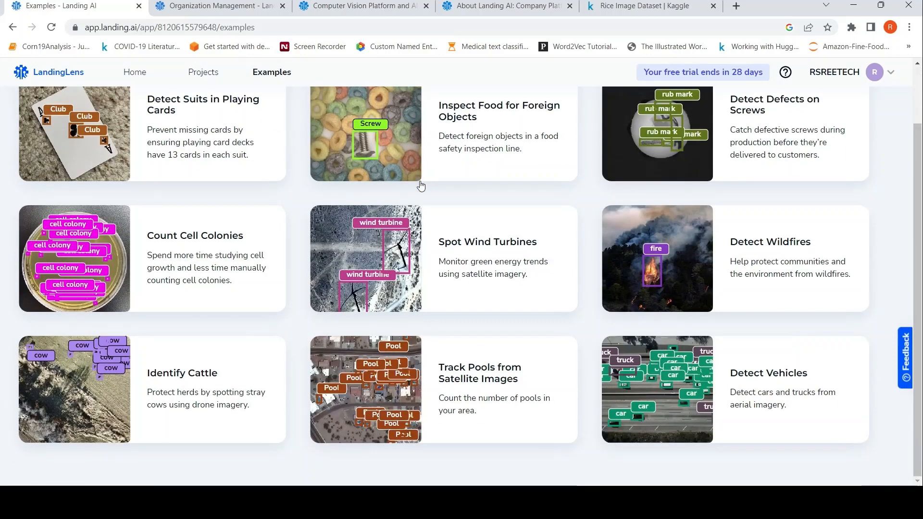
left_click(49, 73)
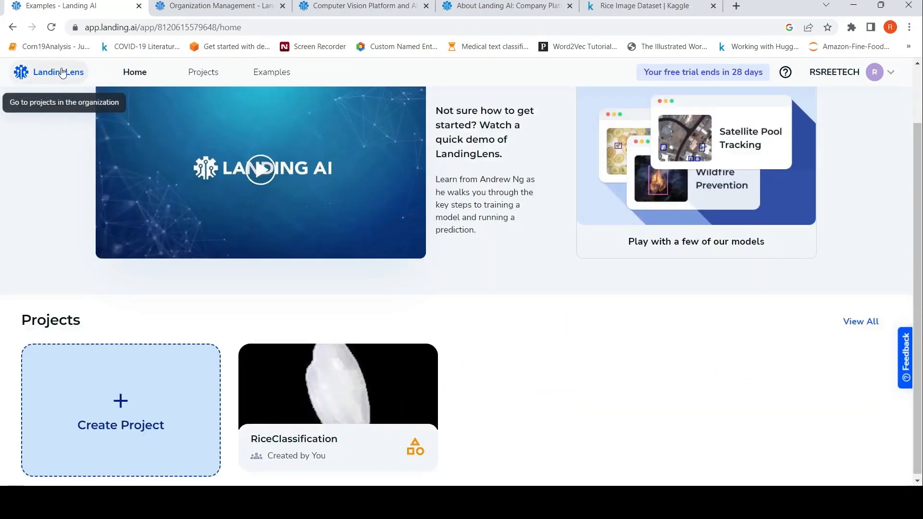
left_click(59, 72)
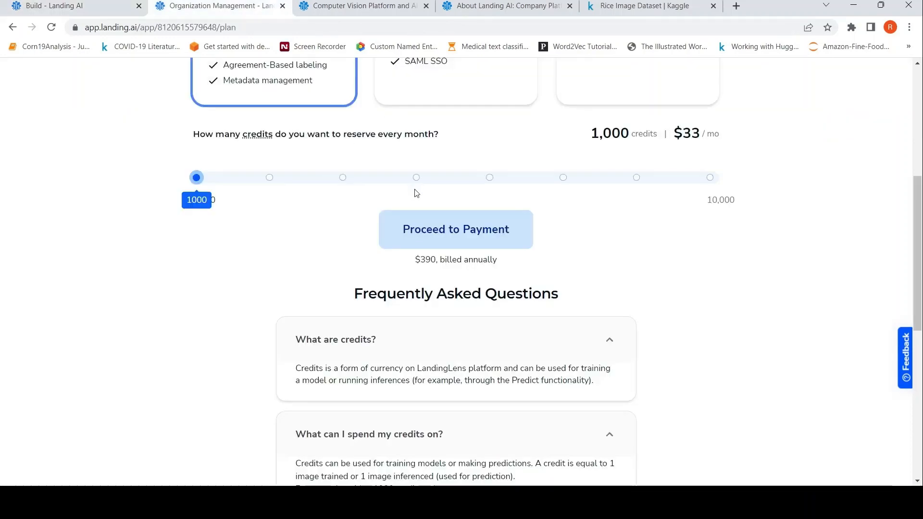
scroll("up", 3)
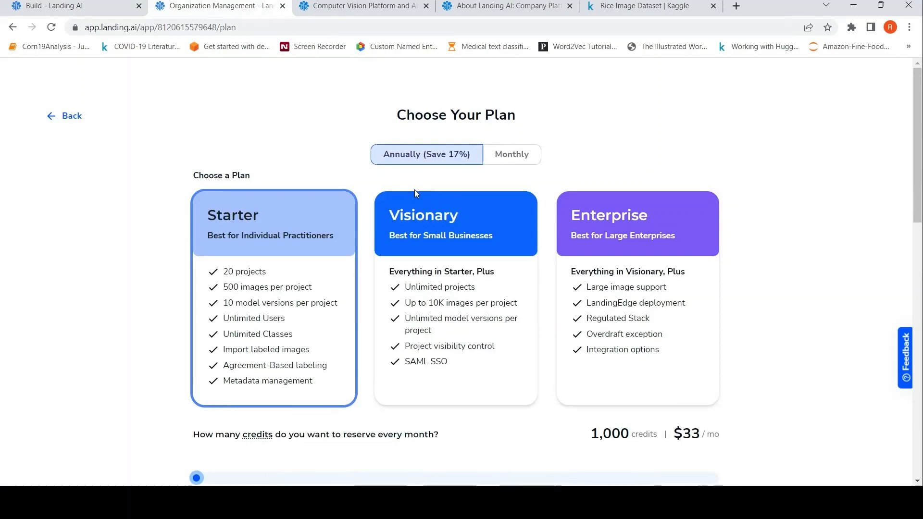
scroll("down", 3)
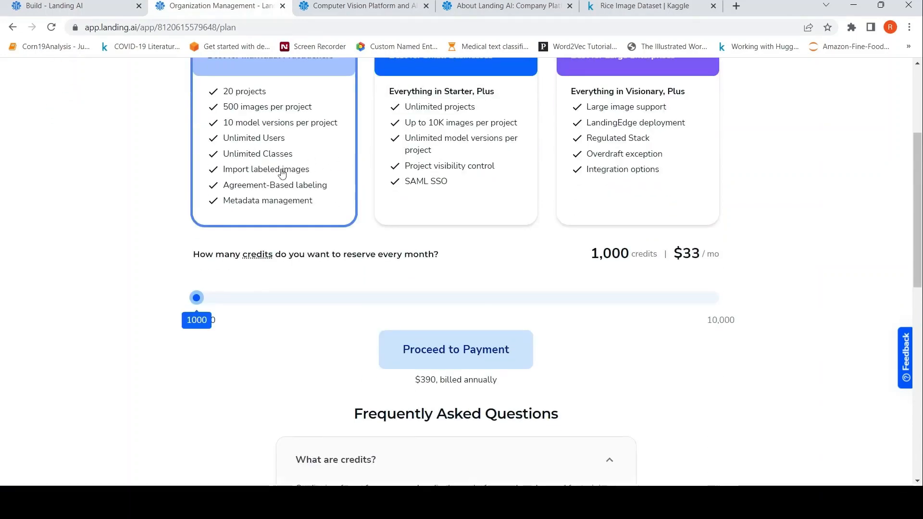
mouse_move(470, 194)
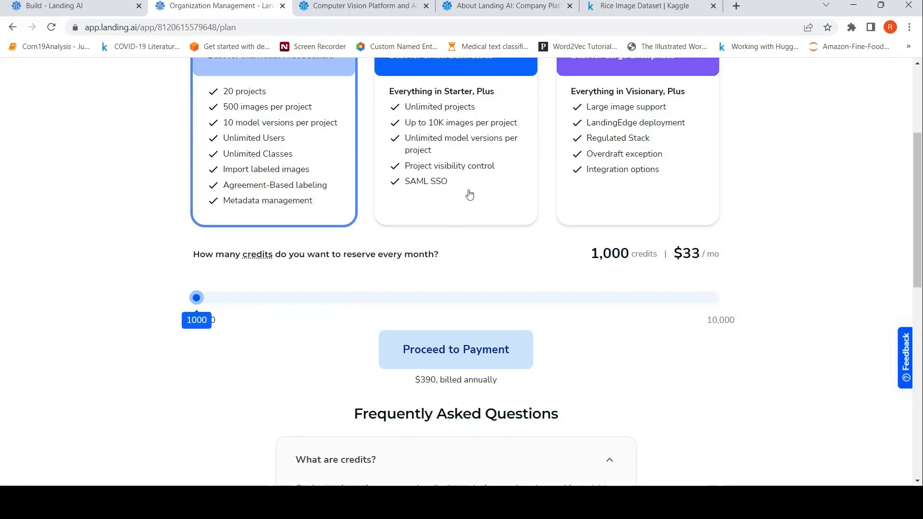
mouse_move(346, 235)
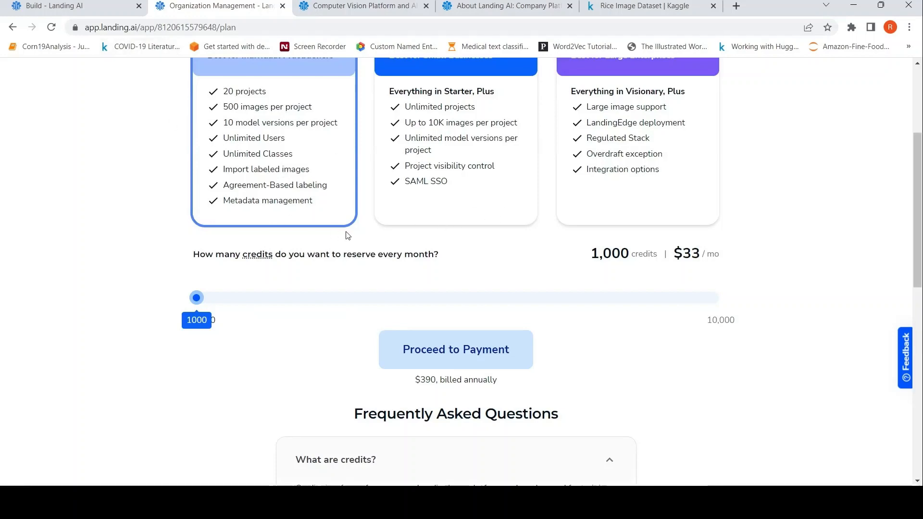
scroll("up", 3)
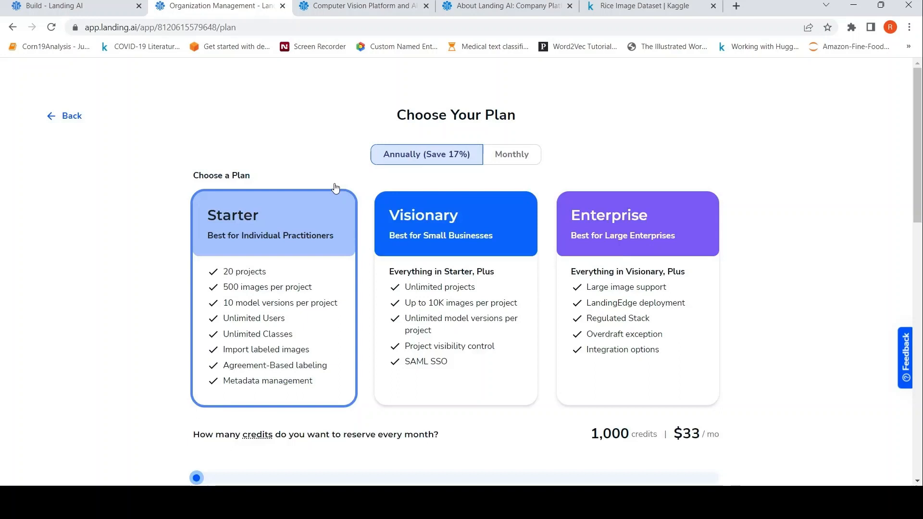
left_click(65, 115)
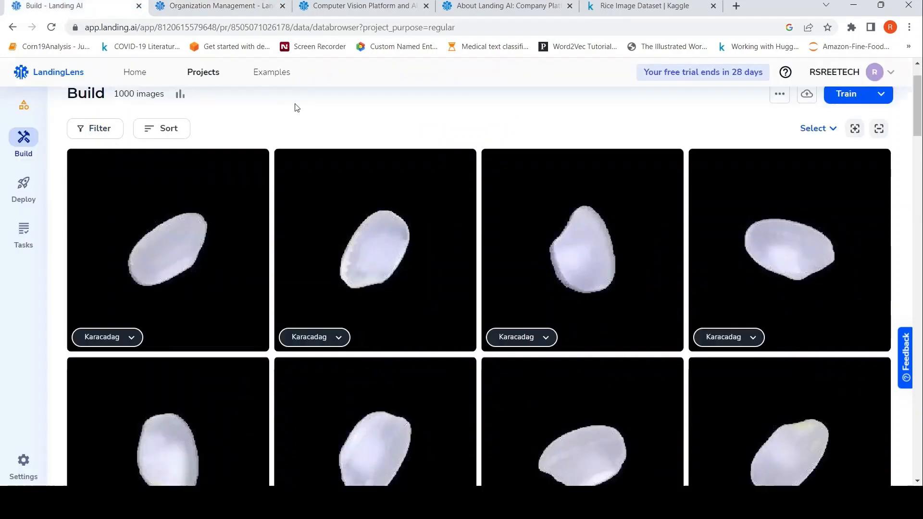
mouse_move(704, 151)
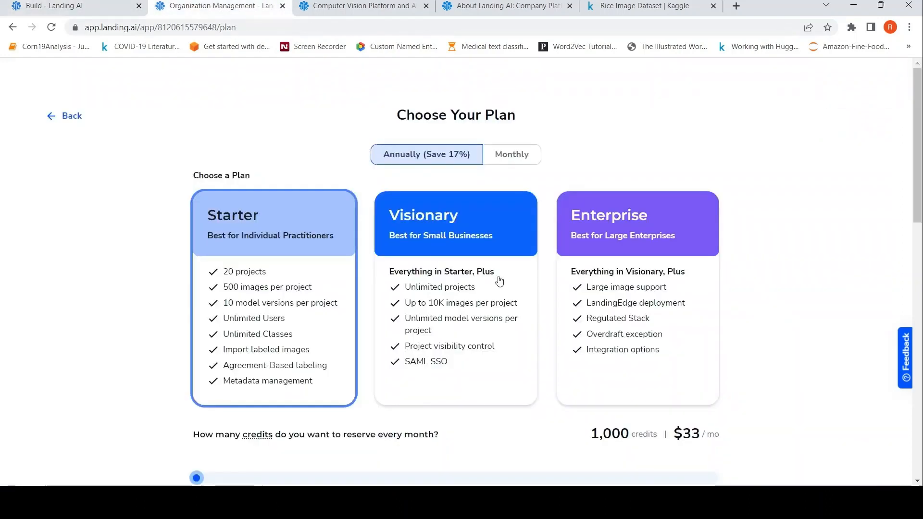
mouse_move(348, 299)
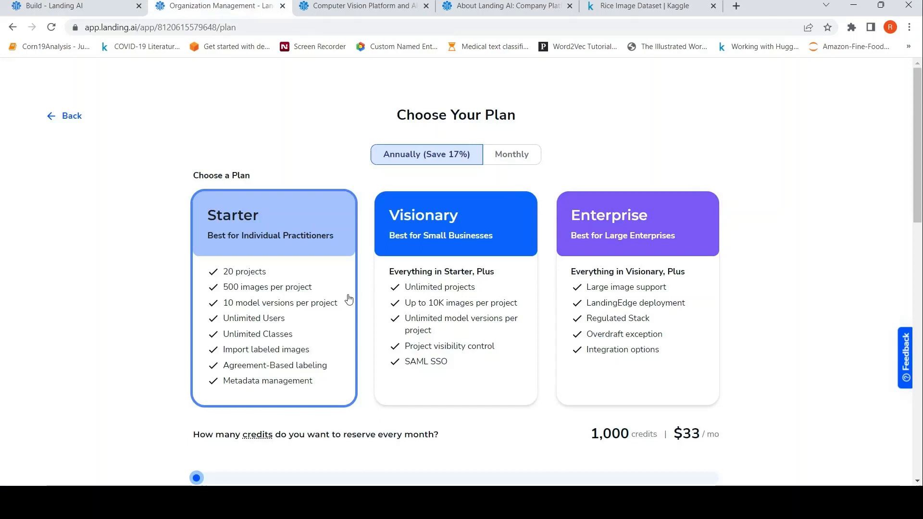
mouse_move(263, 274)
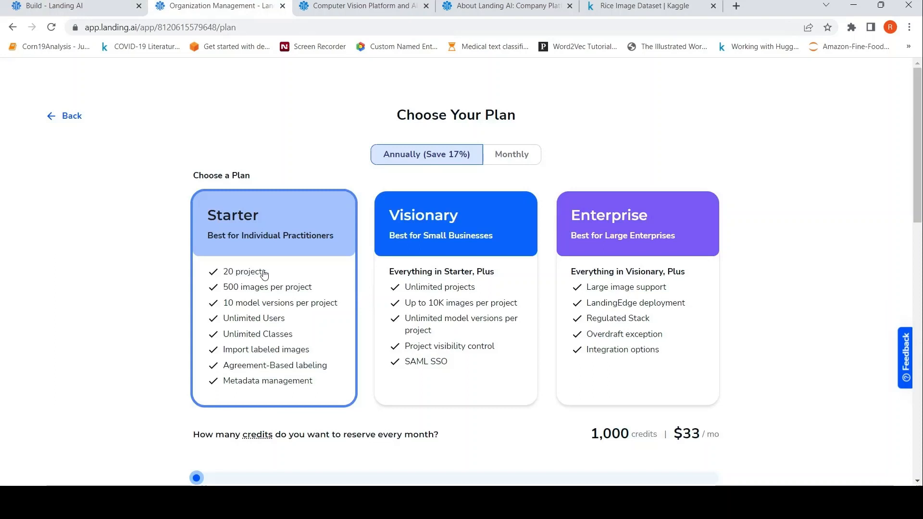
scroll("down", 3)
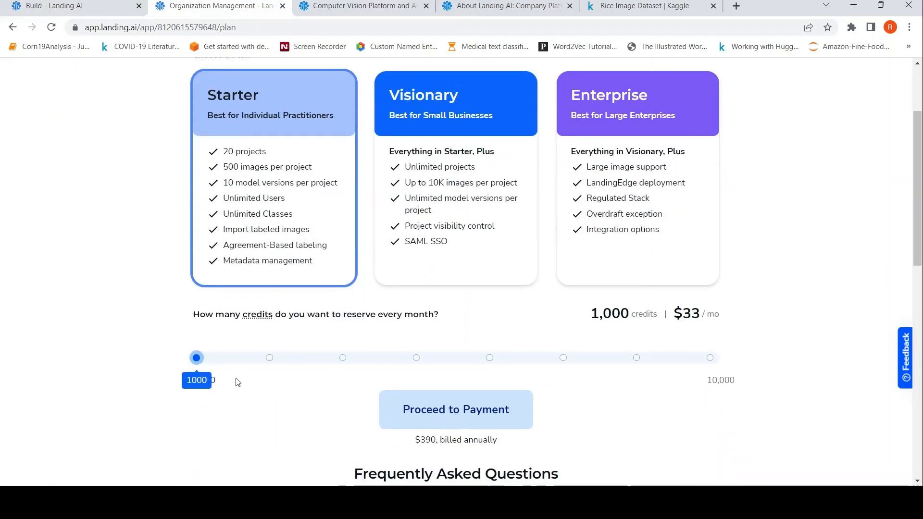
scroll("down", 3)
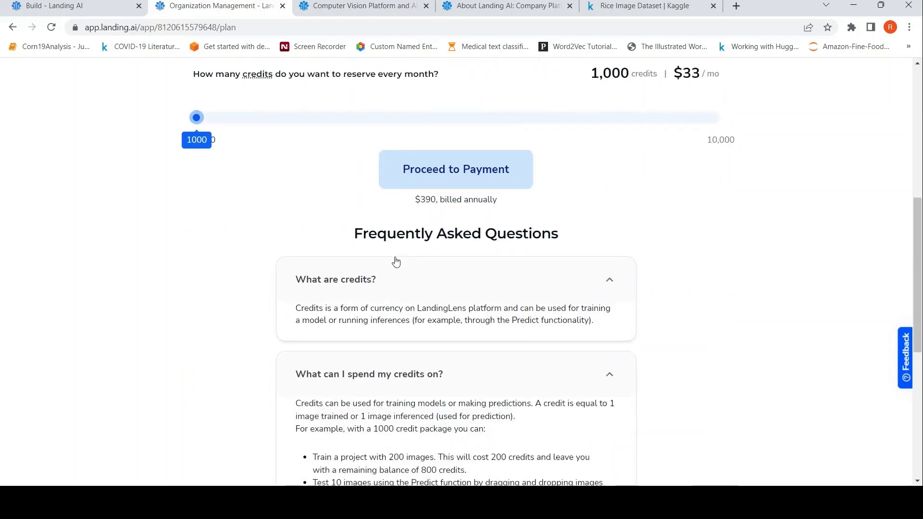
scroll("down", 3)
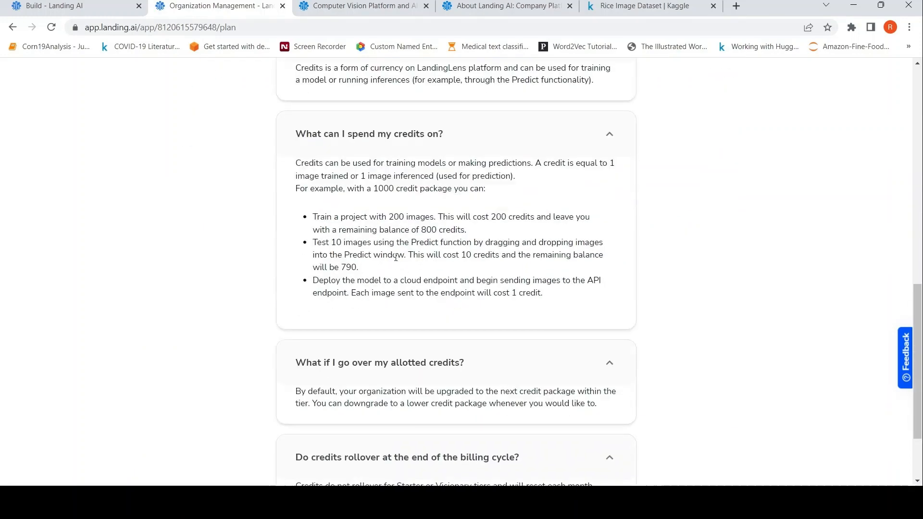
scroll("down", 3)
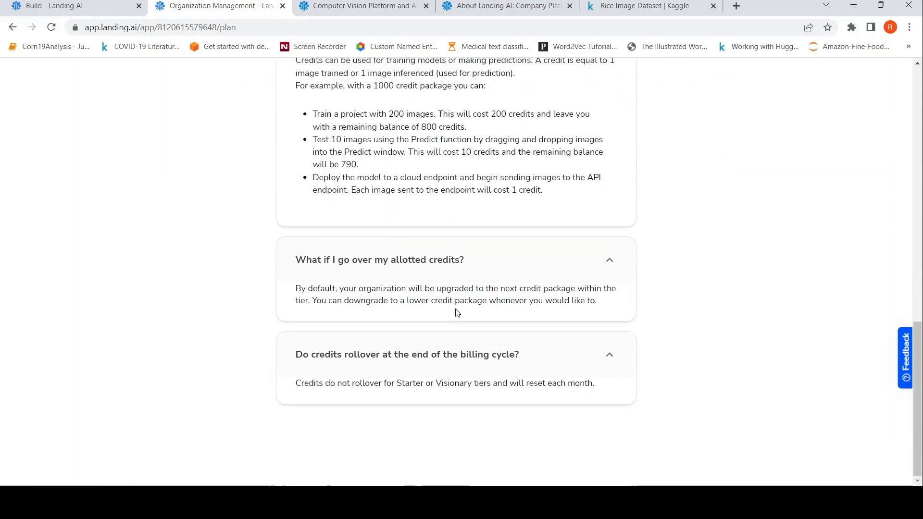
mouse_move(489, 292)
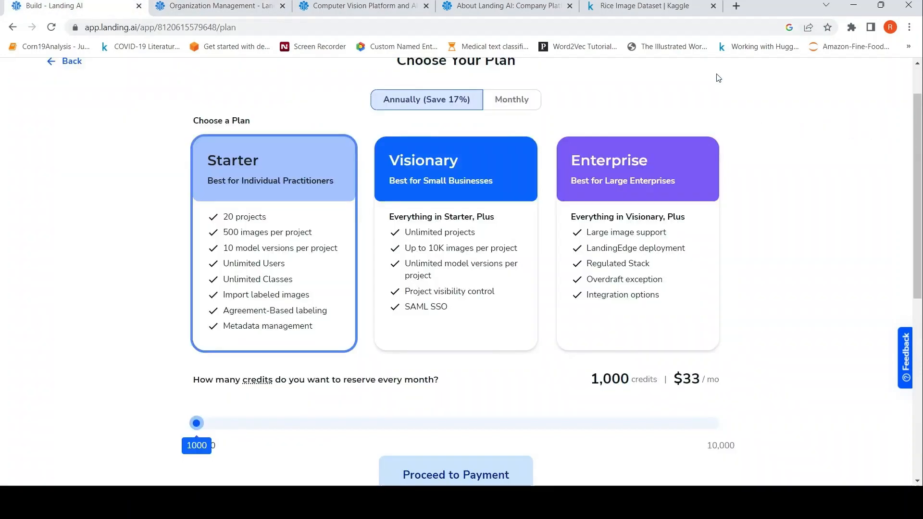
mouse_move(443, 211)
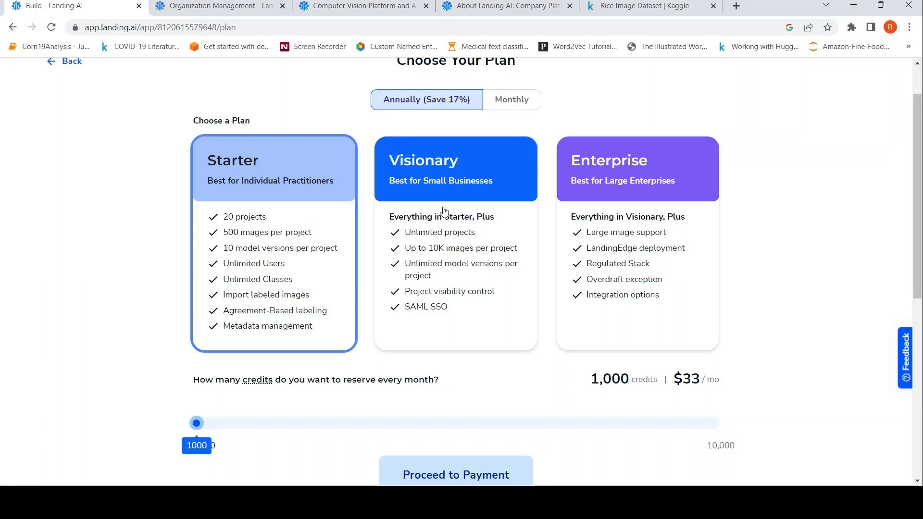
scroll("up", 3)
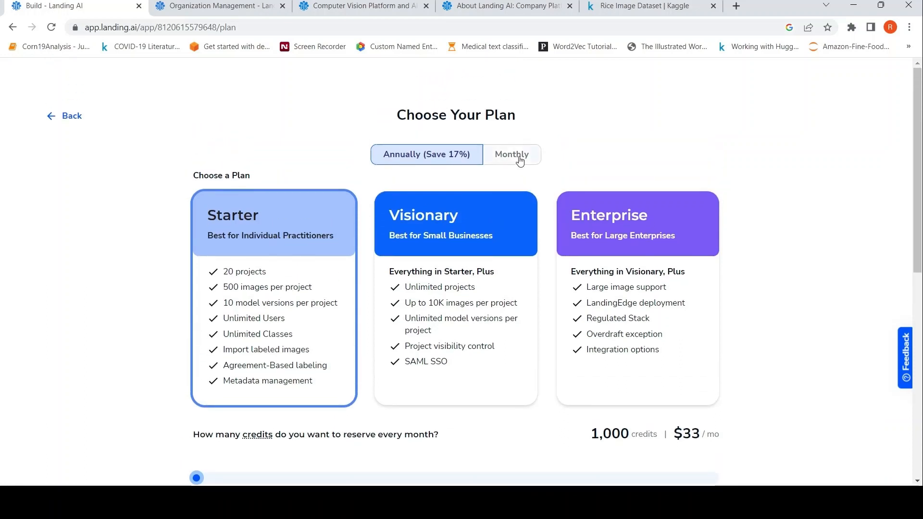
left_click(510, 154)
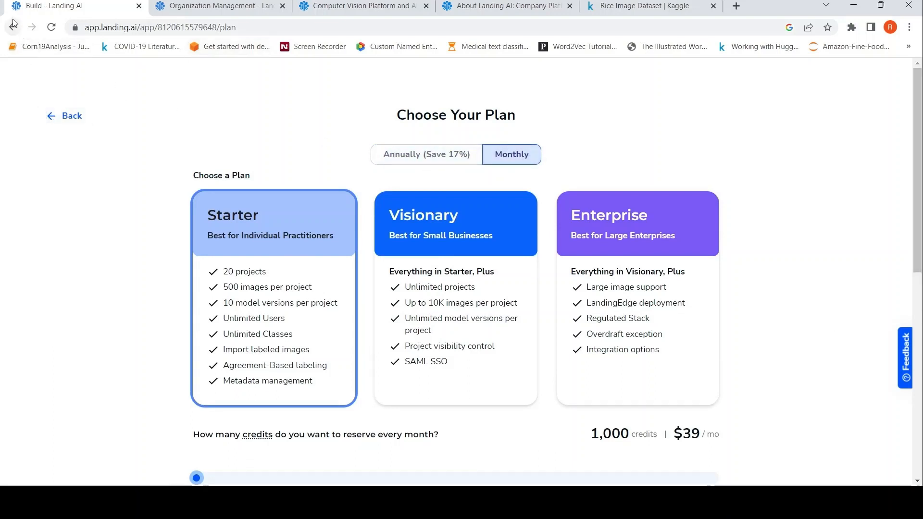
- Go back from the plan page to the RiceClassification Build view
left_click(64, 116)
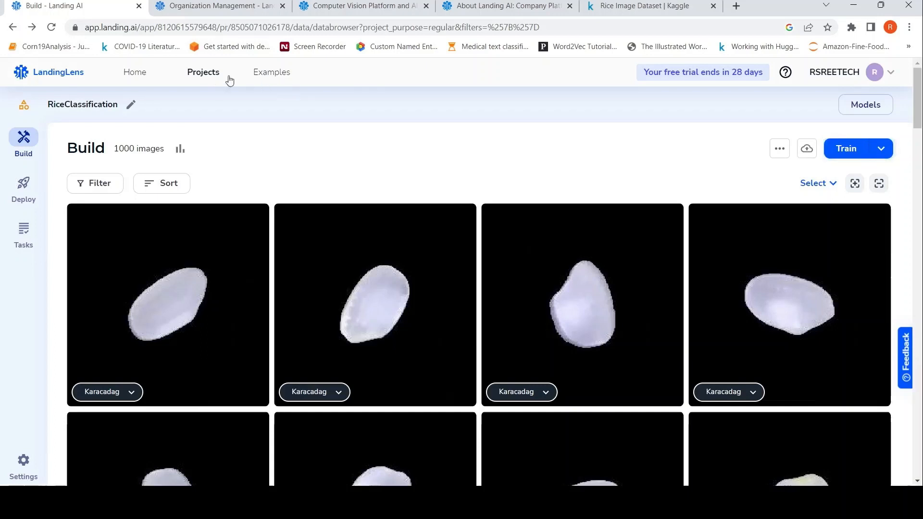
- Check the Projects list's search and Last Opened sort options, then return to the home dashboard
left_click(203, 72)
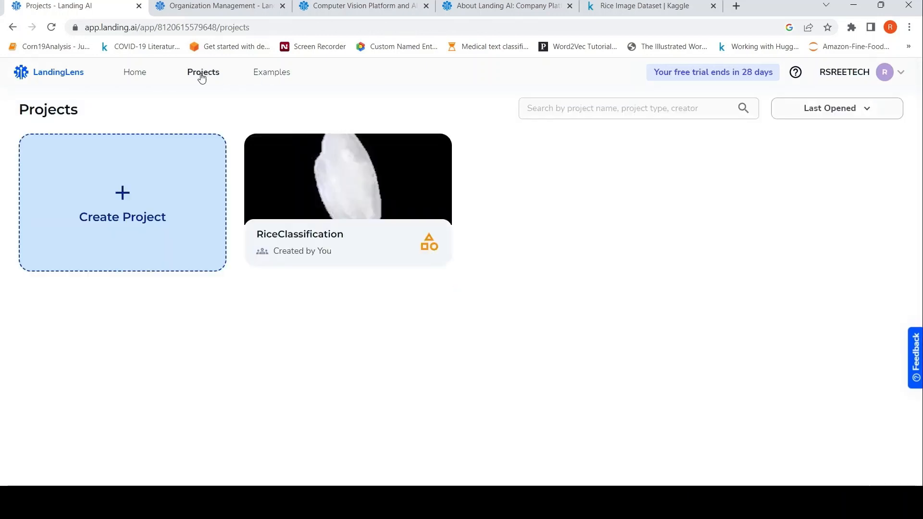
mouse_move(583, 210)
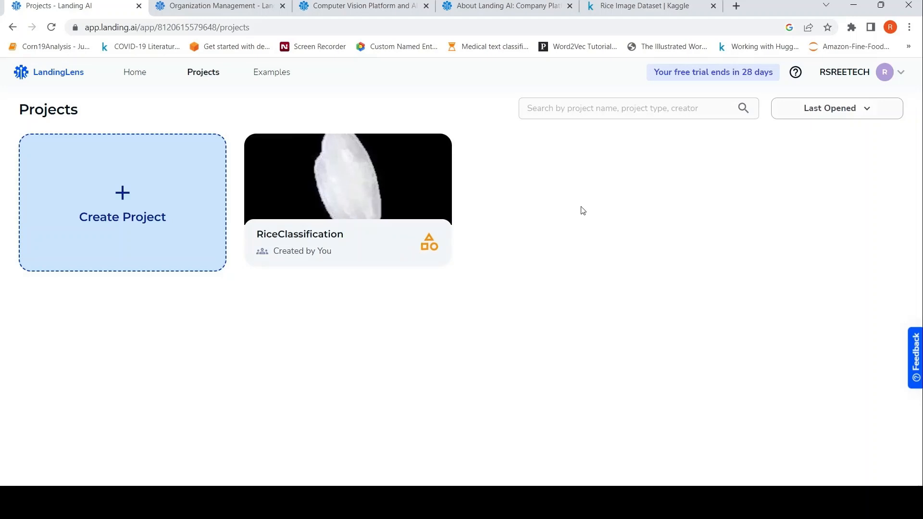
left_click(618, 108)
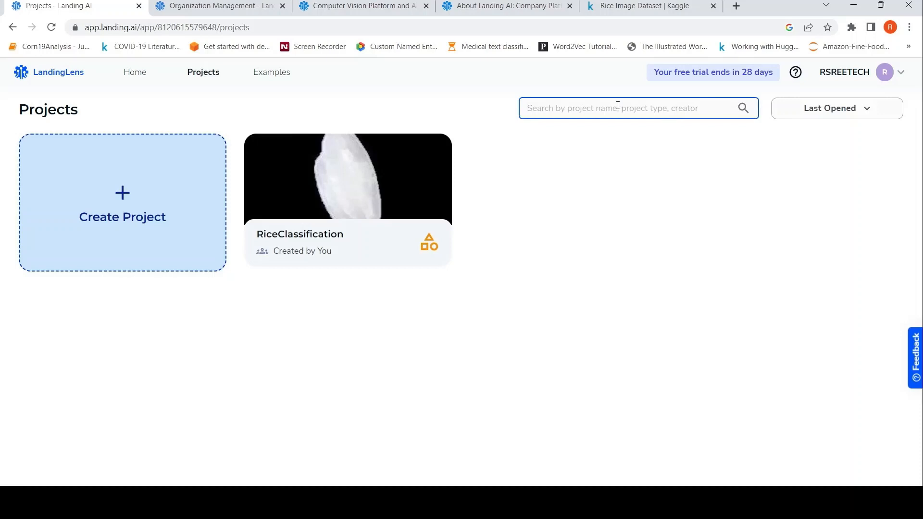
left_click(835, 108)
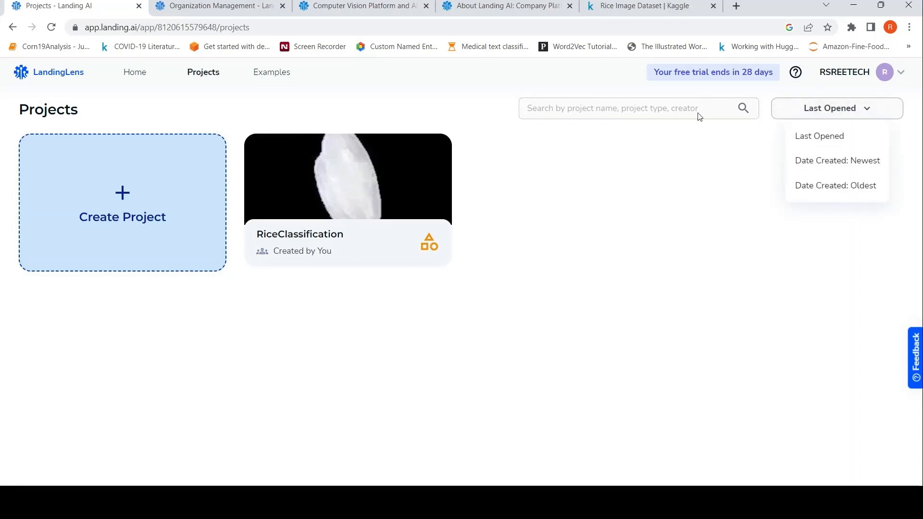
left_click(49, 77)
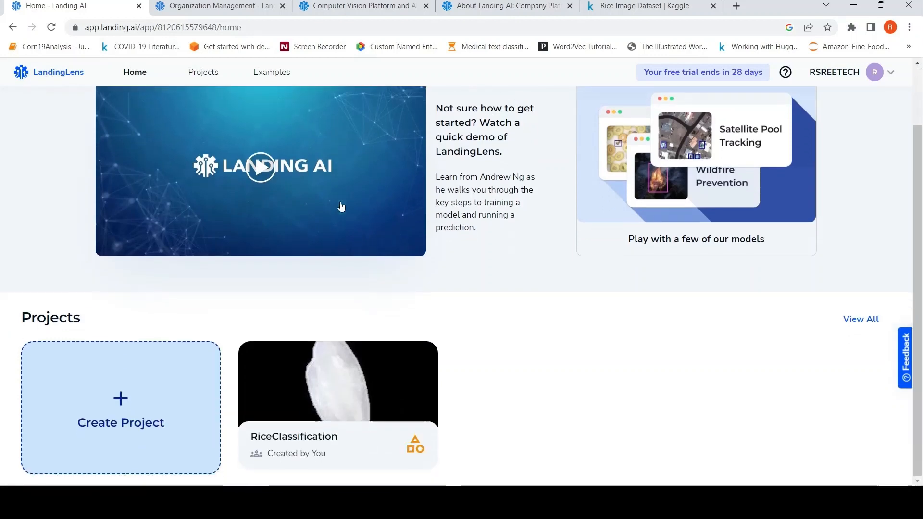
scroll("up", 3)
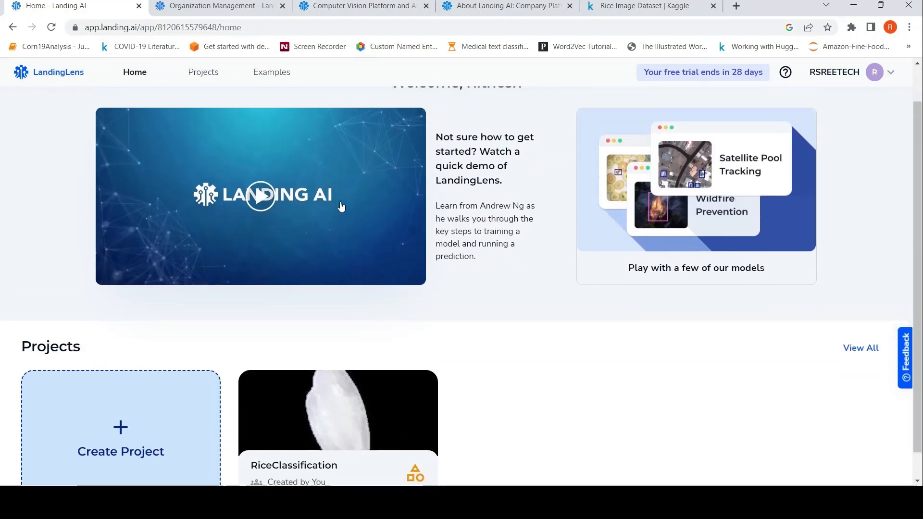
scroll("up", 3)
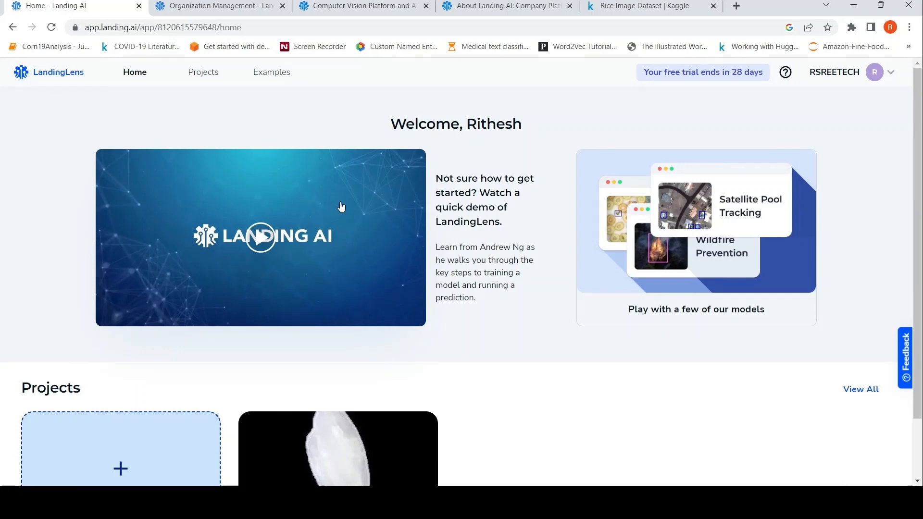
- Run the Track Pools from Satellite Images example on a sample image, hitting a QuotaExceeded error
left_click(271, 73)
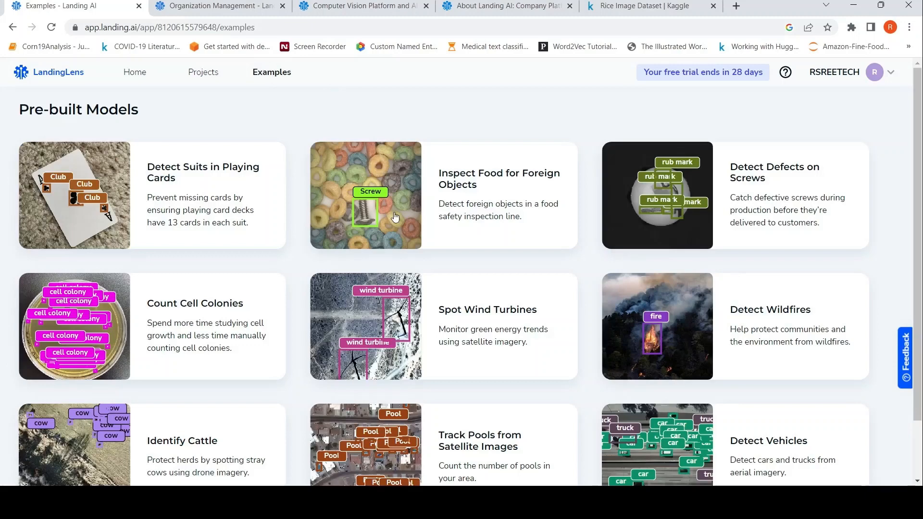
mouse_move(426, 200)
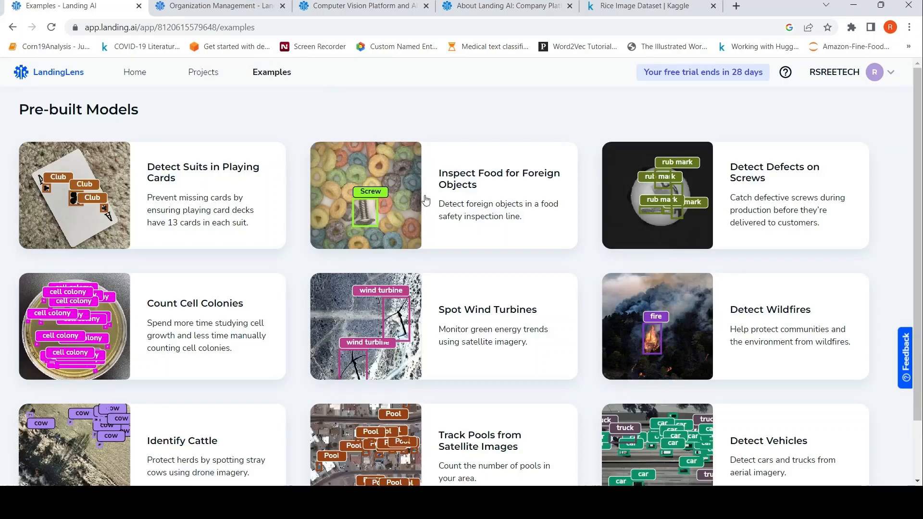
scroll("down", 3)
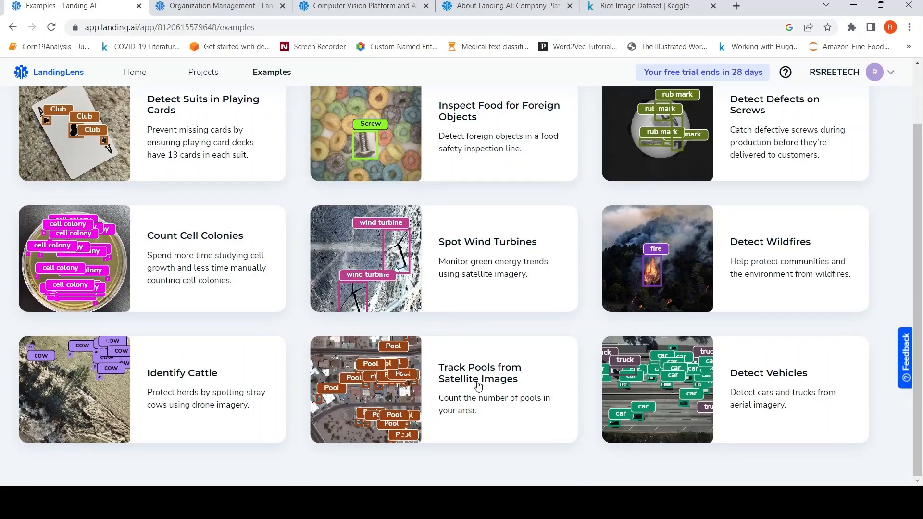
left_click(478, 373)
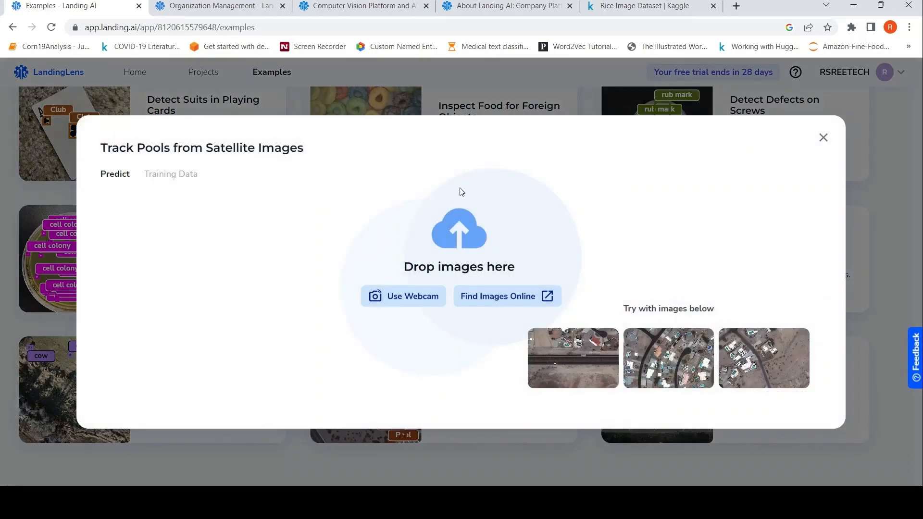
mouse_move(564, 329)
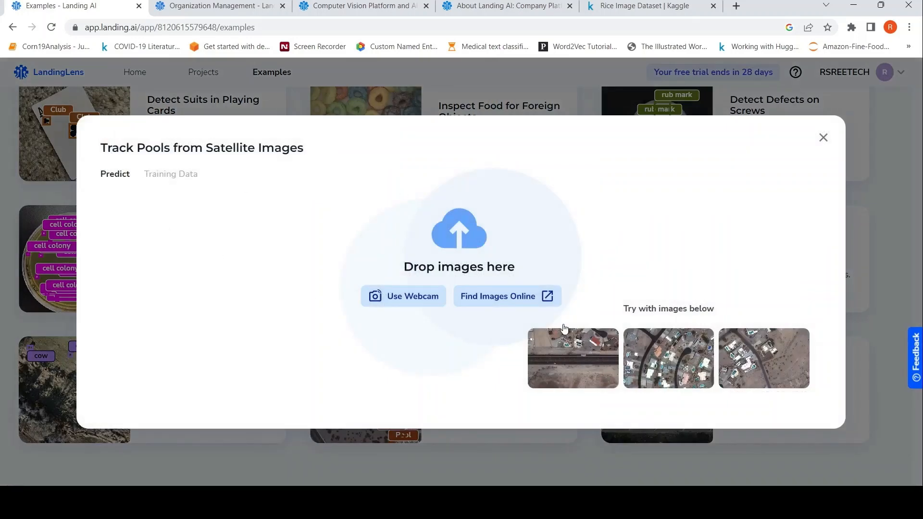
left_click(571, 357)
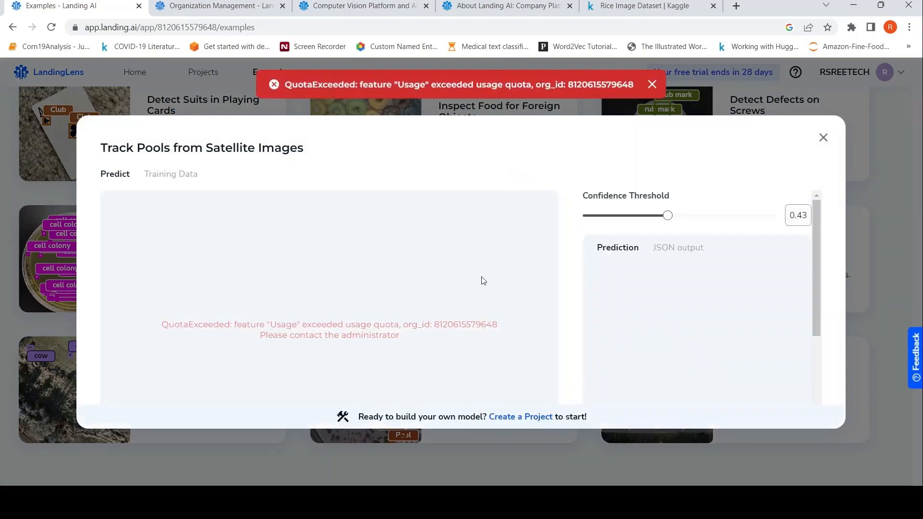
mouse_move(623, 101)
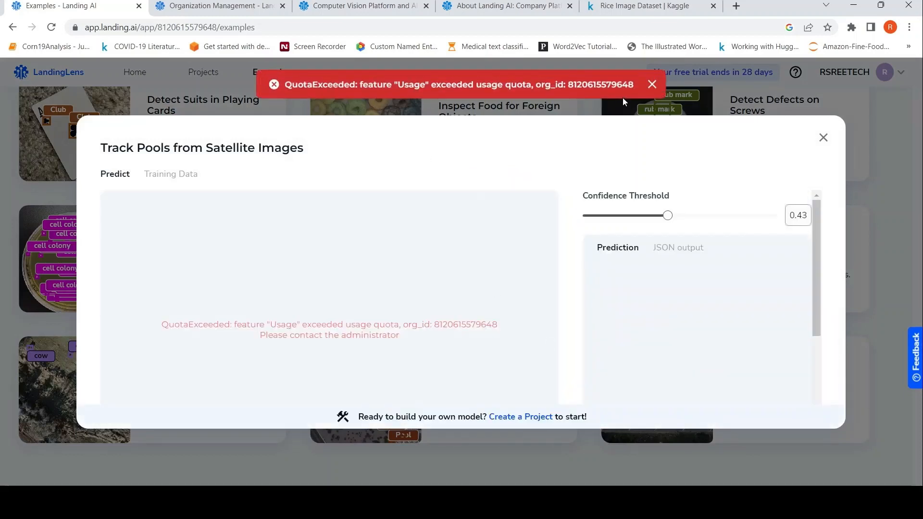
mouse_move(633, 97)
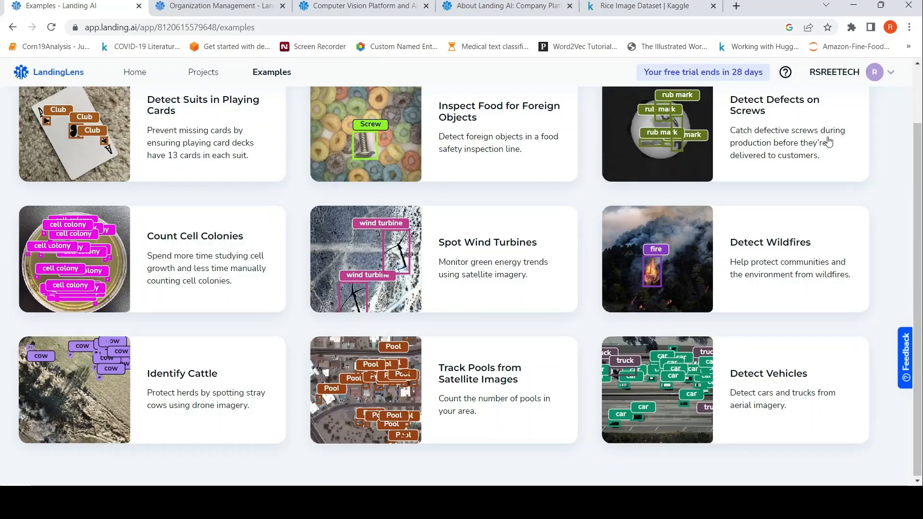
- Return to the home dashboard listing RiceClassification
left_click(135, 72)
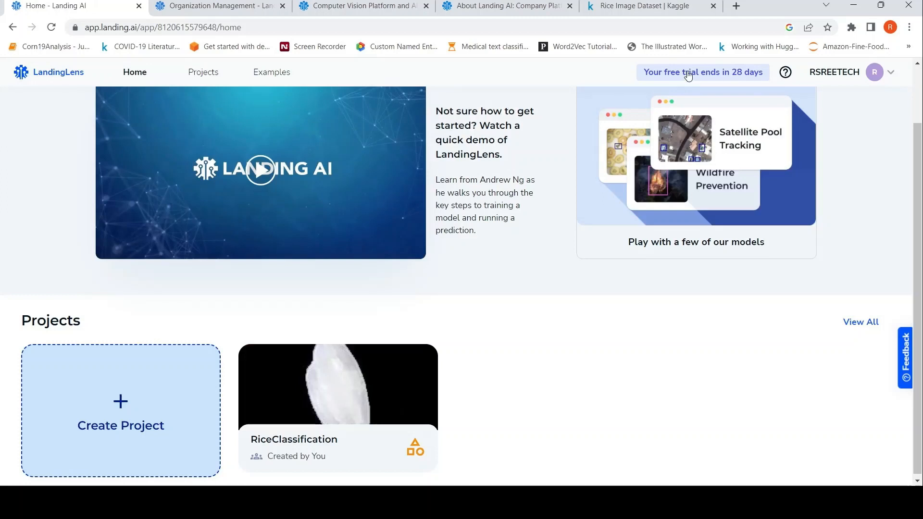
mouse_move(465, 352)
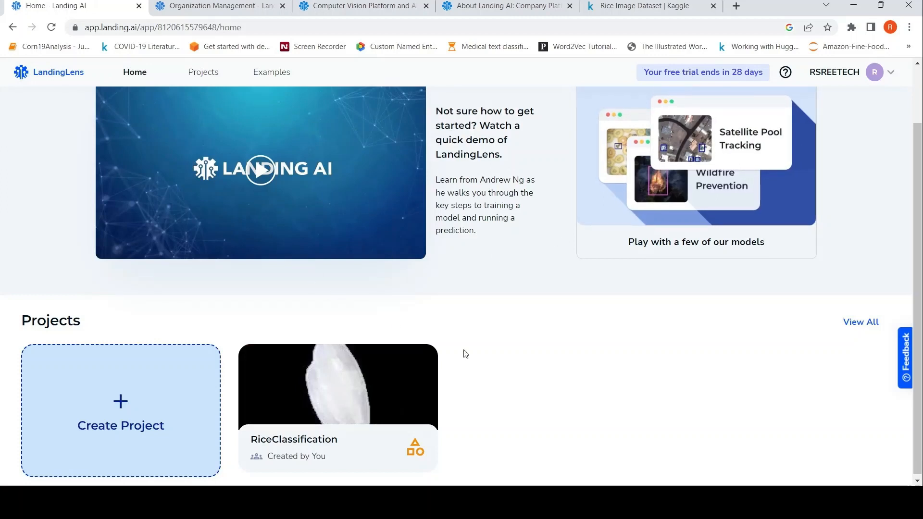
mouse_move(588, 340)
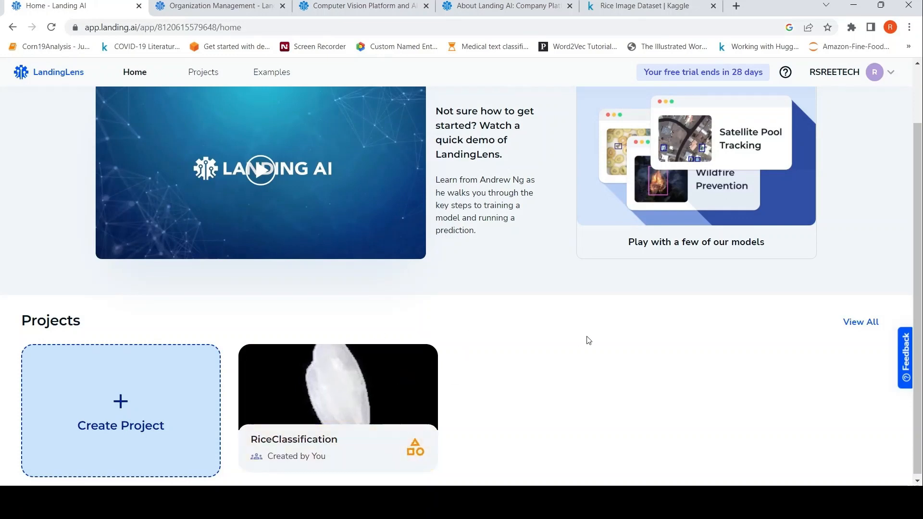
mouse_move(310, 218)
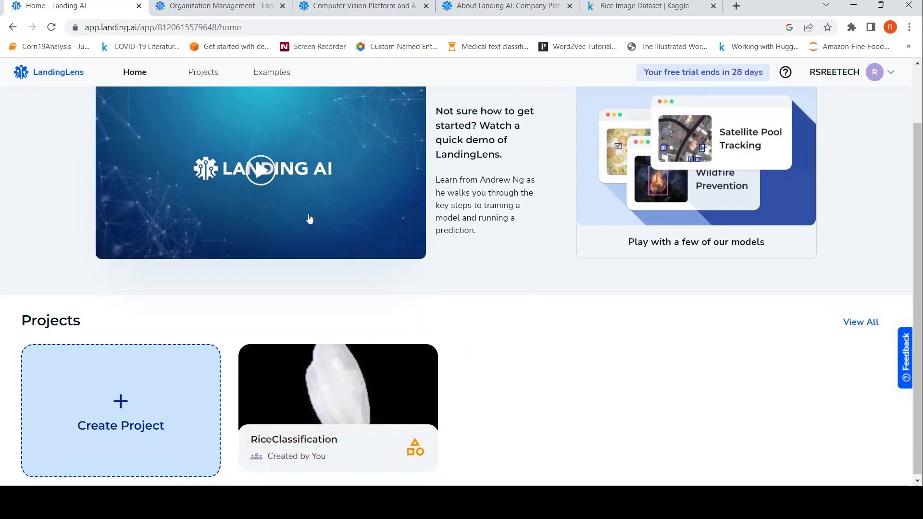
mouse_move(568, 431)
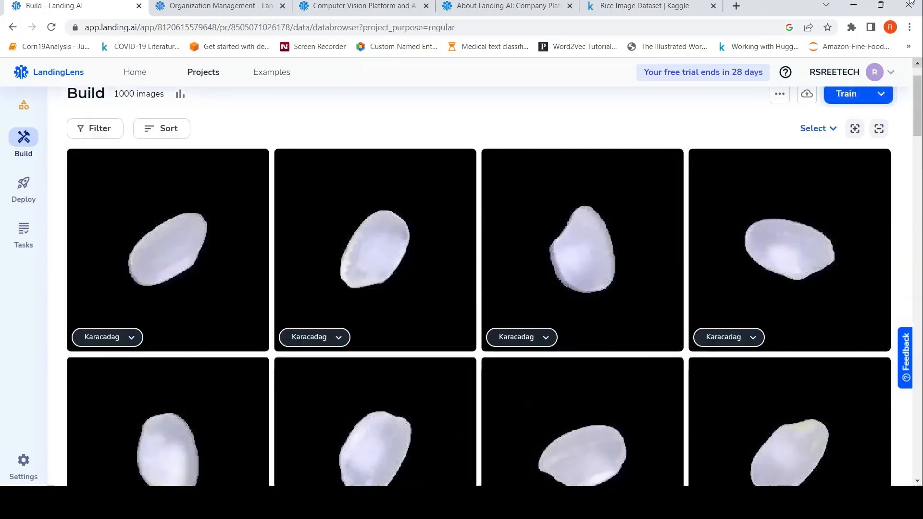
mouse_move(20, 475)
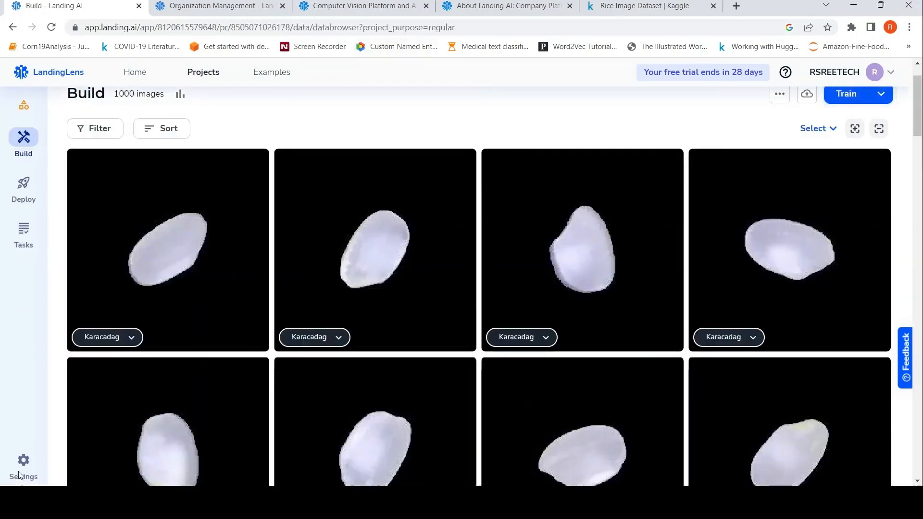
- Delete RiceClassification from Settings > Administrative, ticking both warnings and confirming
left_click(23, 465)
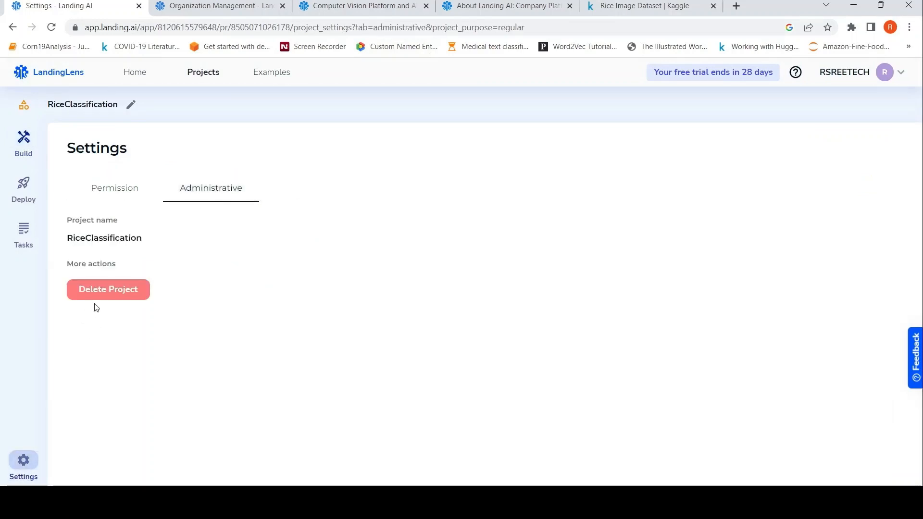
mouse_move(108, 290)
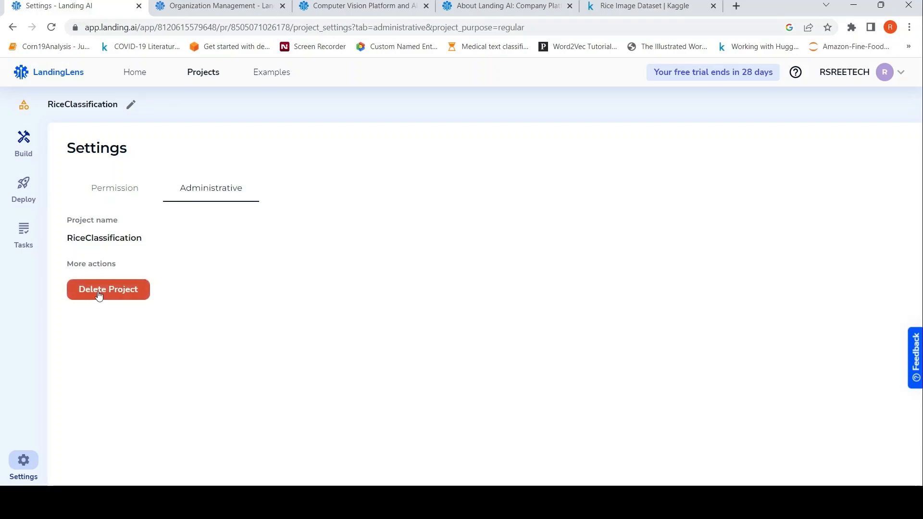
left_click(108, 289)
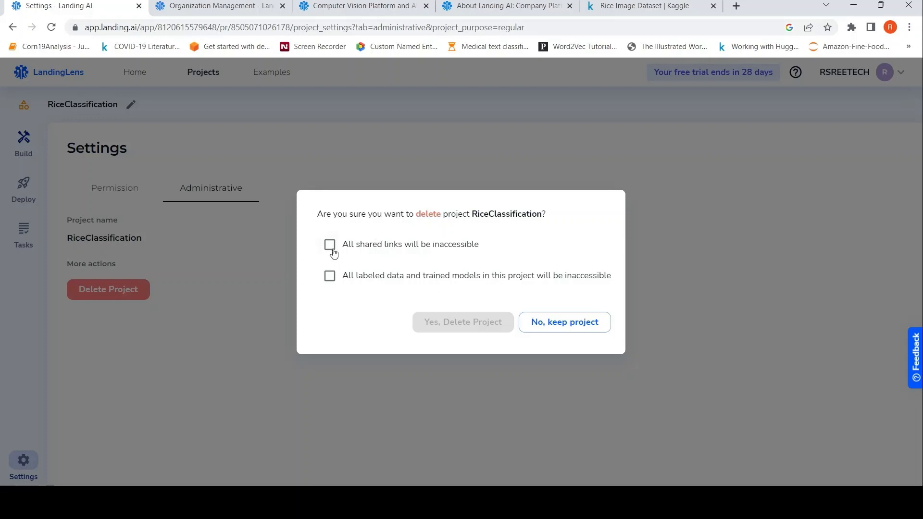
left_click(330, 244)
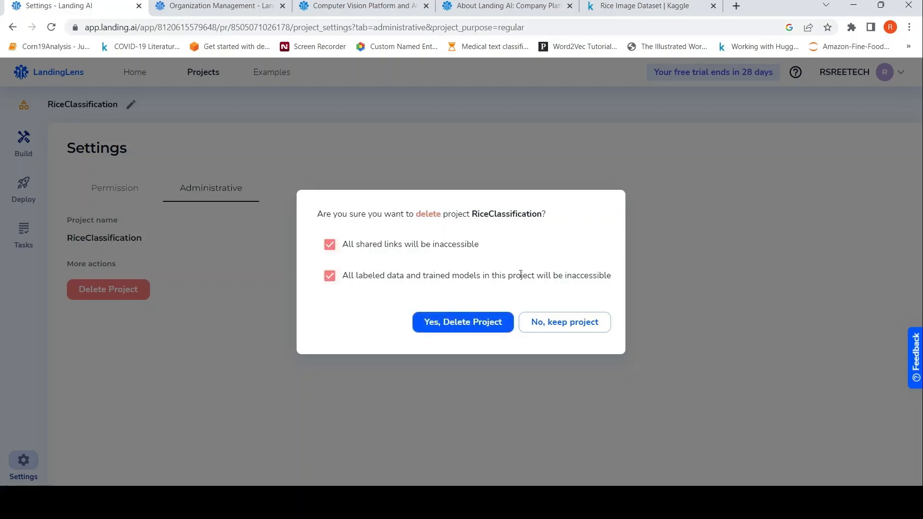
left_click(462, 322)
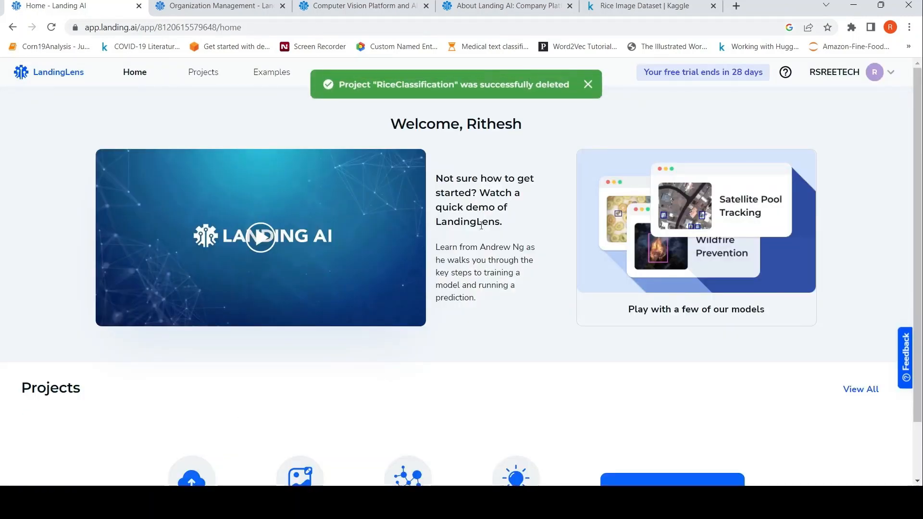
- Dismiss the green 'successfully deleted' notice on the home dashboard
left_click(586, 85)
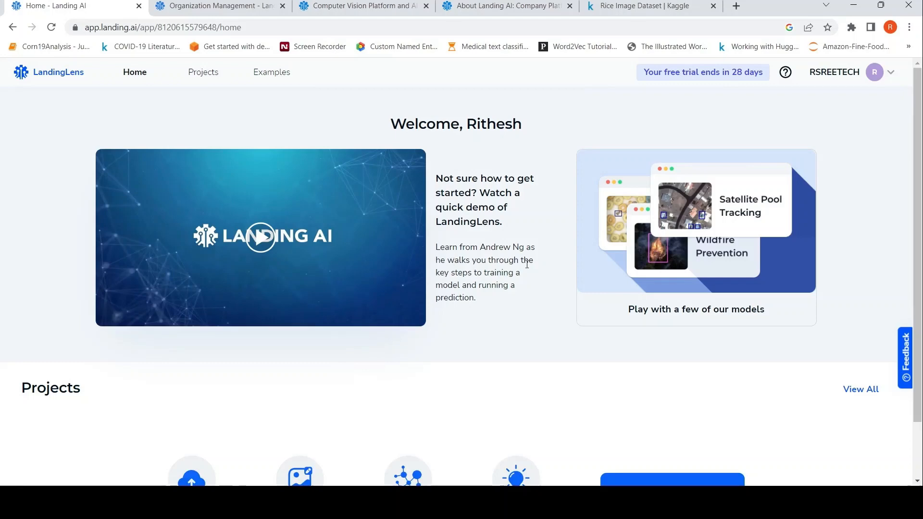
mouse_move(338, 150)
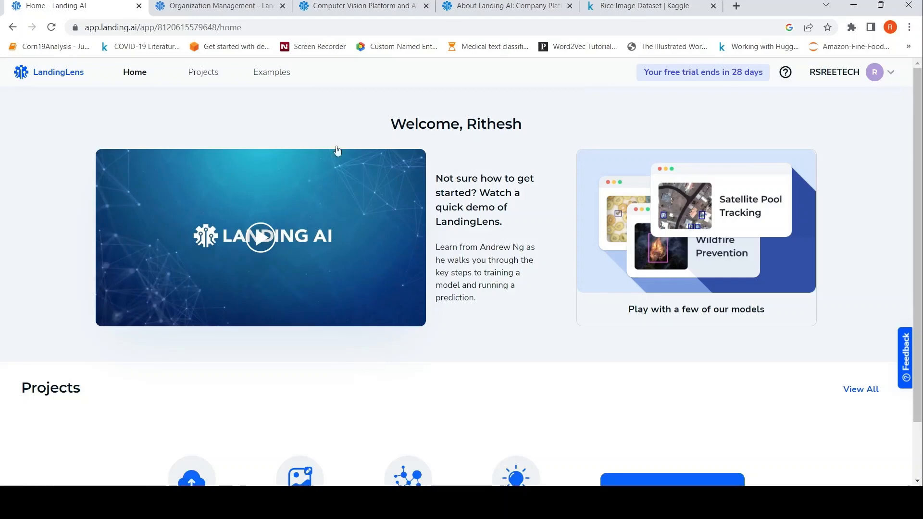
mouse_move(157, 216)
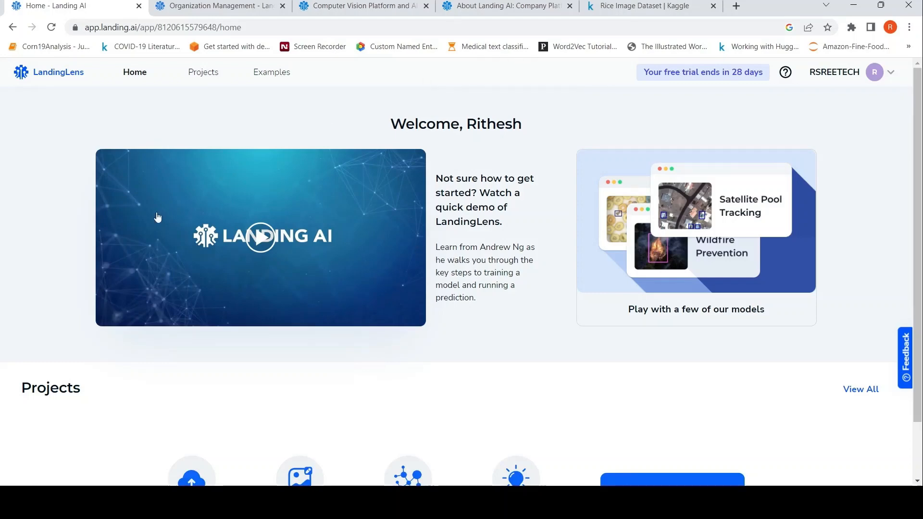
mouse_move(268, 137)
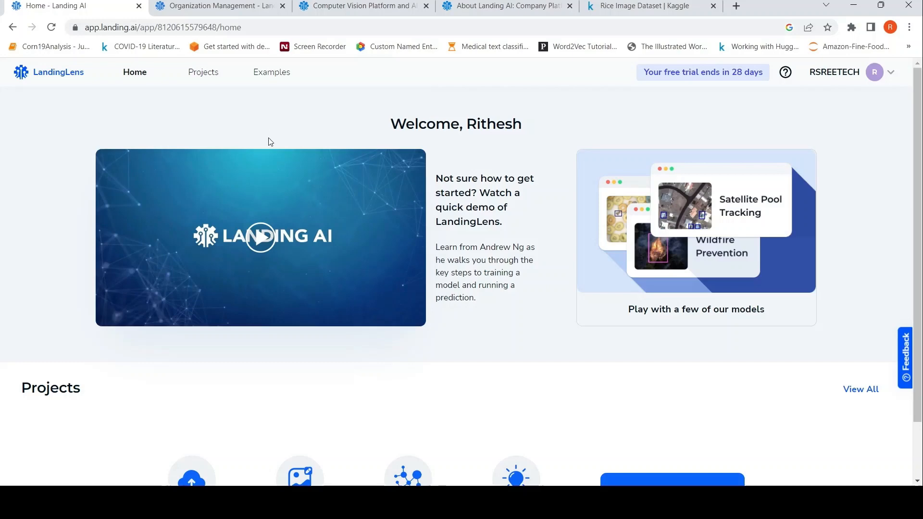
mouse_move(688, 80)
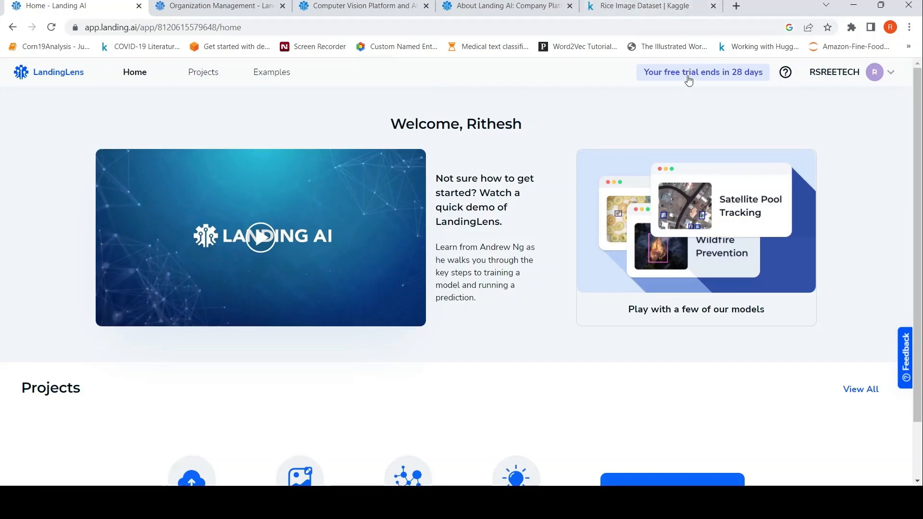
- View the Choose Your Plan page via the free-trial badge and scroll through the Starter pricing
left_click(702, 72)
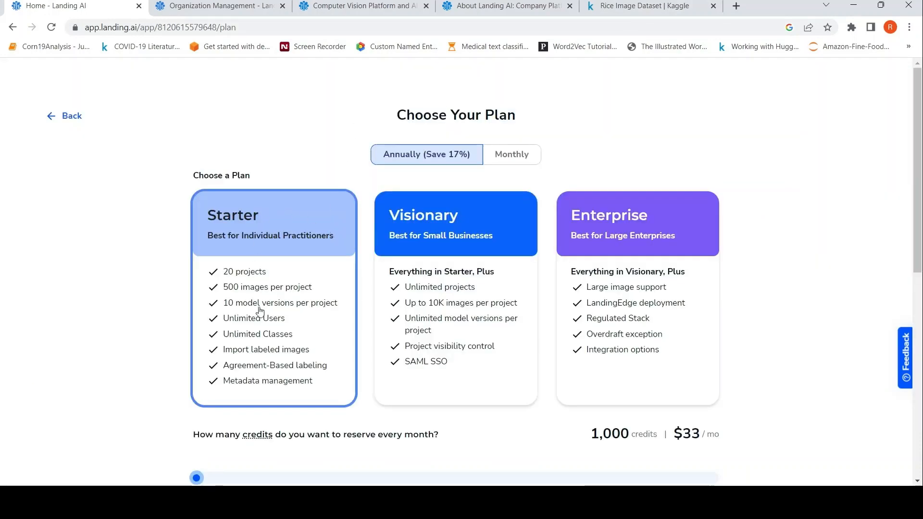
mouse_move(329, 215)
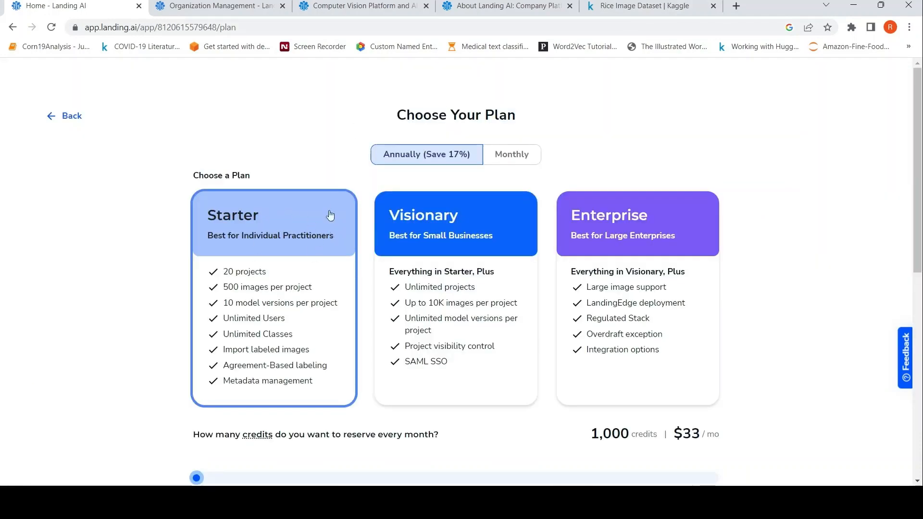
mouse_move(314, 233)
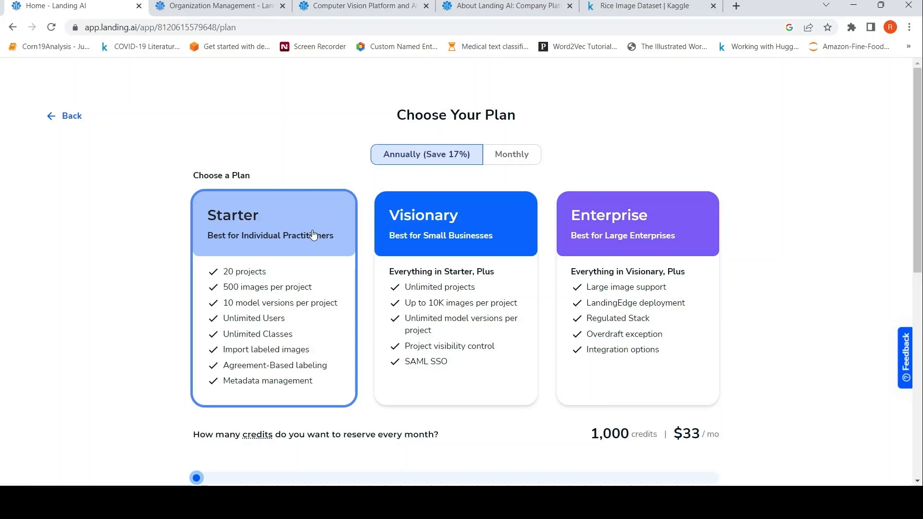
scroll("down", 3)
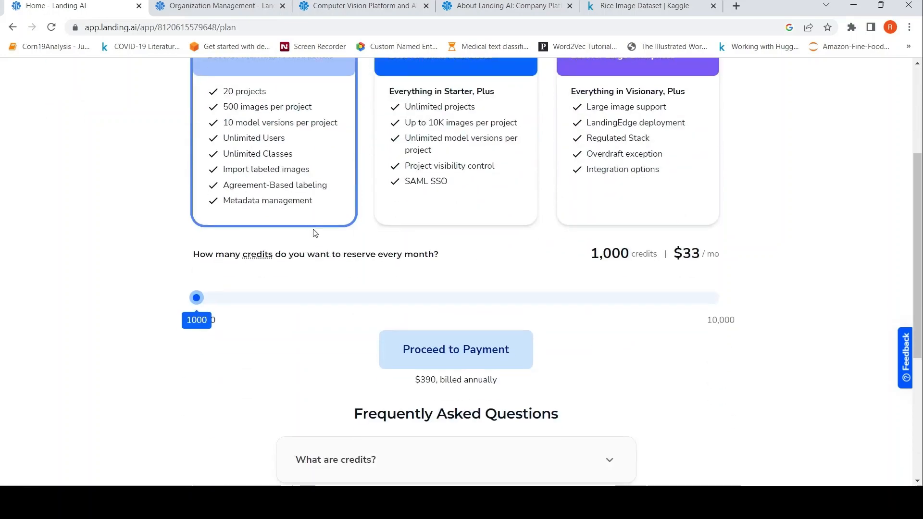
scroll("up", 3)
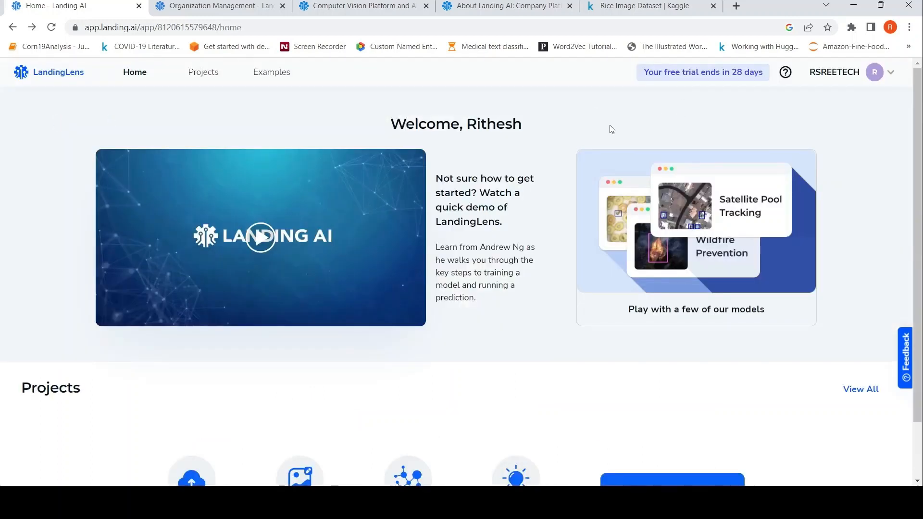
mouse_move(594, 112)
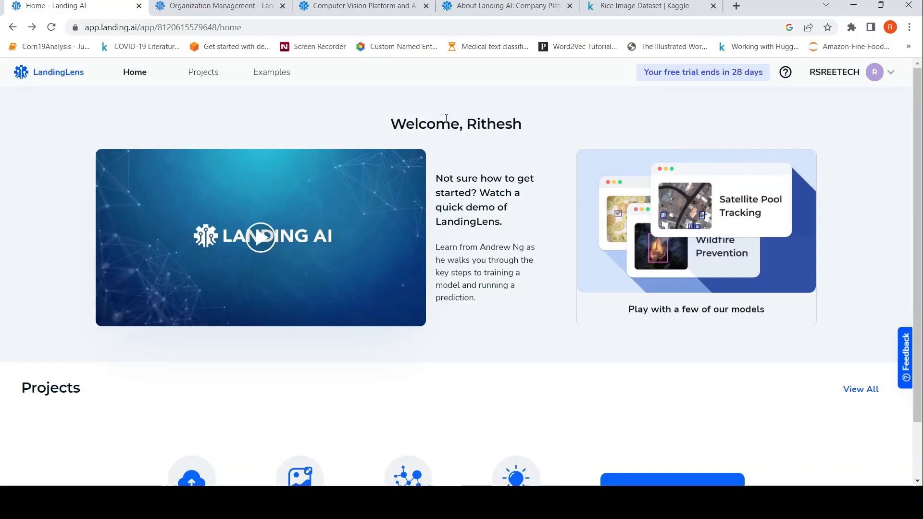
mouse_move(99, 99)
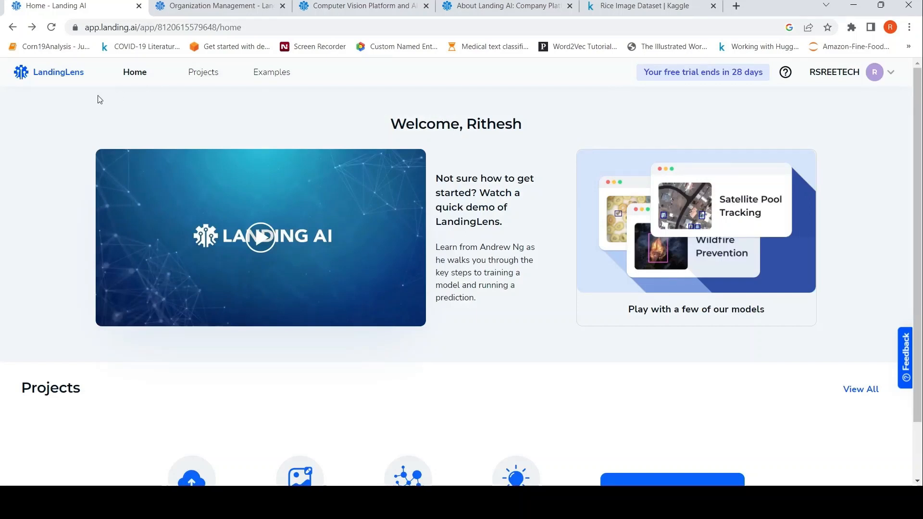
mouse_move(628, 132)
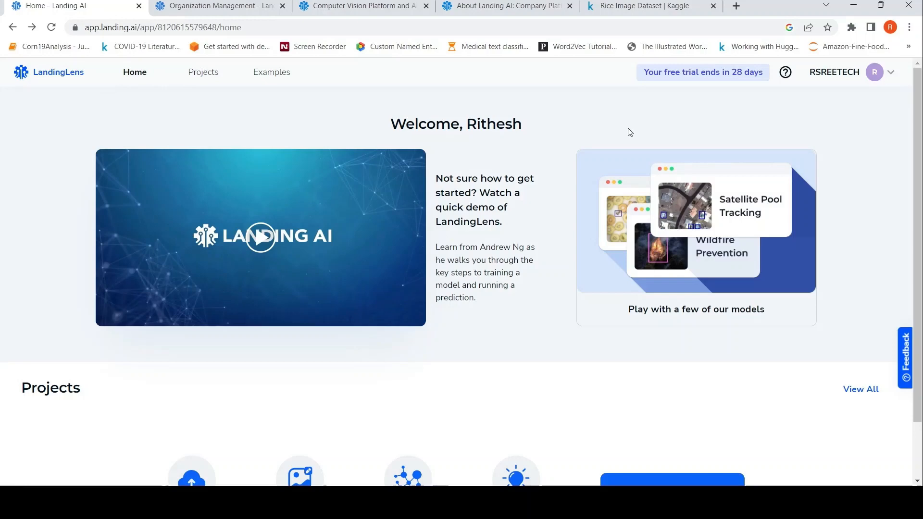
mouse_move(312, 117)
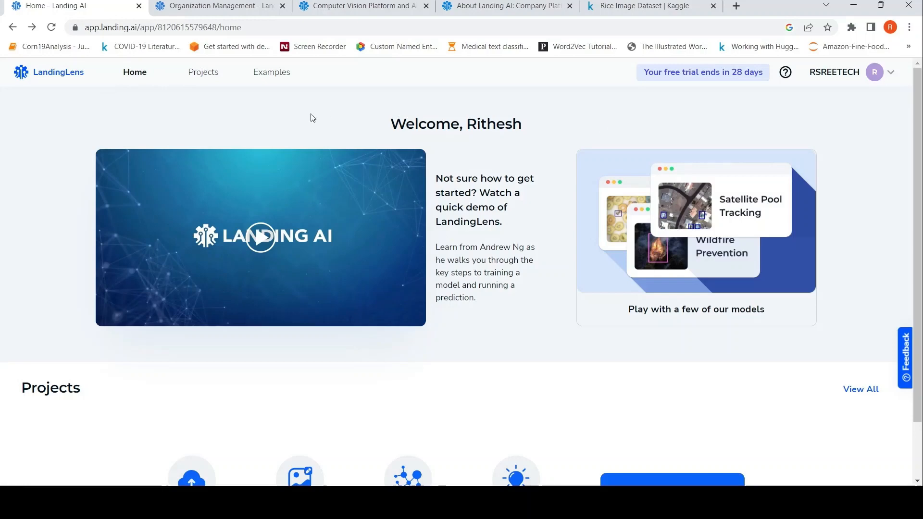
mouse_move(438, 139)
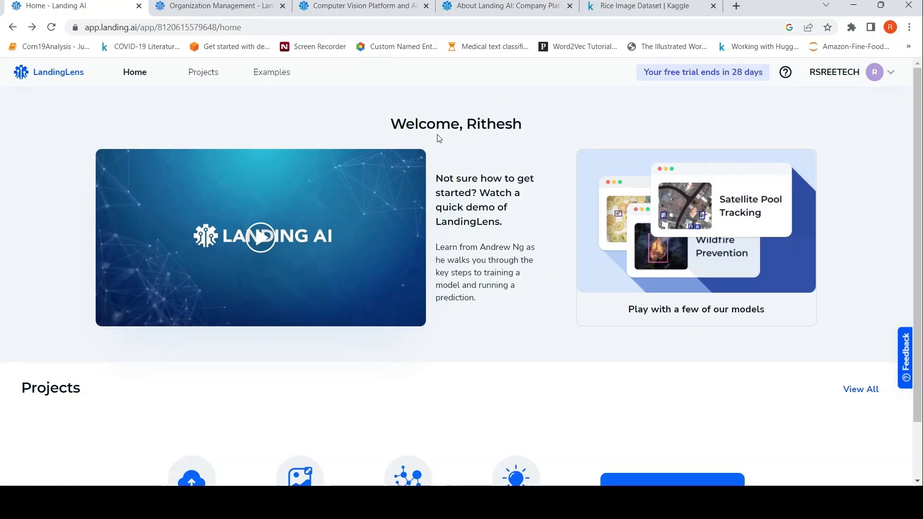
mouse_move(690, 85)
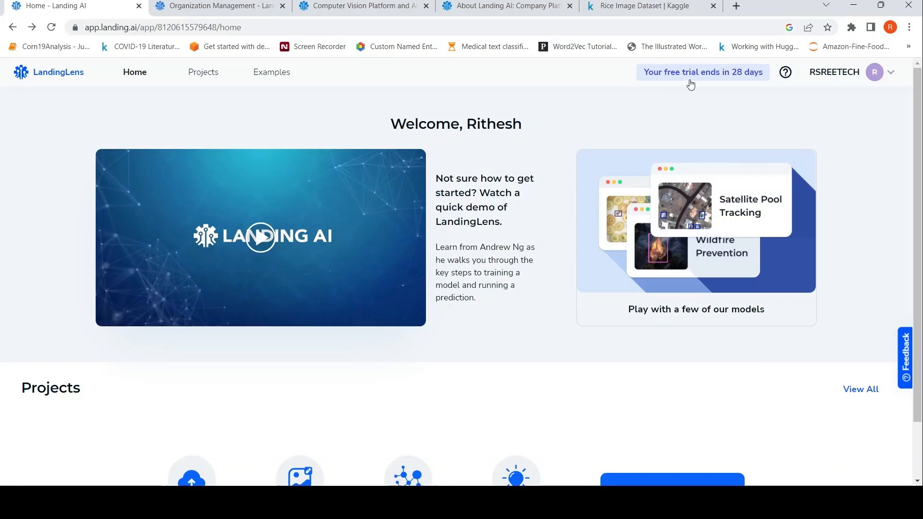
mouse_move(403, 122)
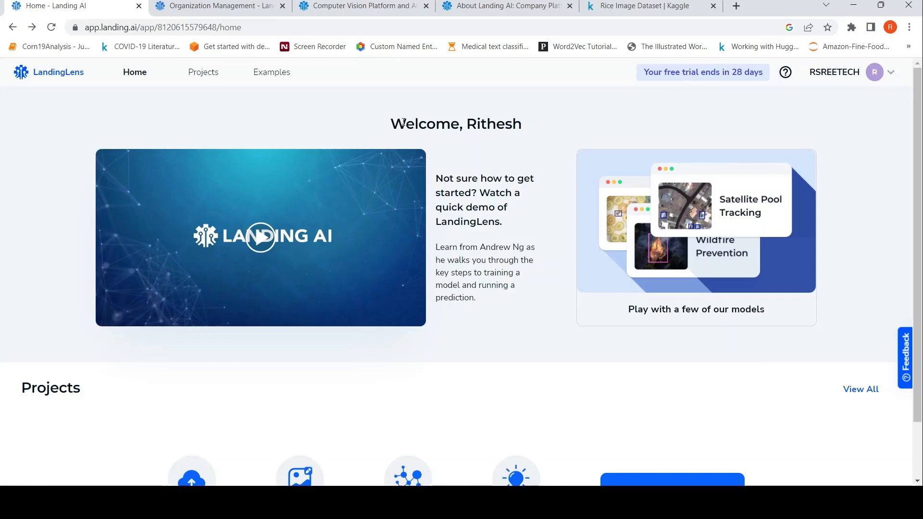
mouse_move(69, 101)
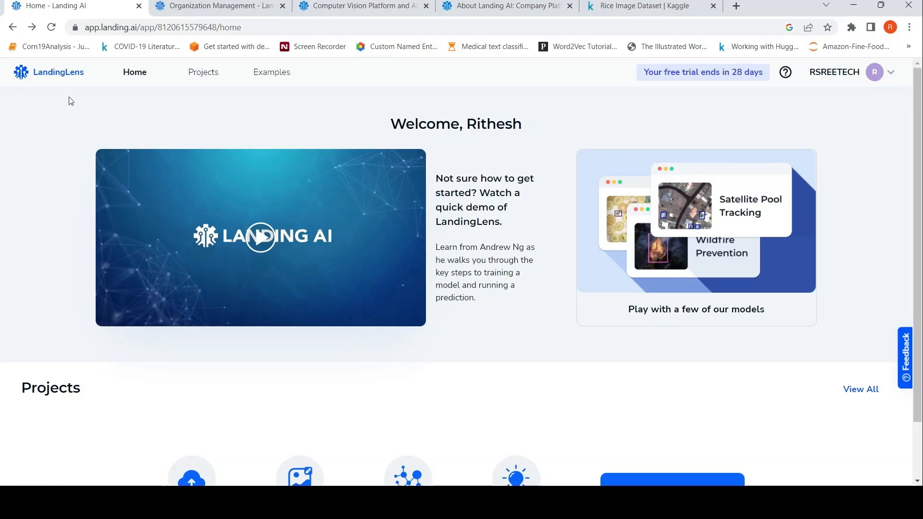
mouse_move(708, 88)
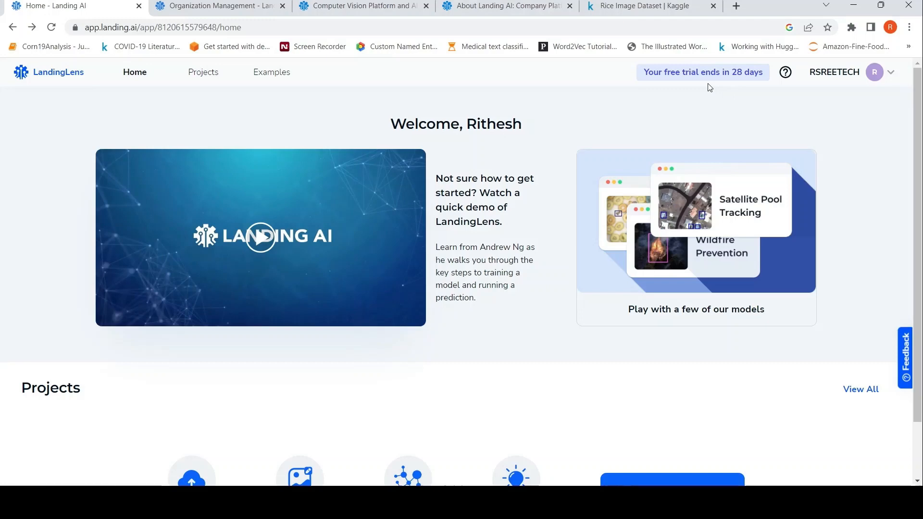
mouse_move(239, 121)
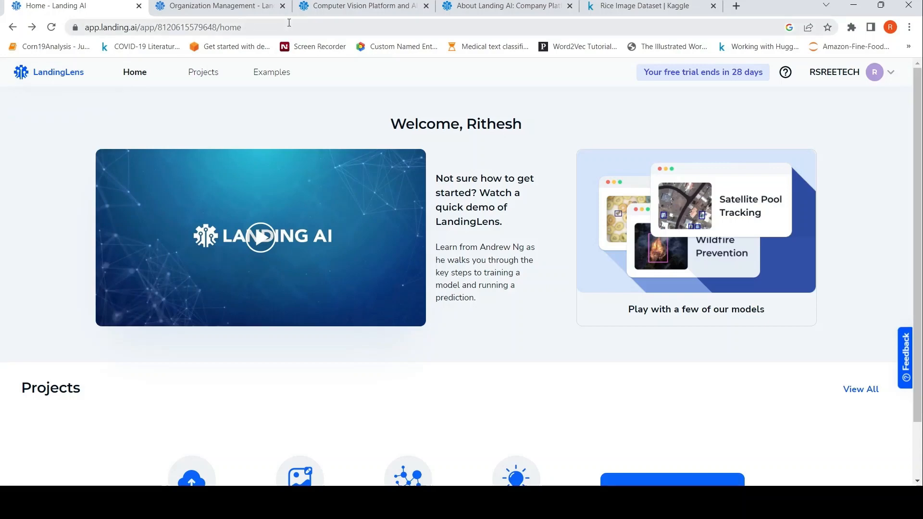
mouse_move(355, 146)
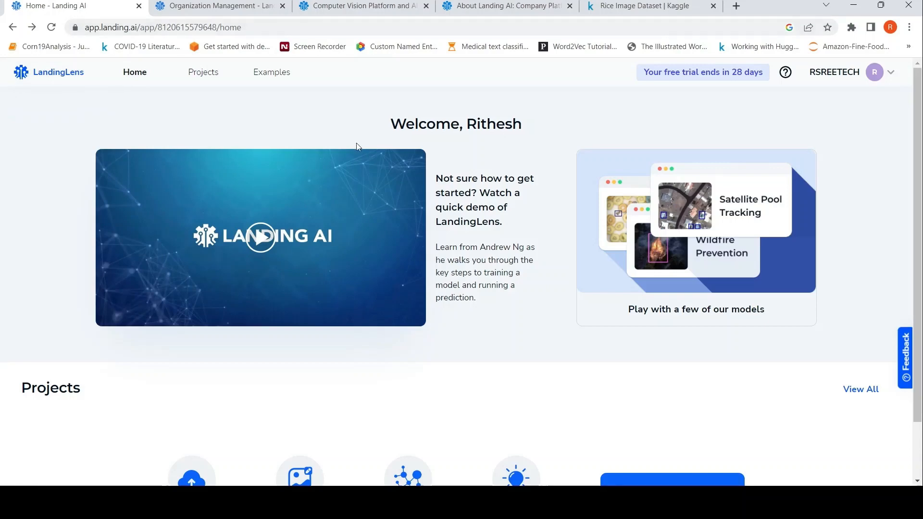
mouse_move(318, 134)
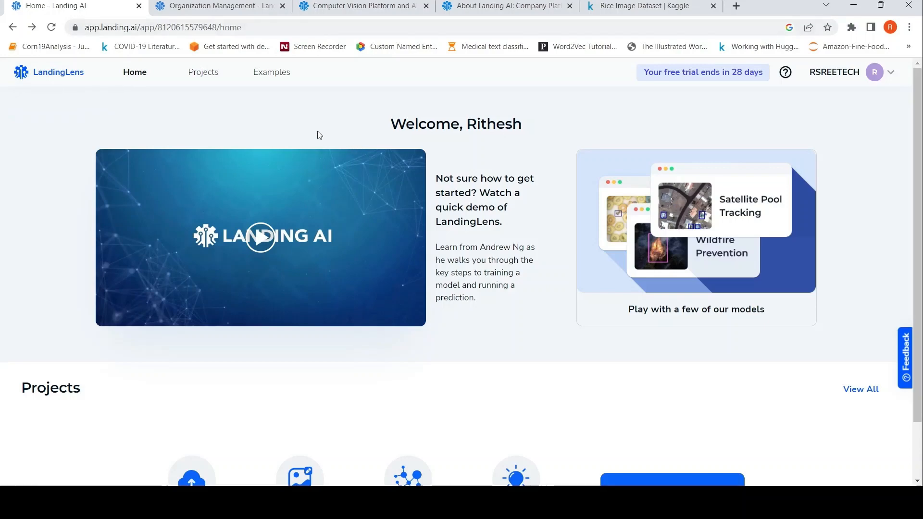
mouse_move(201, 129)
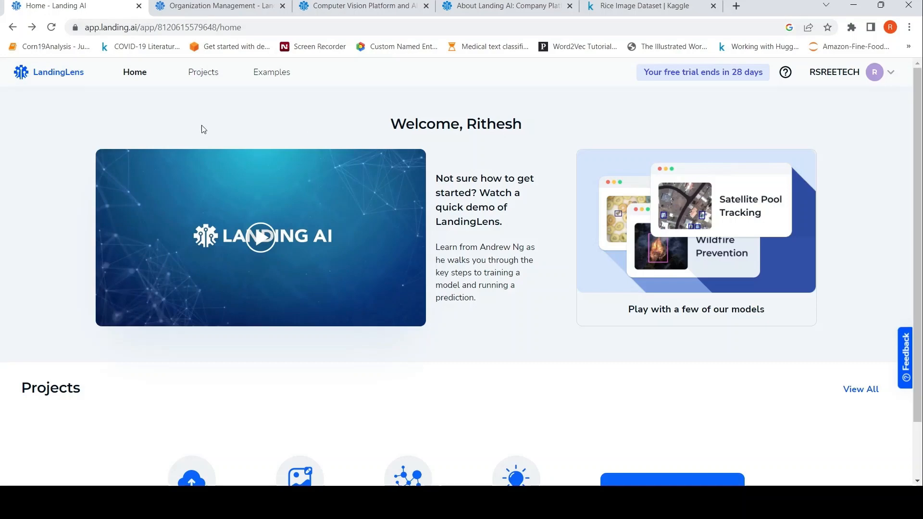